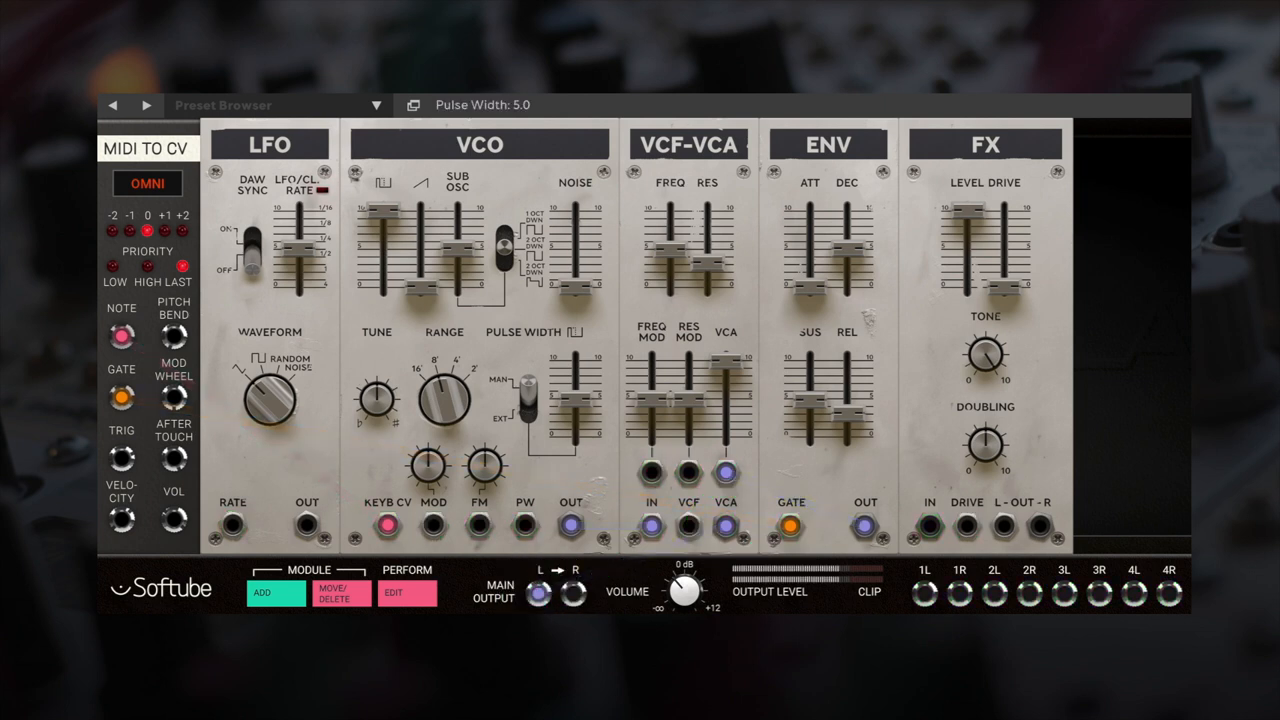
- Open the VCF cutoff to about 7 kHz and pull the envelope release down to 0.80
left_click(670, 248)
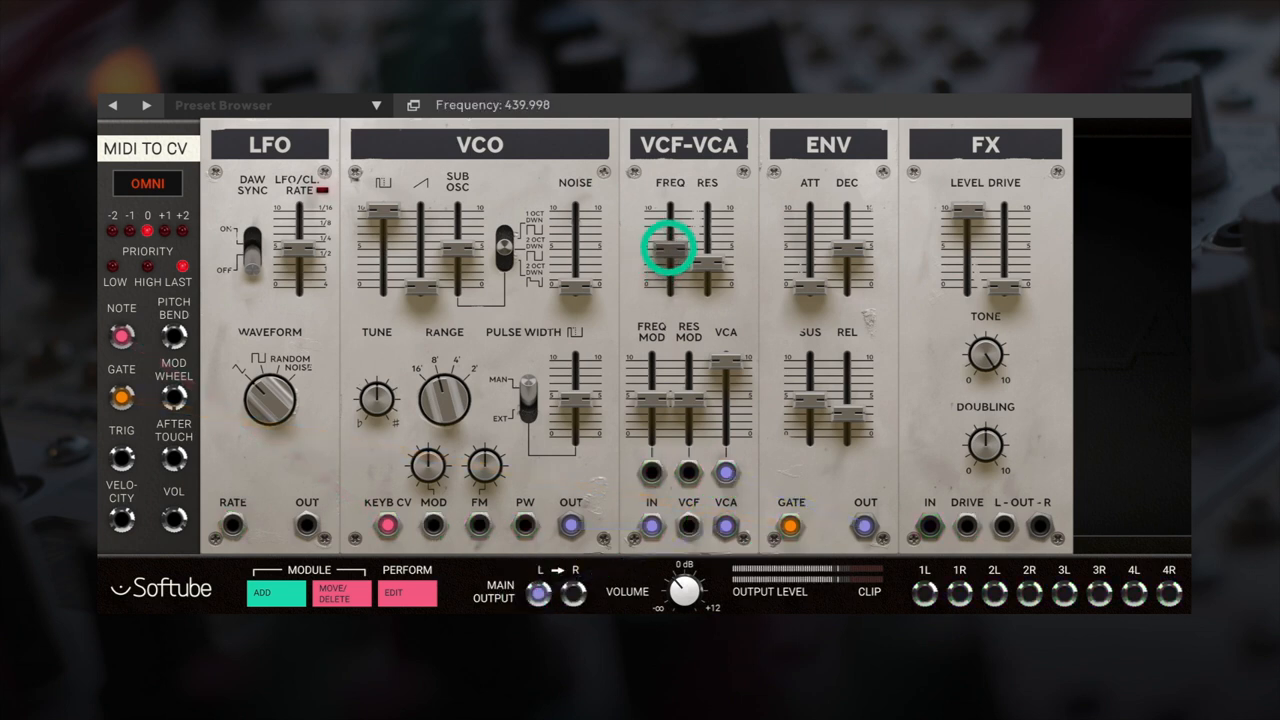
left_click_drag(672, 256, 672, 230)
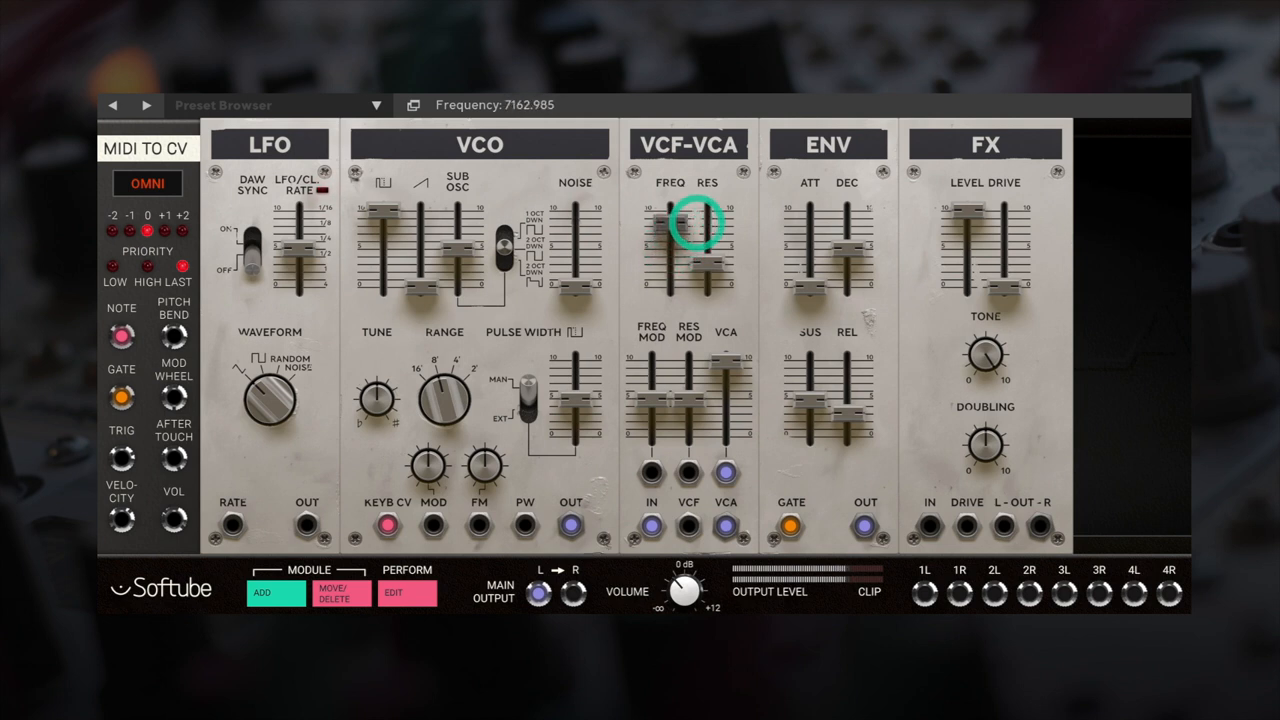
left_click_drag(706, 230, 706, 268)
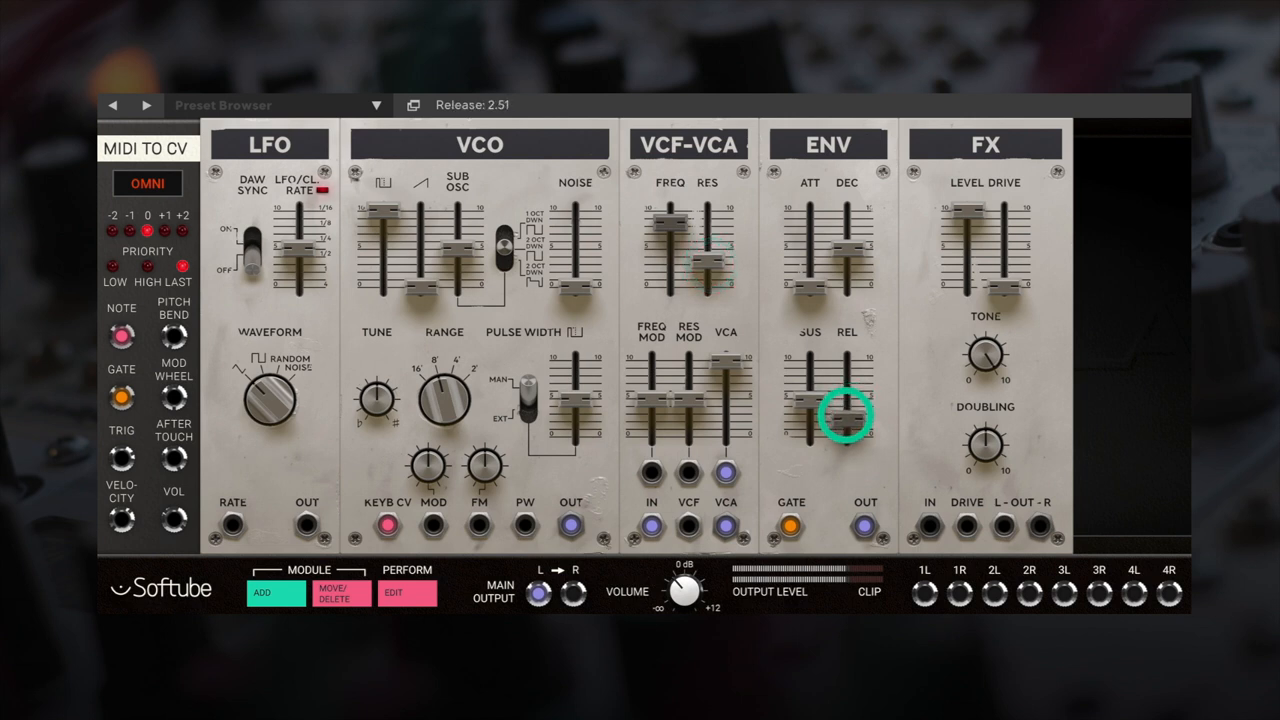
left_click_drag(844, 412, 844, 424)
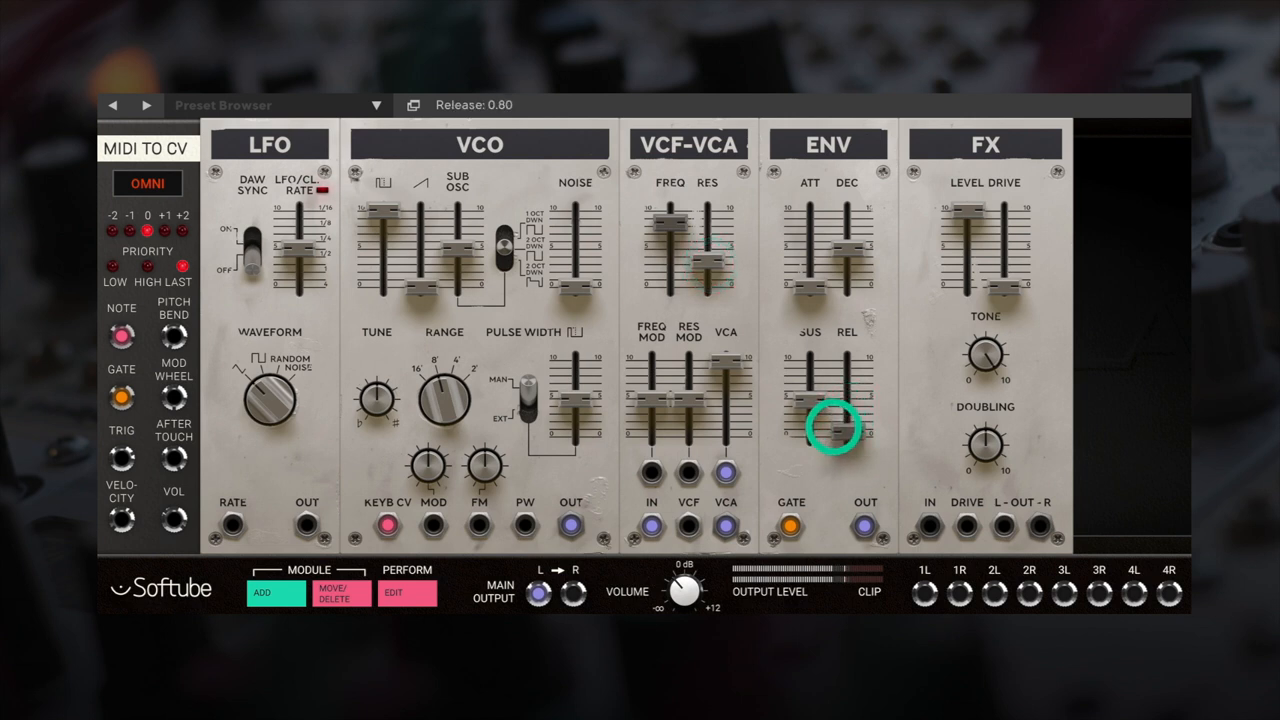
- Shape the envelope: attack 0.50, sustain about 3.36, decay 1.07, release back at 2.51
left_click_drag(828, 424, 810, 290)
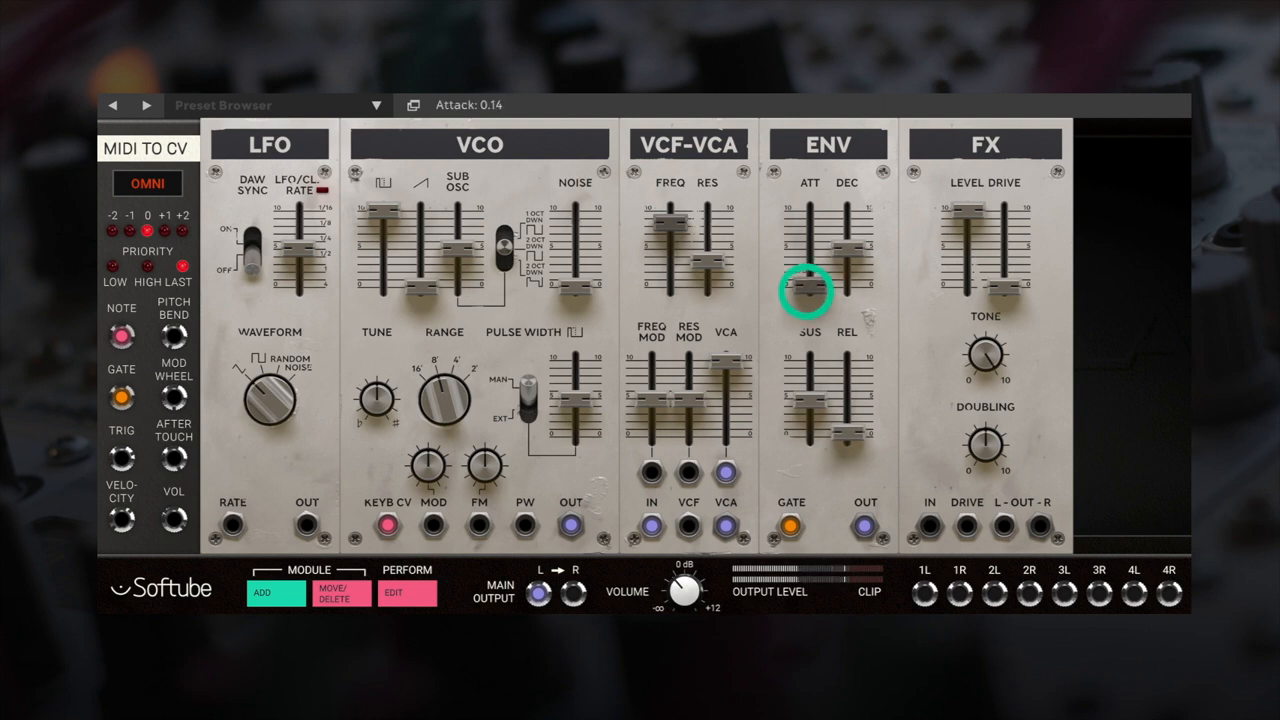
left_click_drag(808, 292, 808, 278)
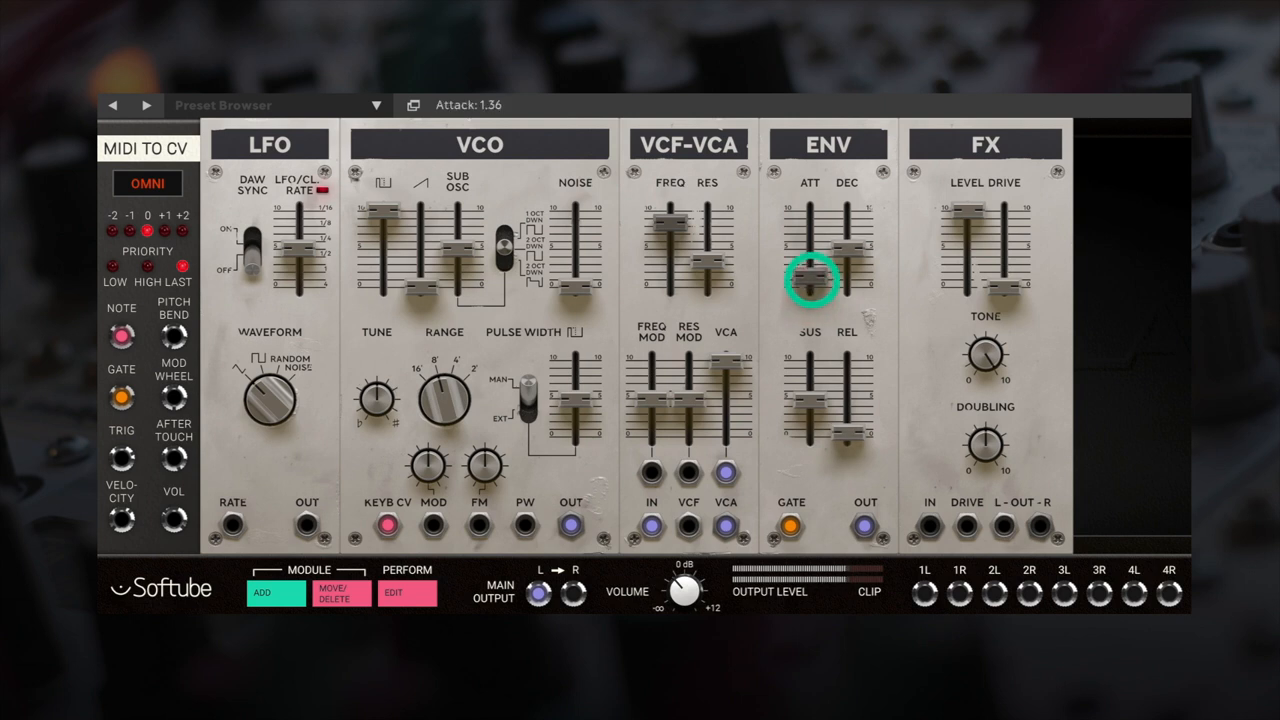
left_click_drag(810, 280, 810, 296)
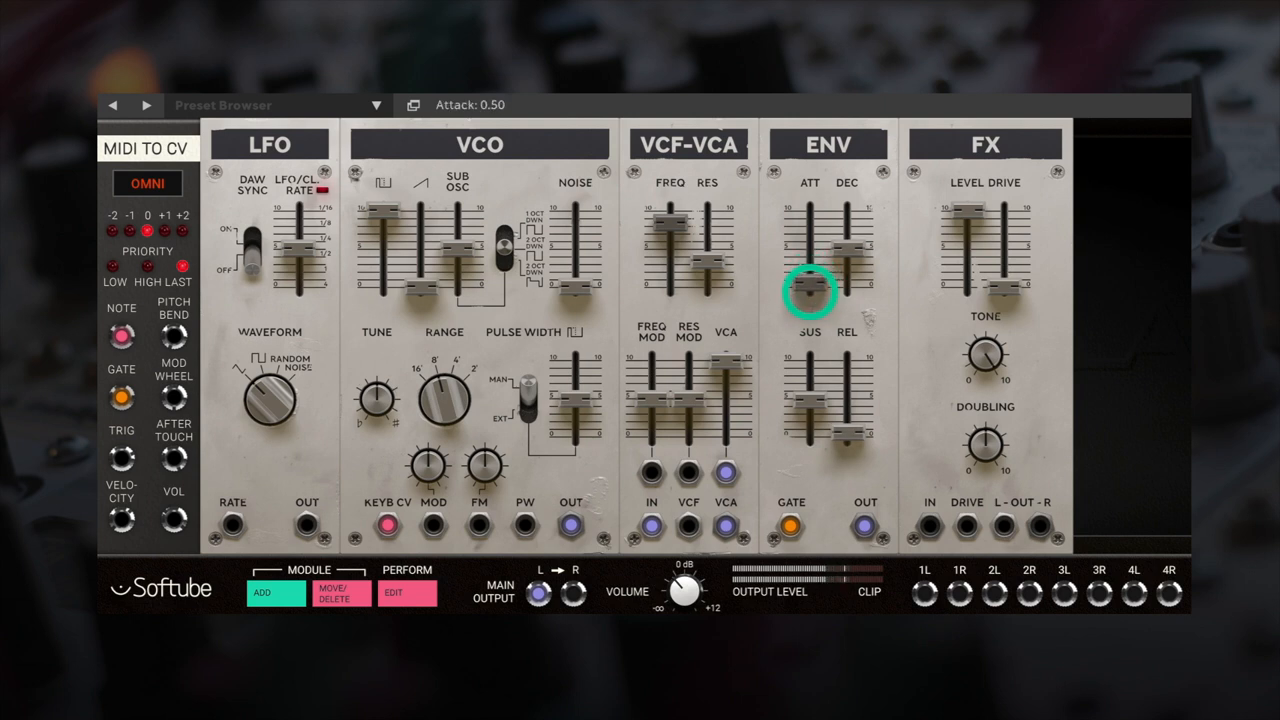
left_click_drag(810, 290, 810, 412)
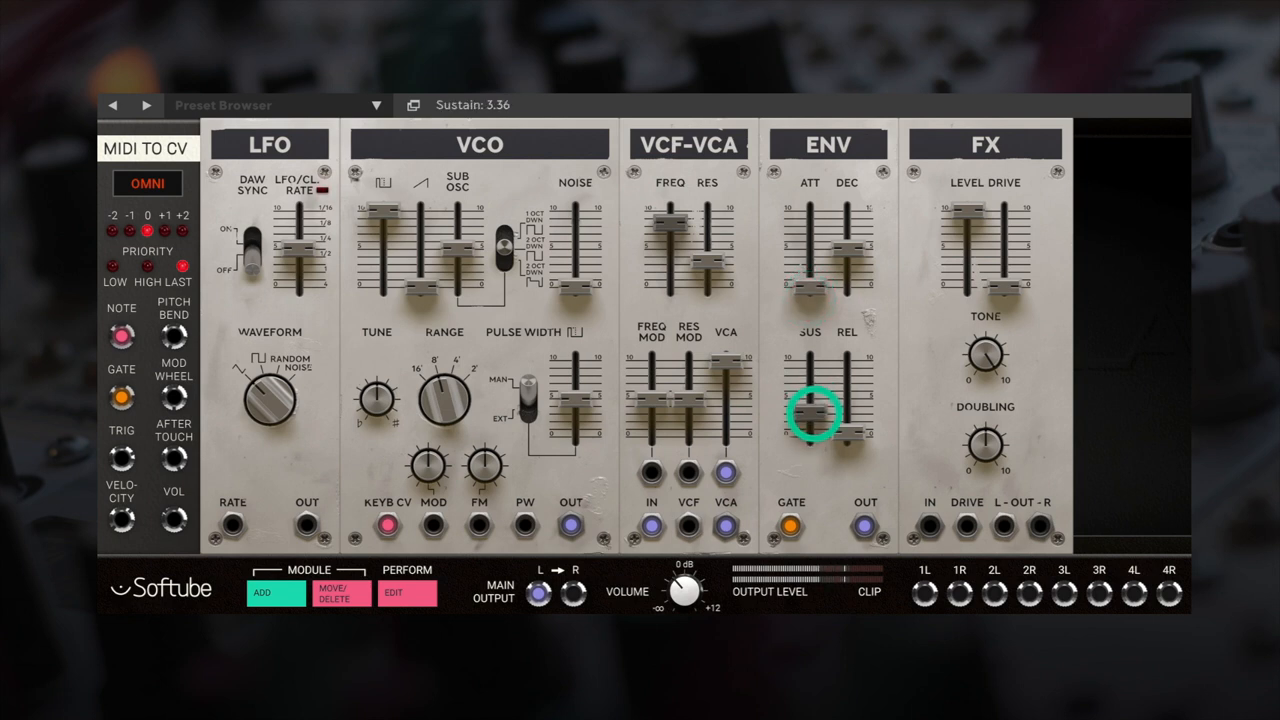
left_click_drag(848, 412, 848, 264)
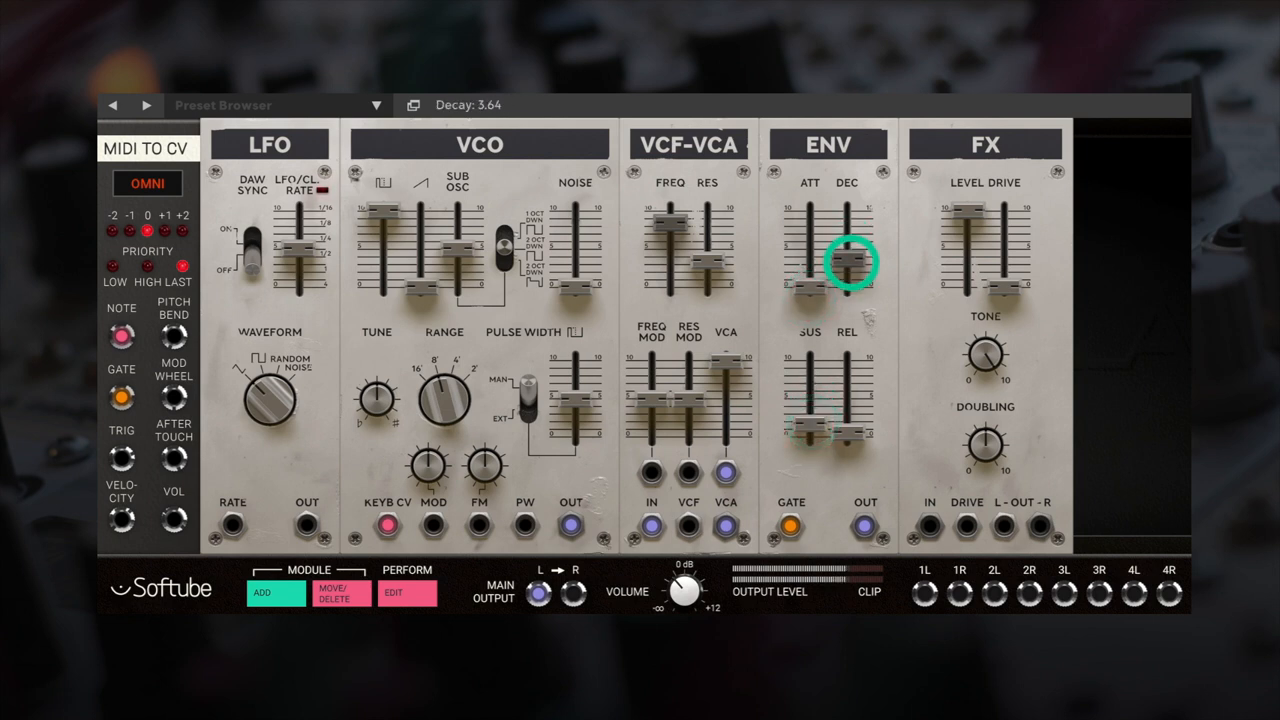
left_click_drag(848, 262, 848, 282)
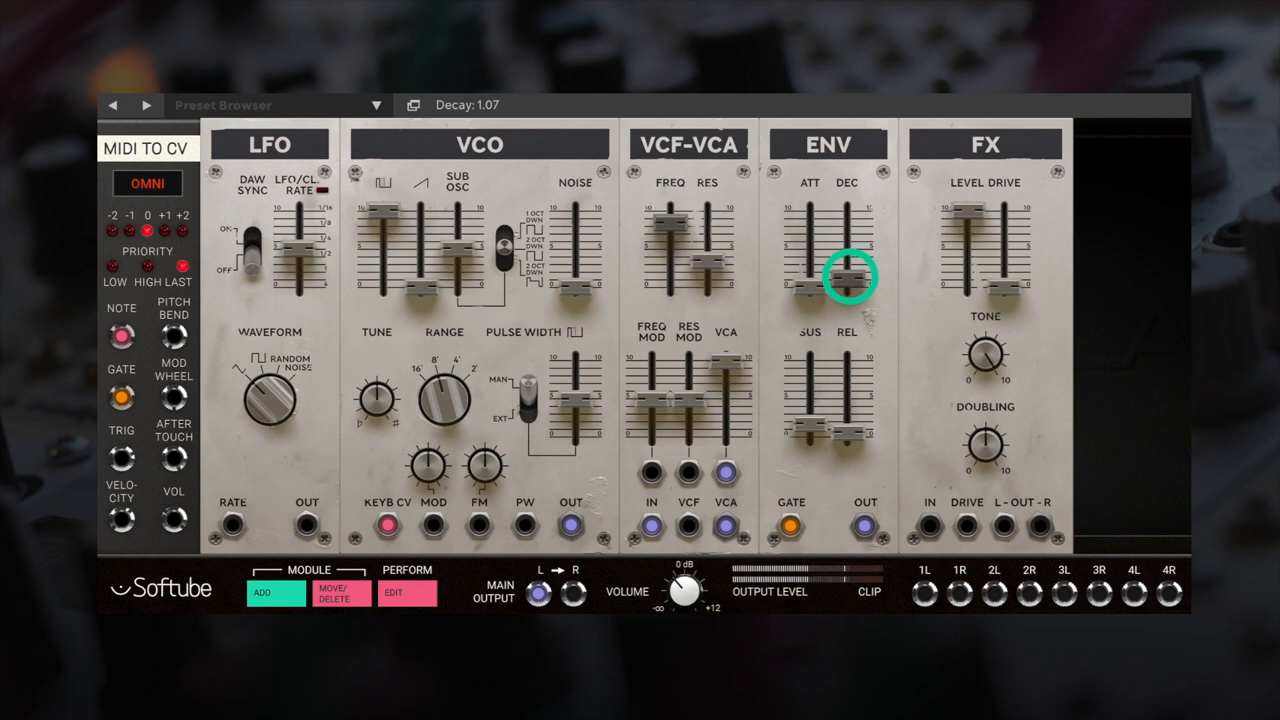
left_click_drag(848, 278, 848, 278)
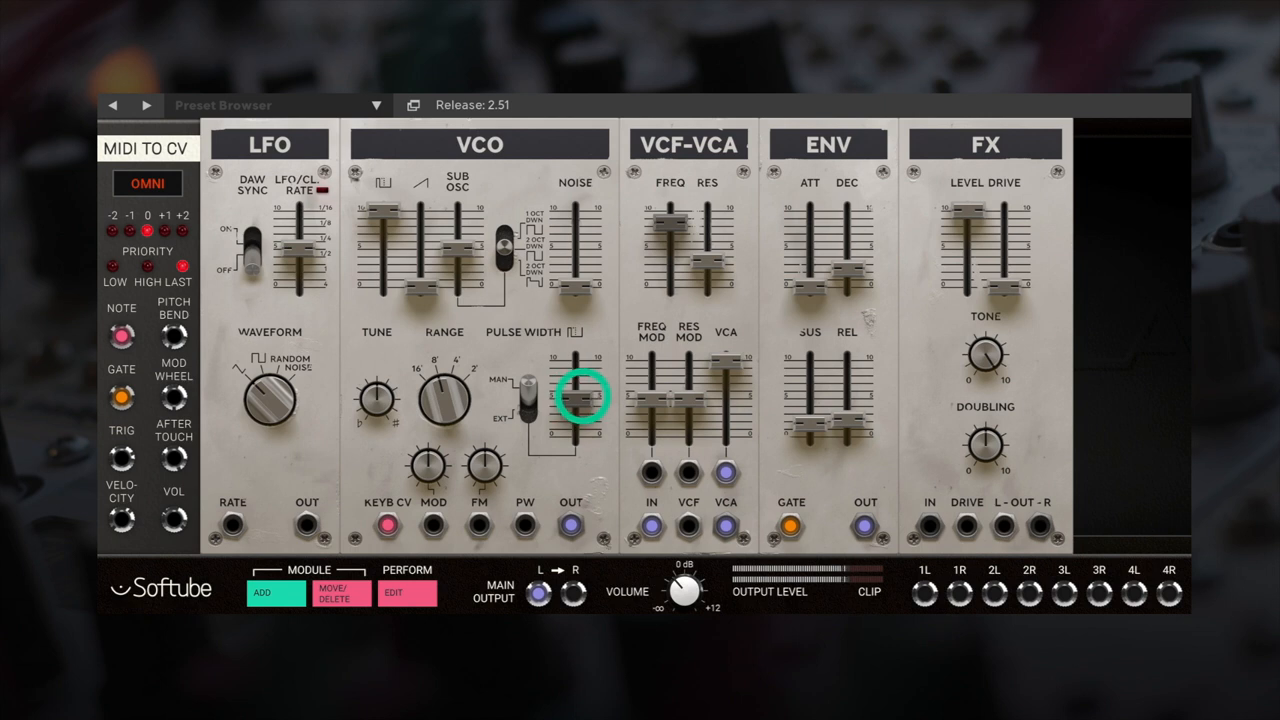
- Sweep the VCO pulse width down to 0.0 and patch LFO OUT into the VCO PW input
left_click_drag(576, 410, 576, 360)
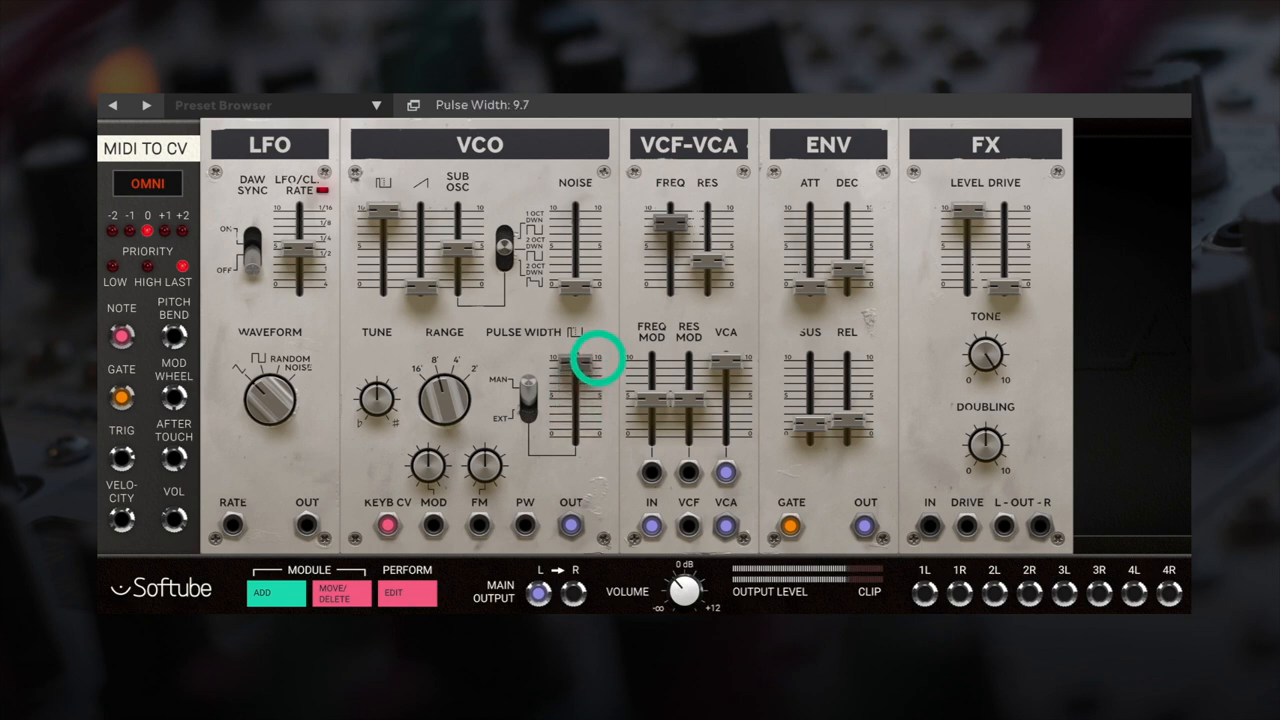
left_click_drag(588, 360, 588, 400)
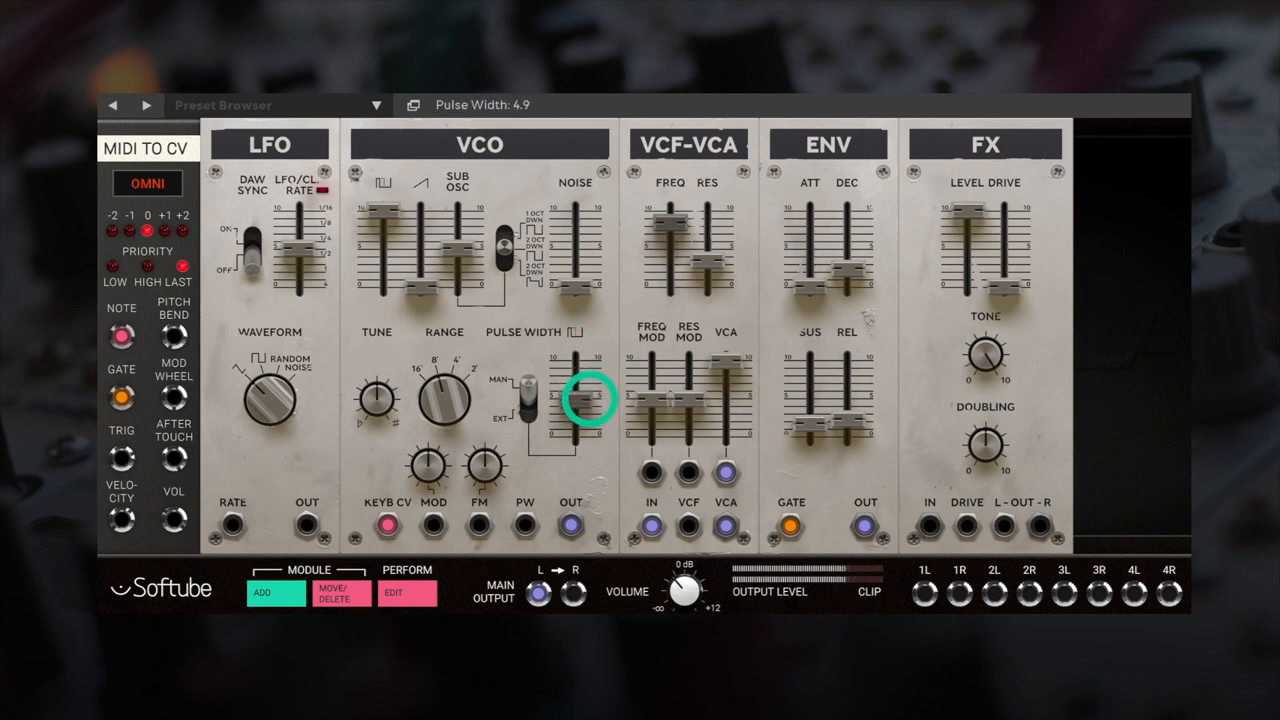
left_click_drag(572, 398, 572, 414)
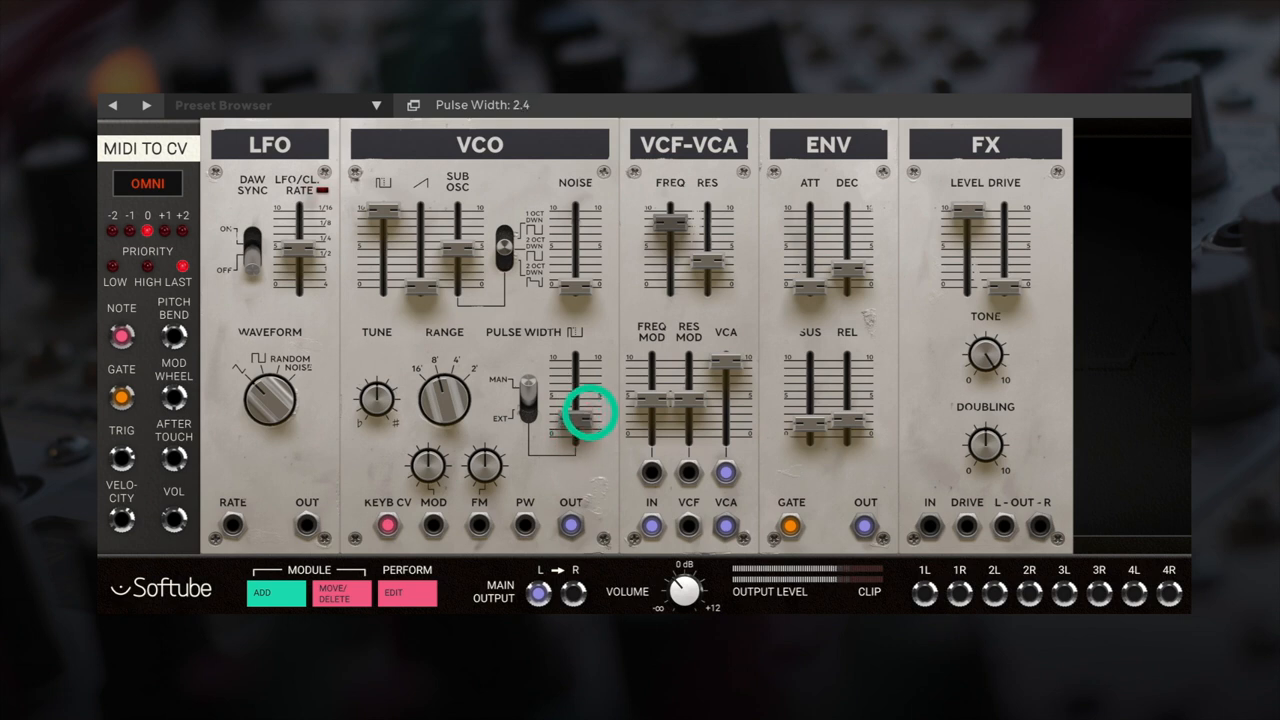
left_click_drag(588, 412, 588, 370)
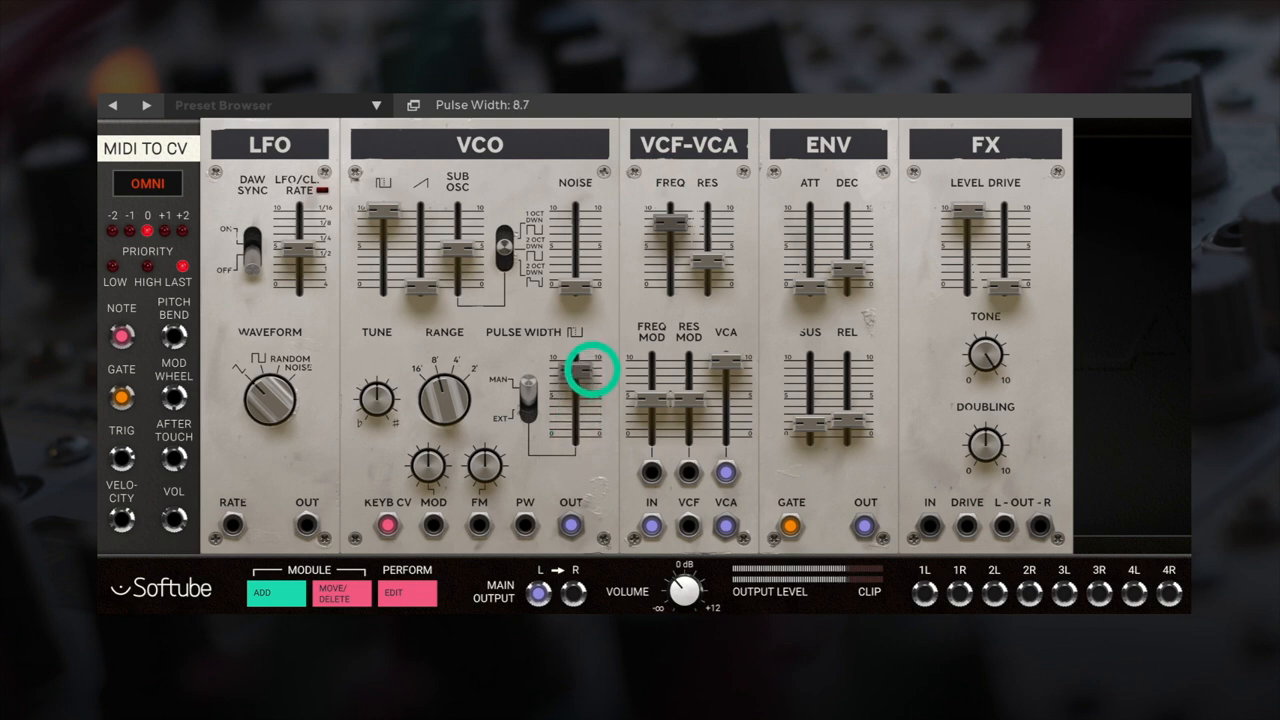
left_click_drag(578, 368, 578, 436)
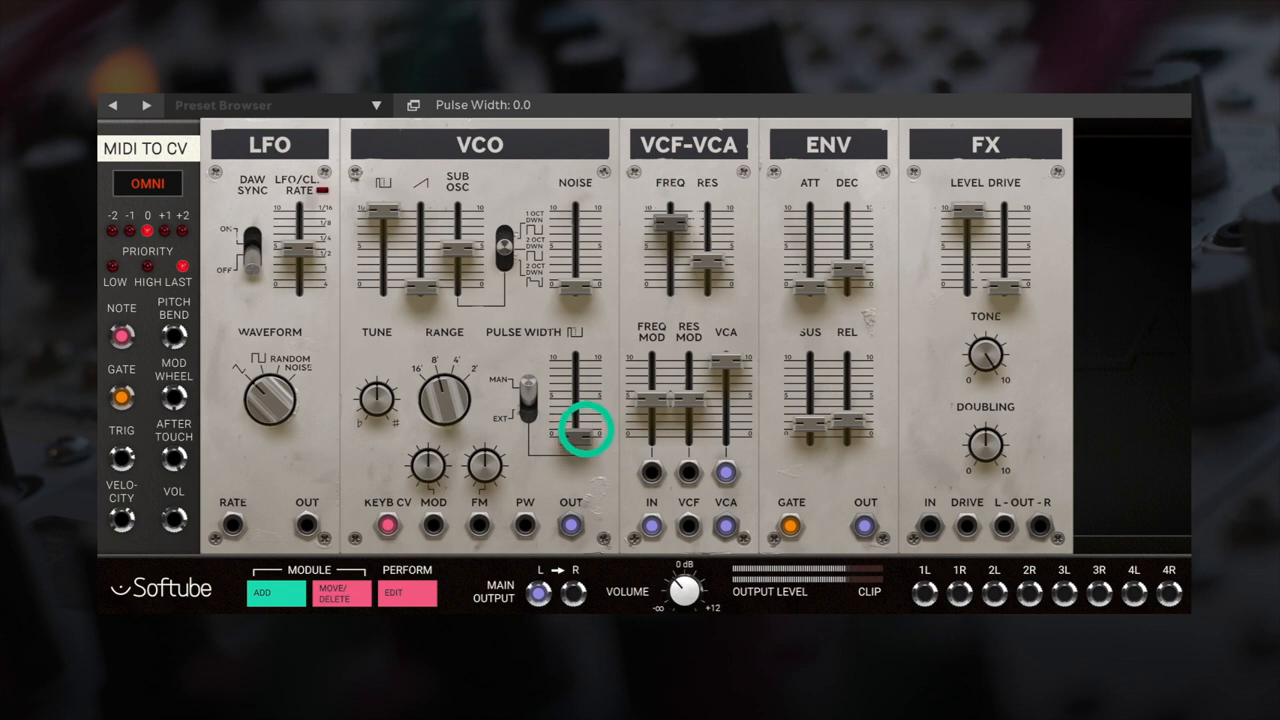
left_click_drag(570, 440, 570, 400)
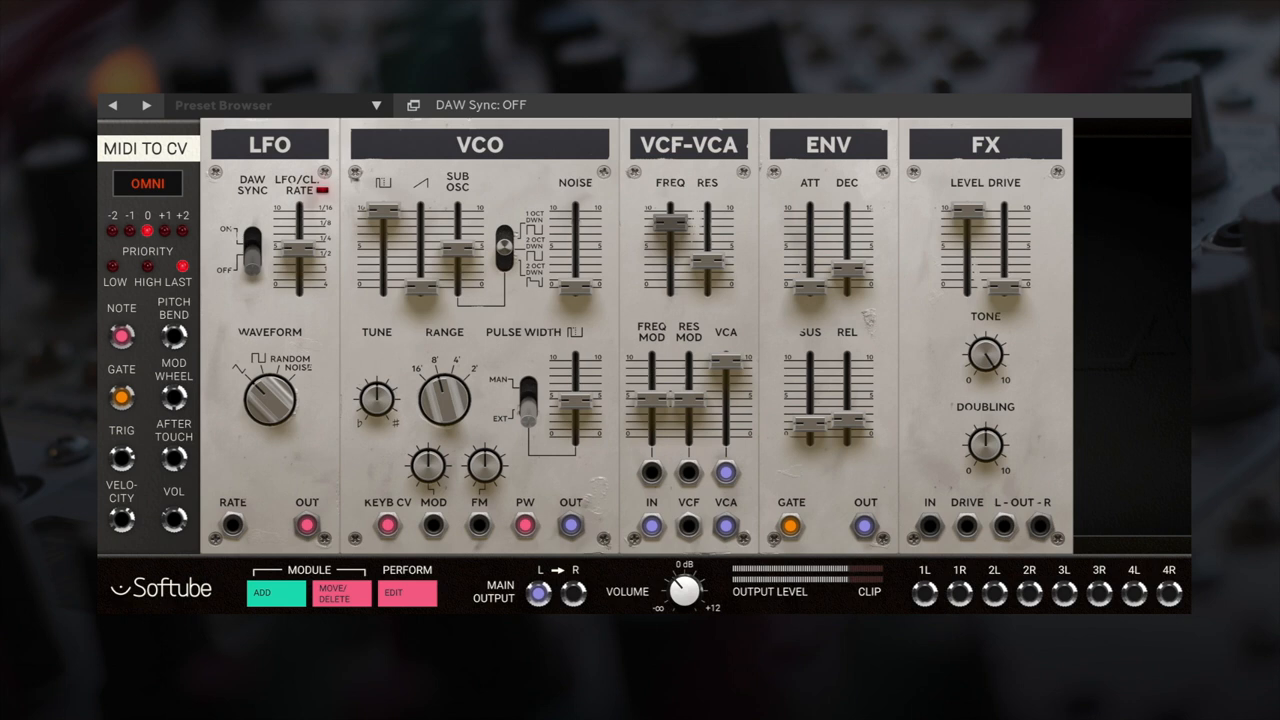
- Enable LFO DAW Sync at a 1/4 division and raise the filter cutoff mod amount to about 6.1
left_click(240, 232)
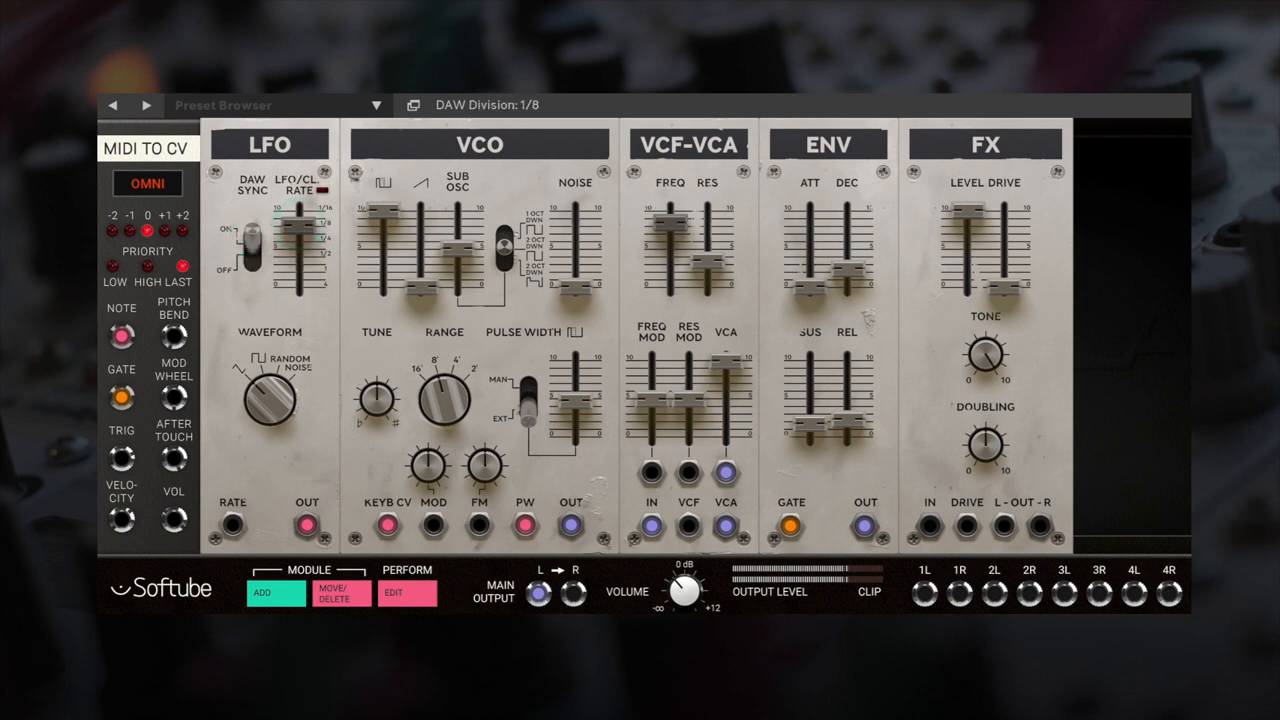
left_click_drag(296, 230, 298, 204)
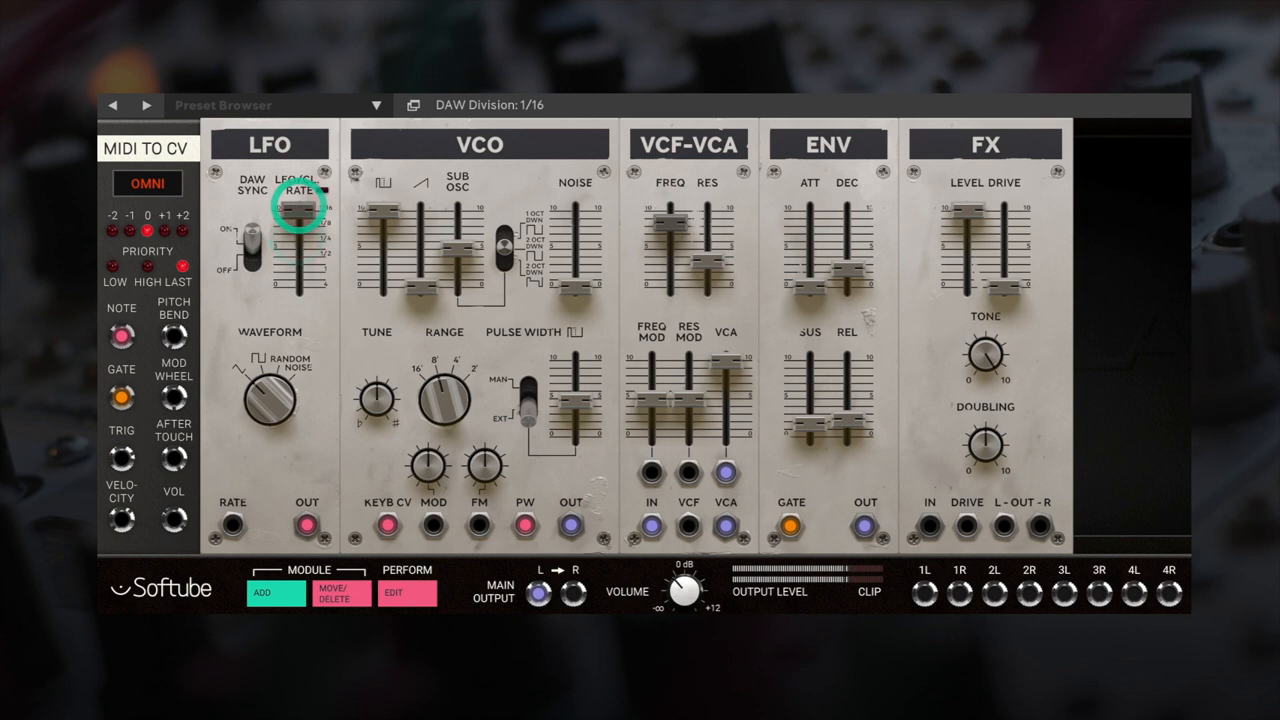
left_click_drag(296, 210, 296, 220)
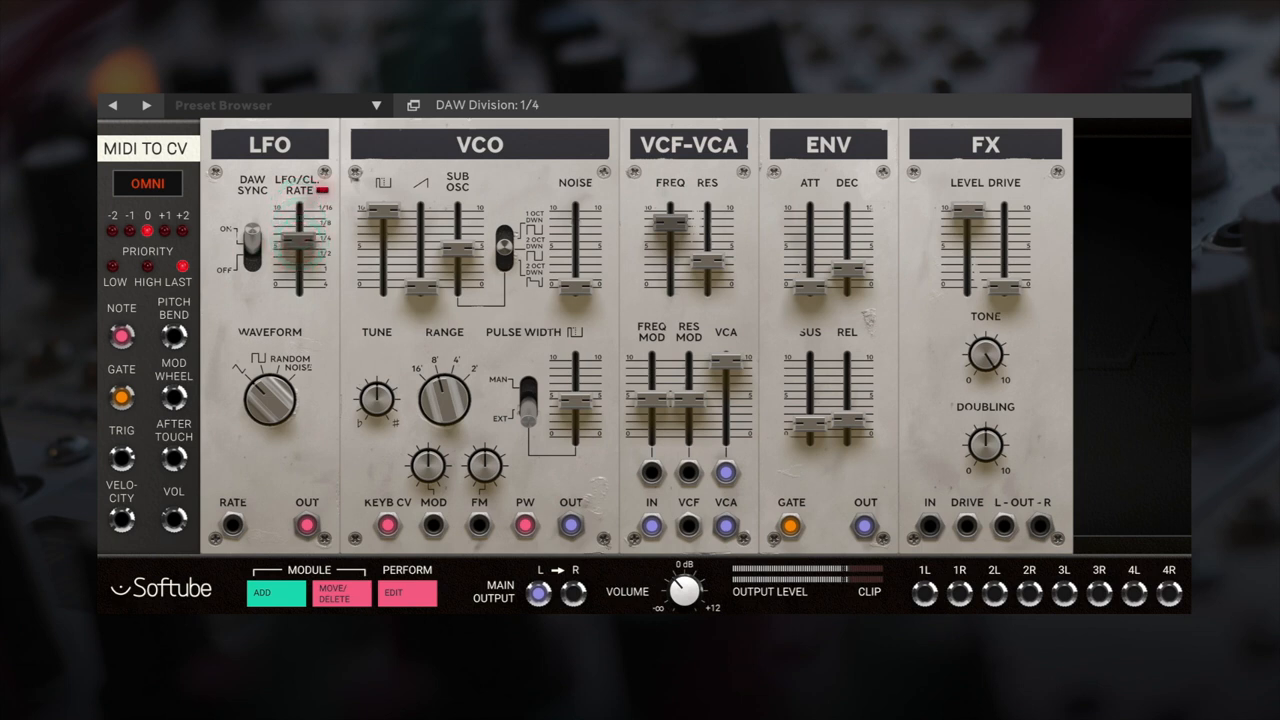
left_click_drag(308, 524, 652, 476)
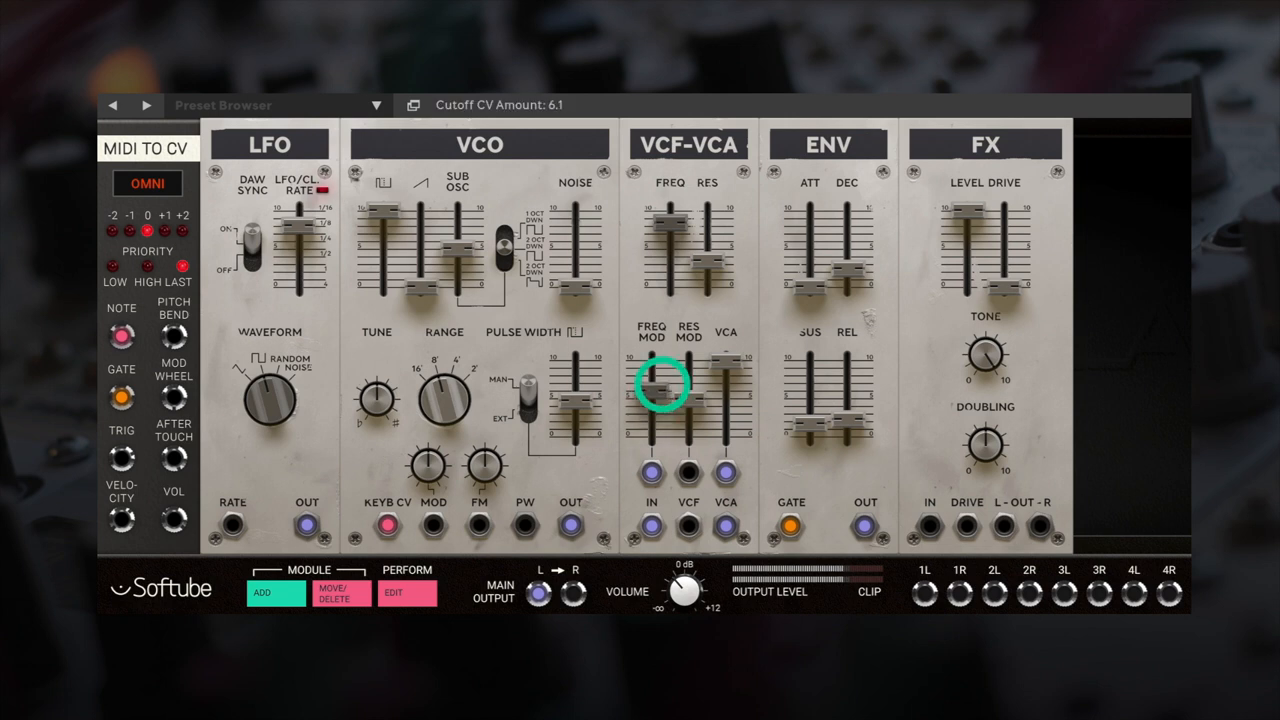
- Set the base cutoff near 6.8 kHz and the resonance CV amount to about 5.0
left_click_drag(660, 390, 660, 230)
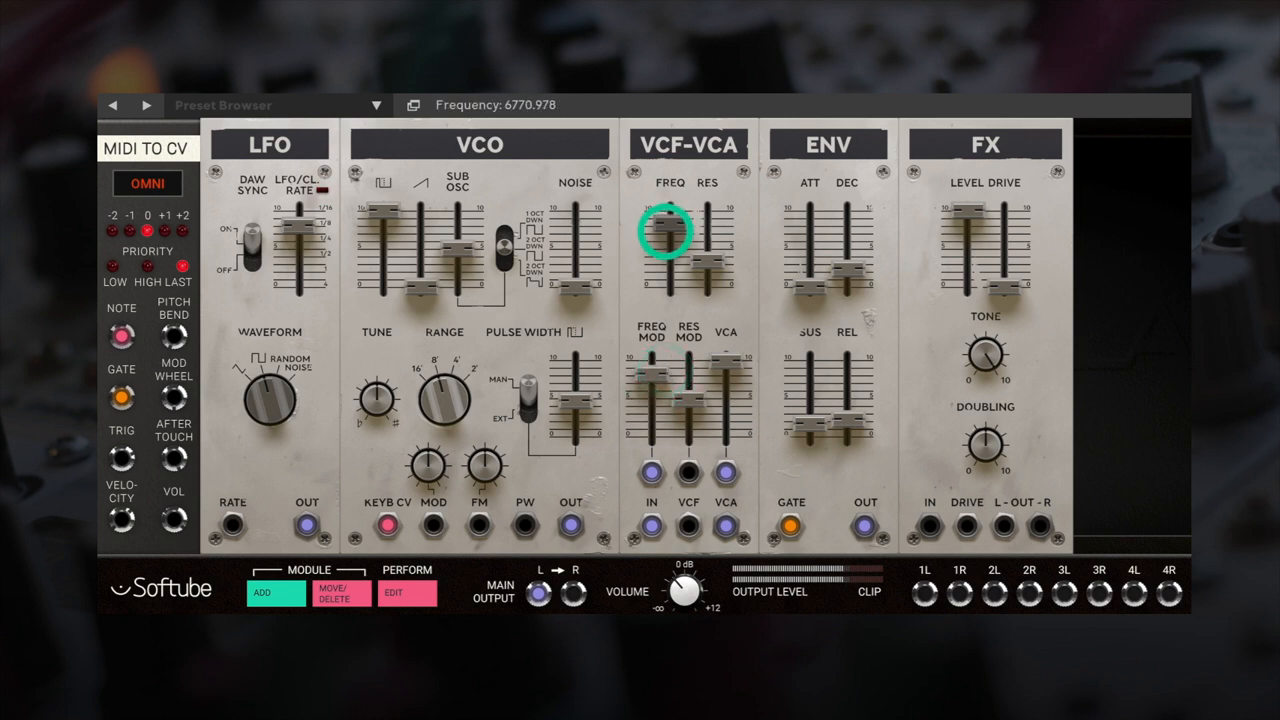
left_click_drag(656, 230, 656, 244)
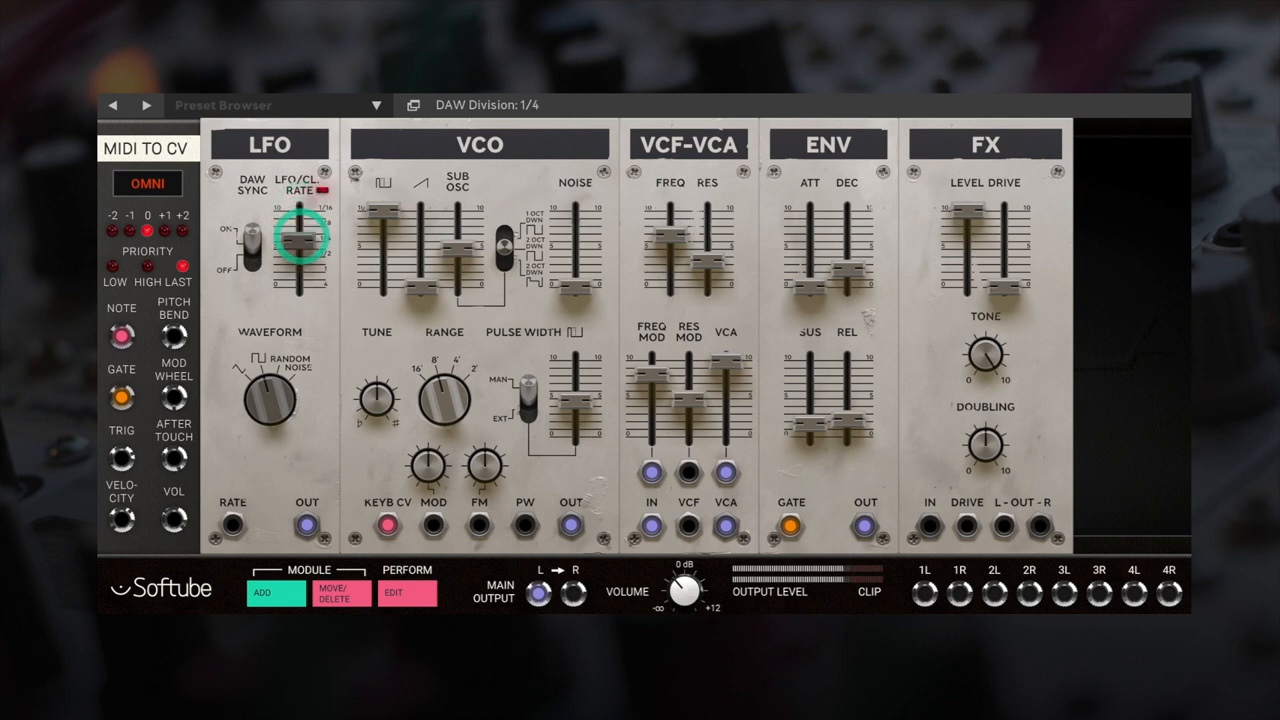
left_click_drag(306, 524, 688, 478)
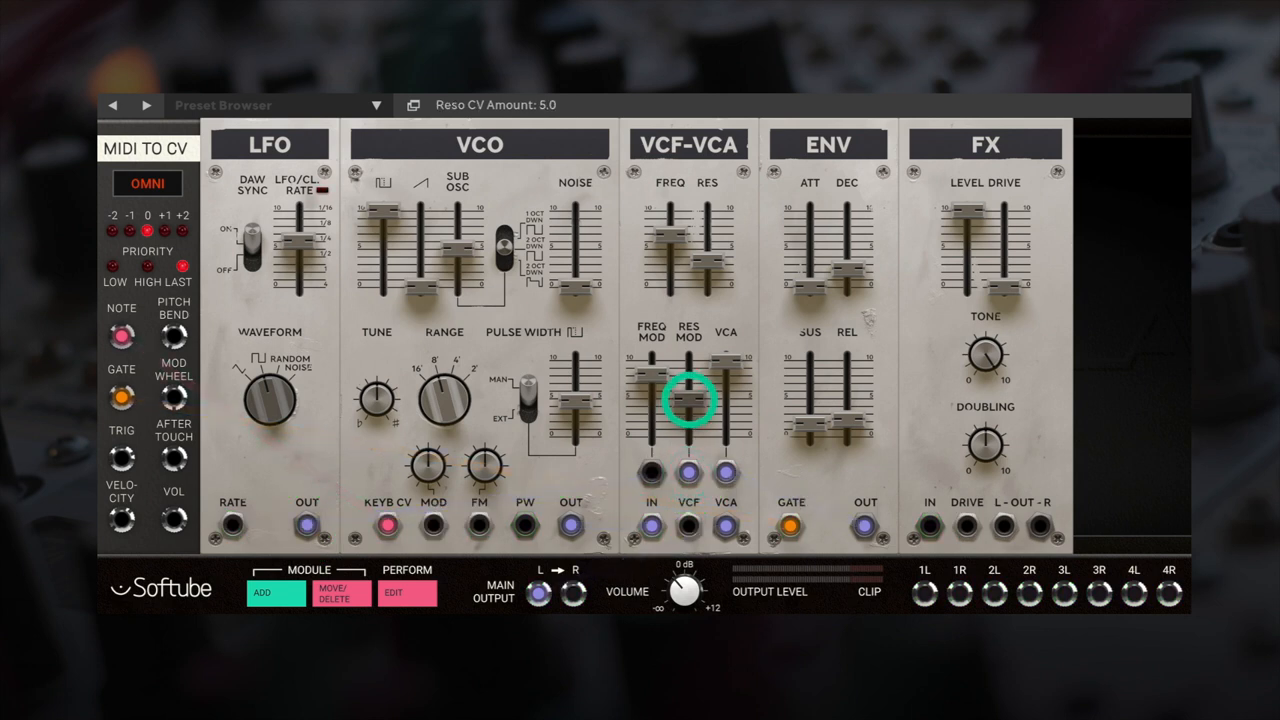
- Move the LFO/CV Rate slider from the 1/4 division to a 1/2 DAW division
left_click_drag(688, 400, 688, 376)
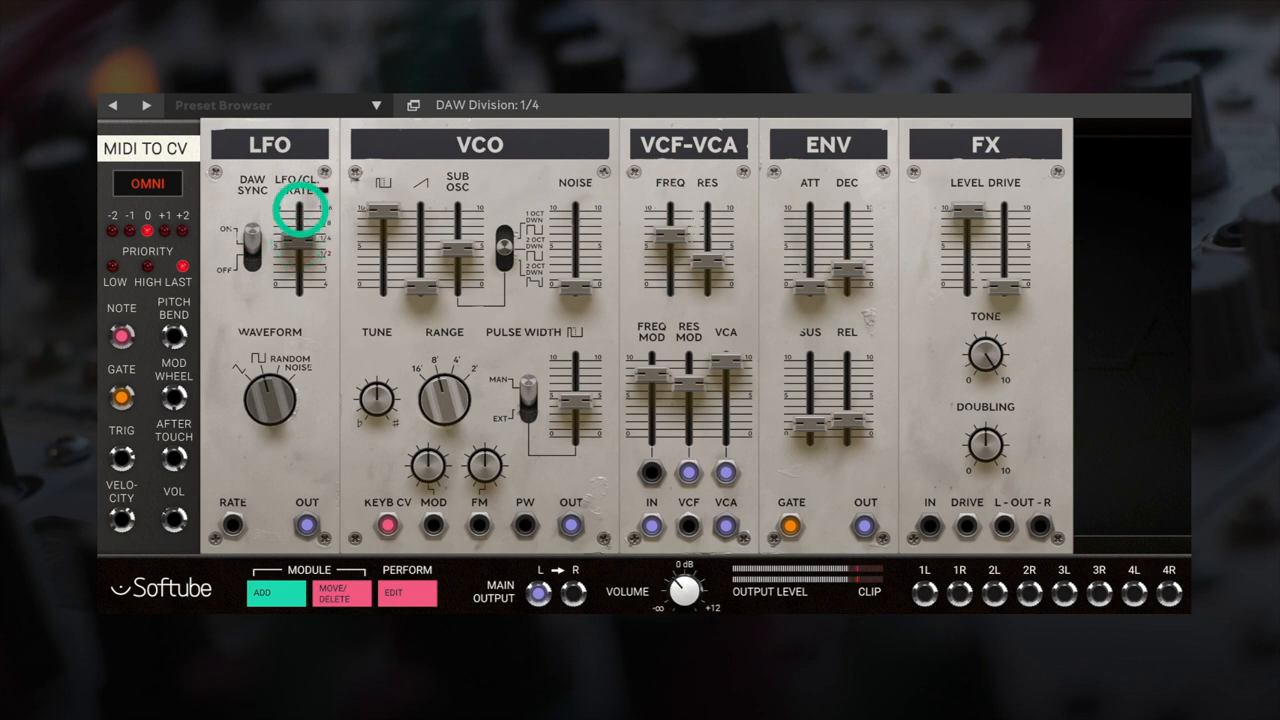
left_click_drag(298, 216, 298, 232)
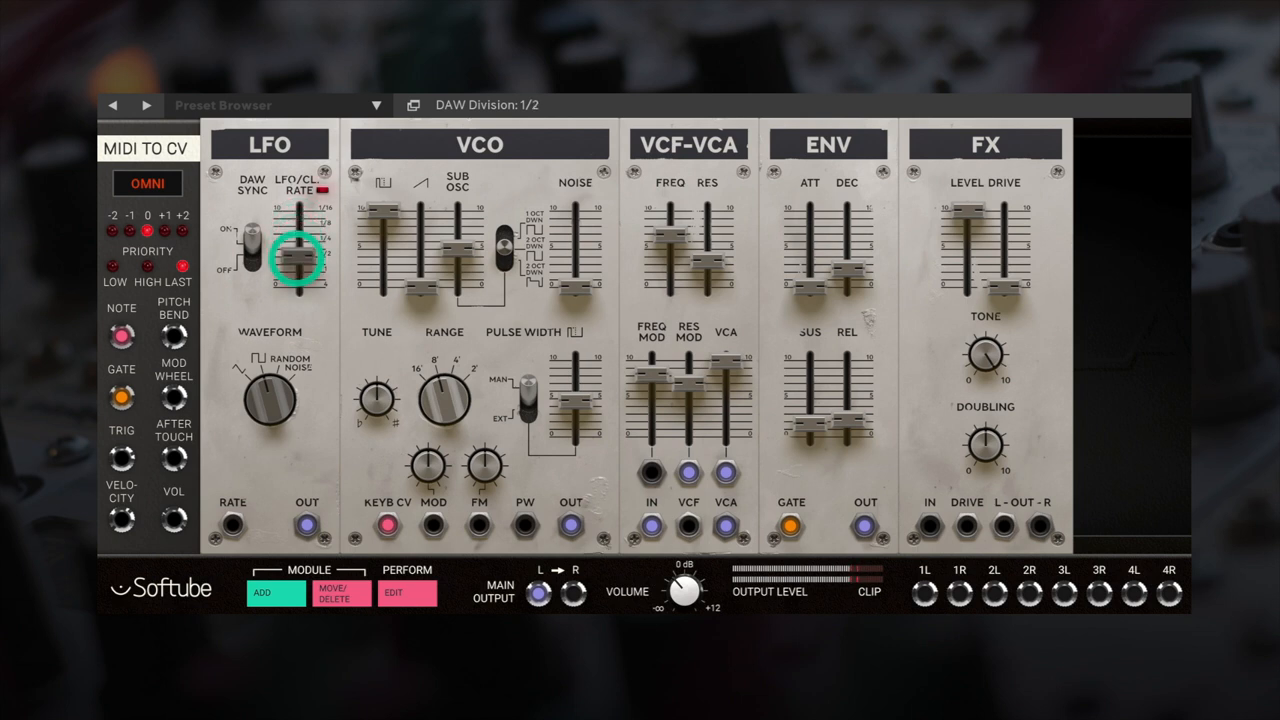
left_click_drag(296, 260, 296, 230)
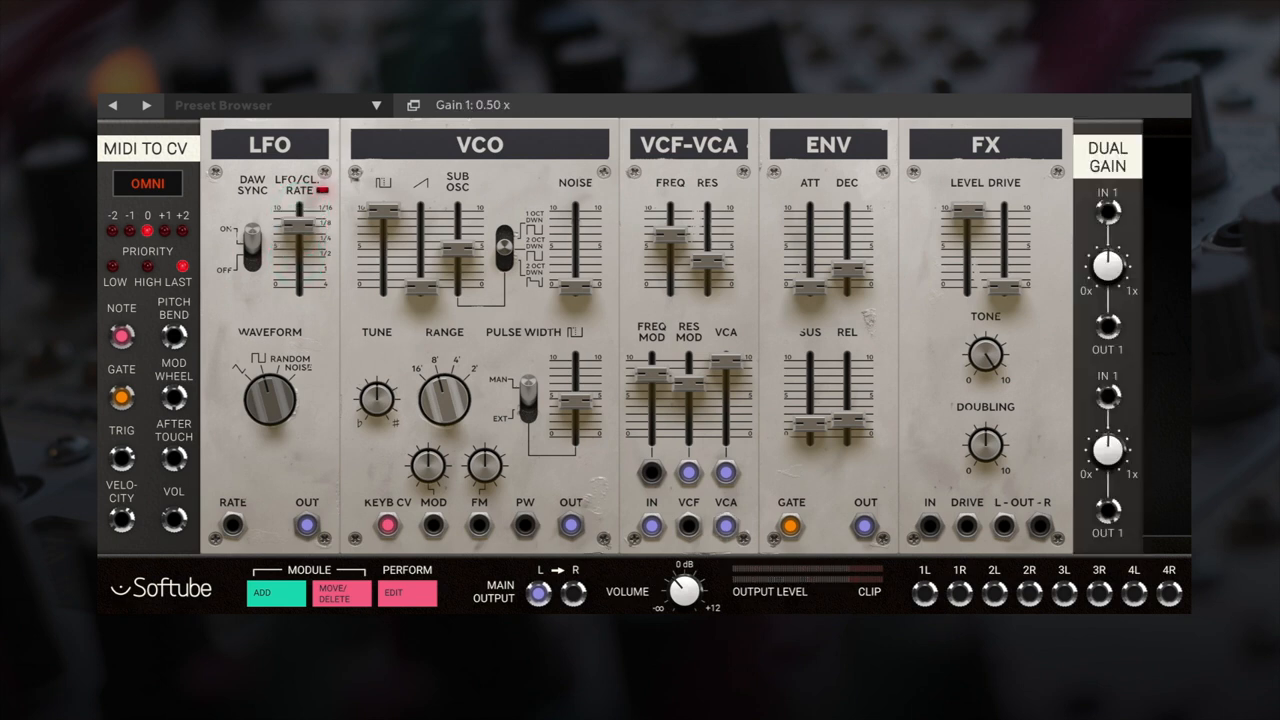
- Patch the LFO through a new Dual Gain into the oscillator and raise the cutoff to about 7.6 kHz
left_click_drag(308, 524, 1108, 204)
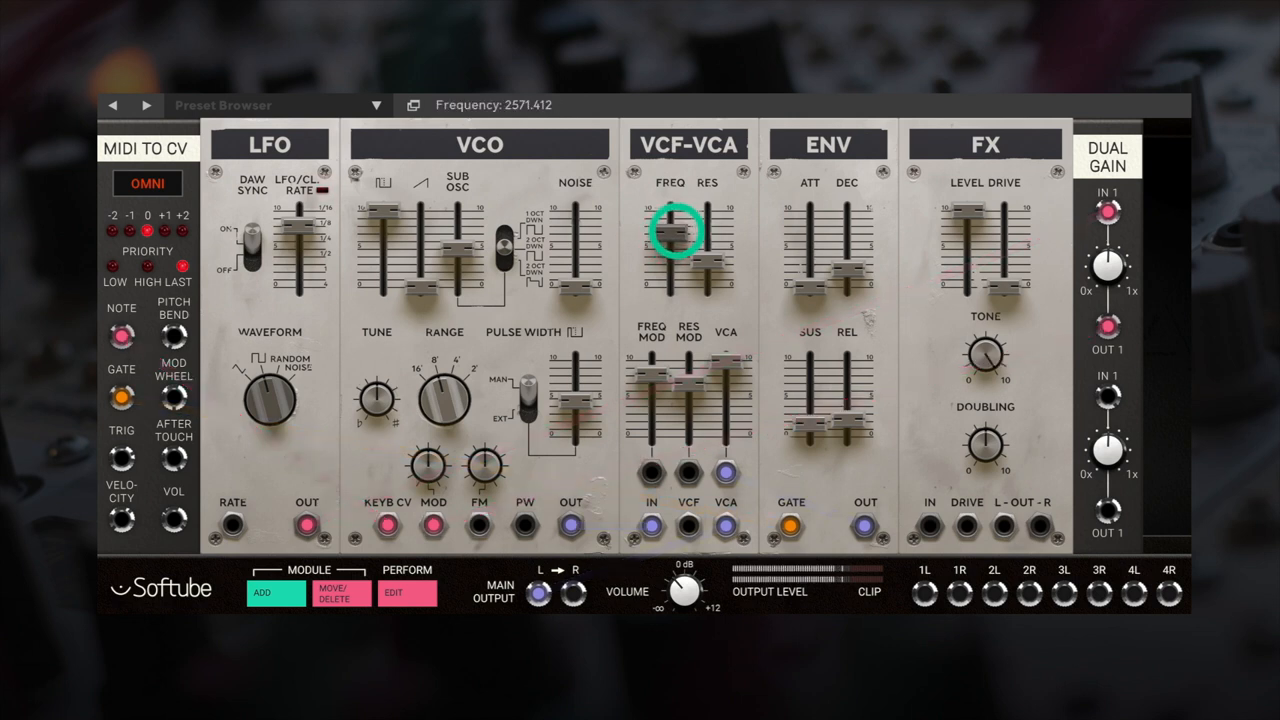
left_click_drag(674, 250, 674, 220)
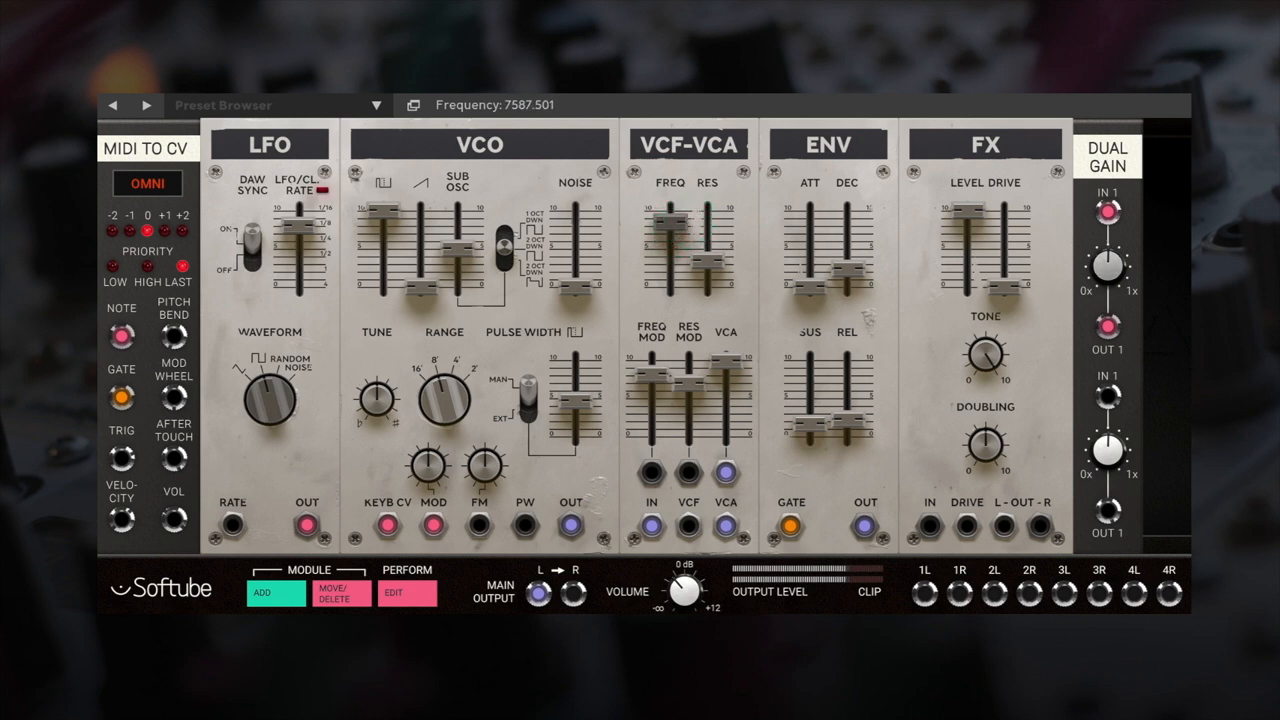
left_click_drag(1108, 268, 1108, 290)
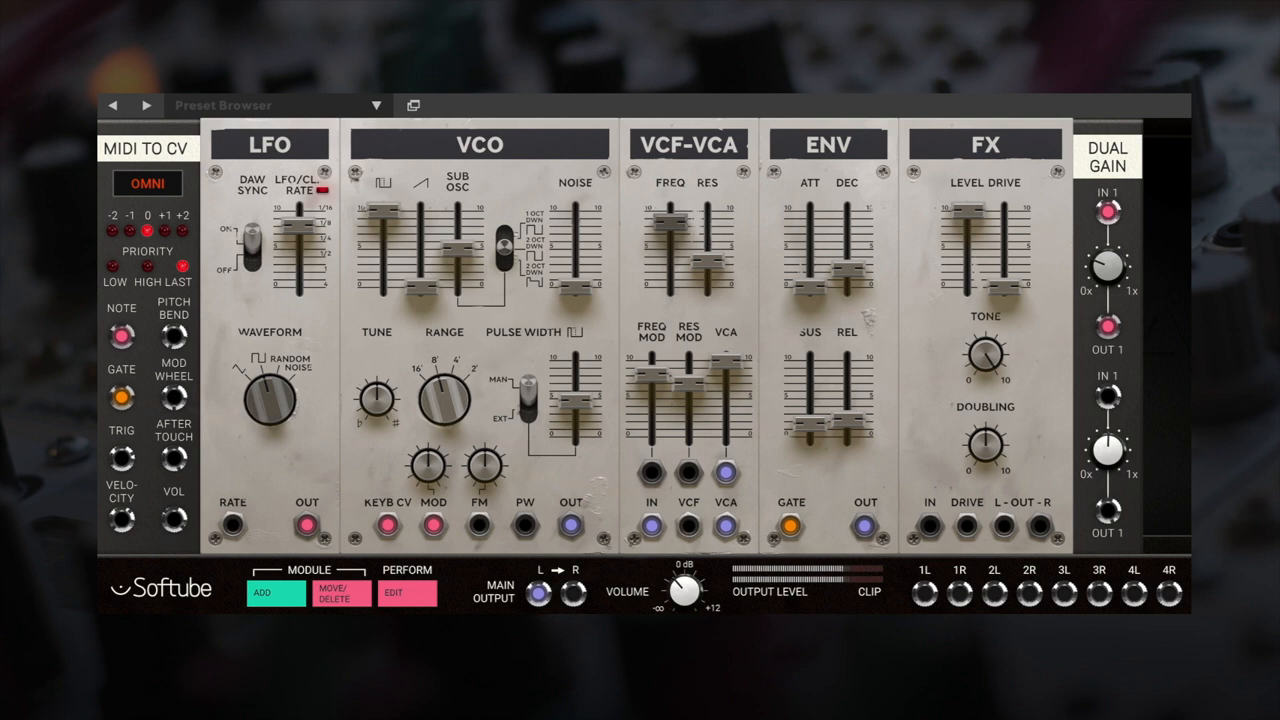
- Show cables, turn Dual Gain channel 1 down to 0.01x and raise the cutoff near 12 kHz
left_click(272, 412)
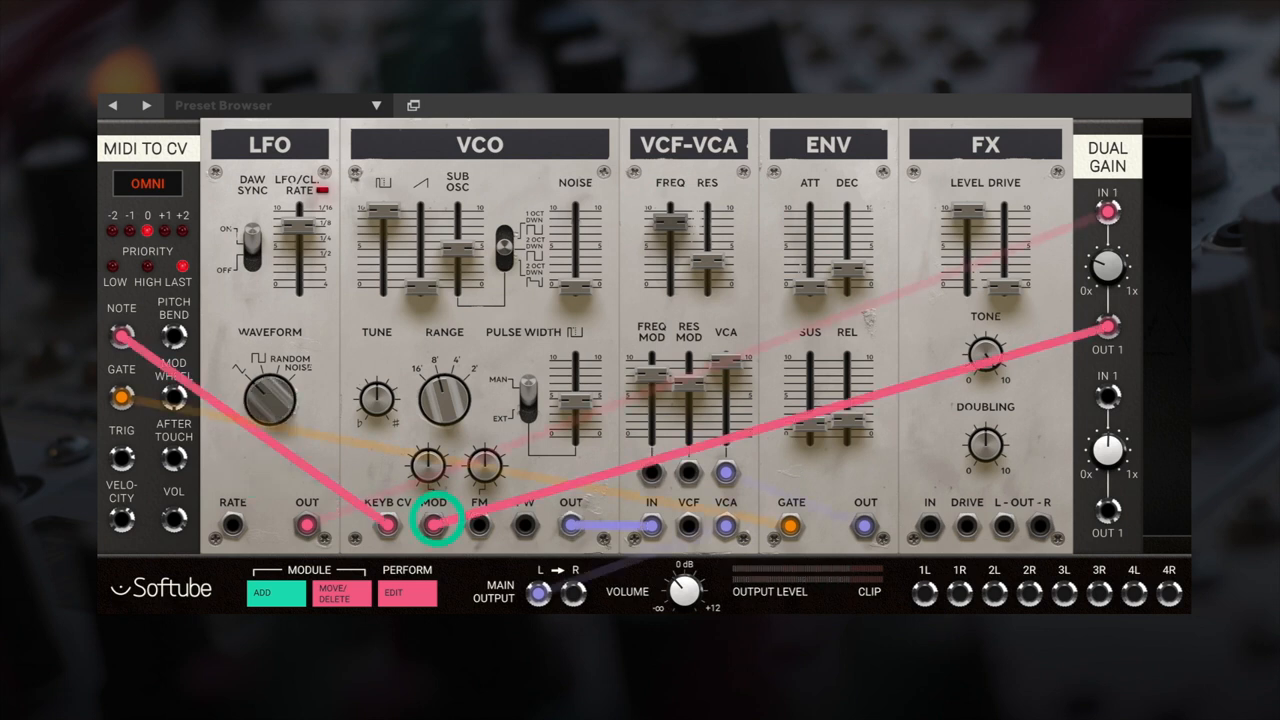
left_click_drag(1108, 270, 1108, 280)
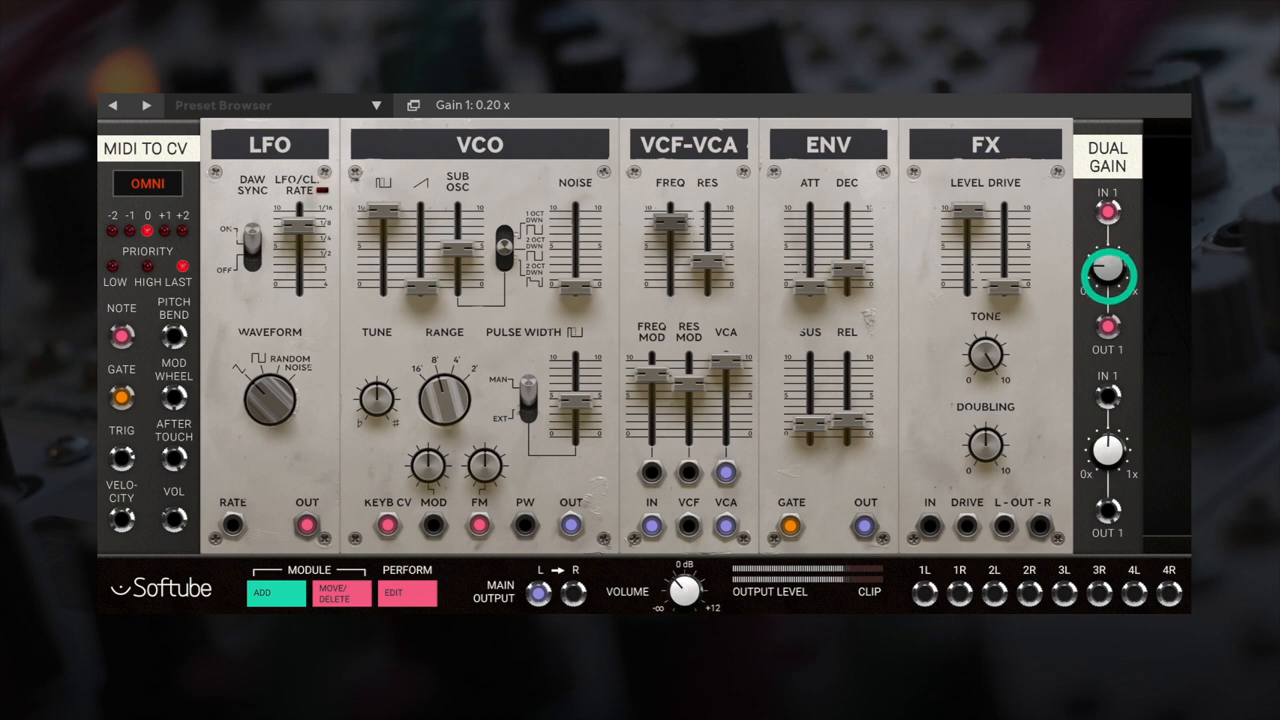
left_click_drag(1108, 276, 1108, 310)
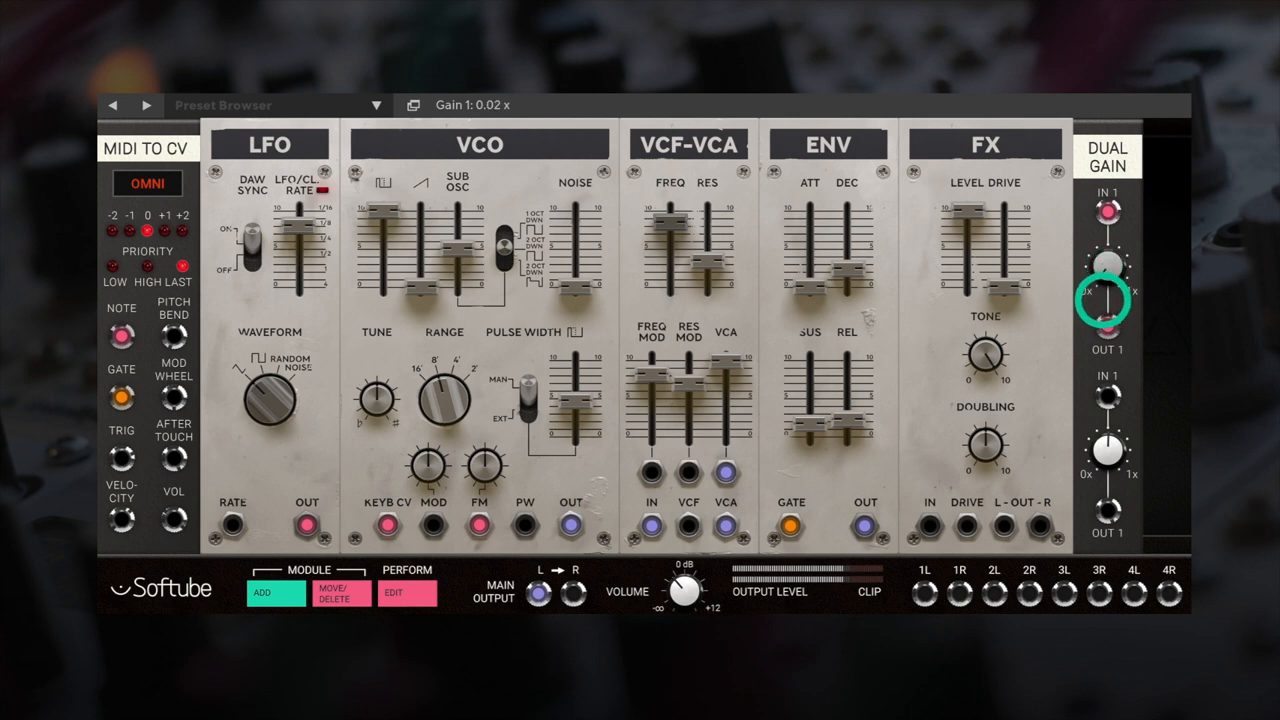
left_click_drag(1104, 290, 1100, 310)
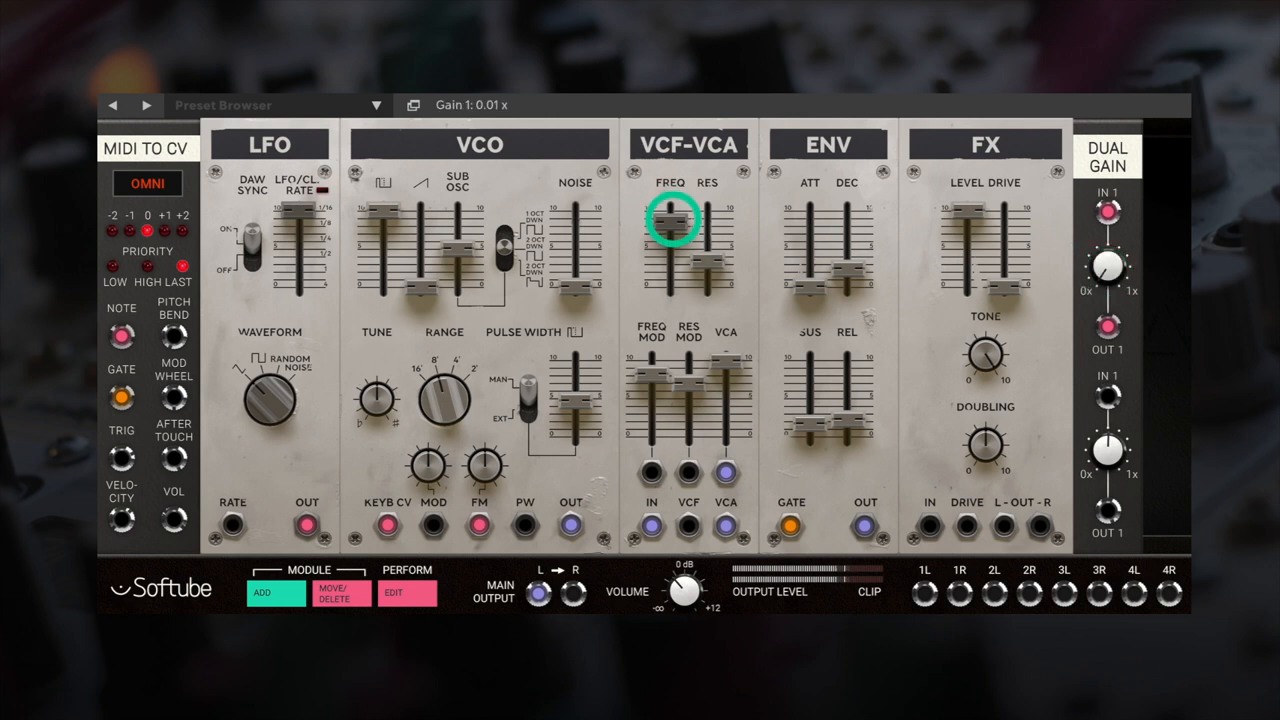
left_click_drag(672, 230, 672, 218)
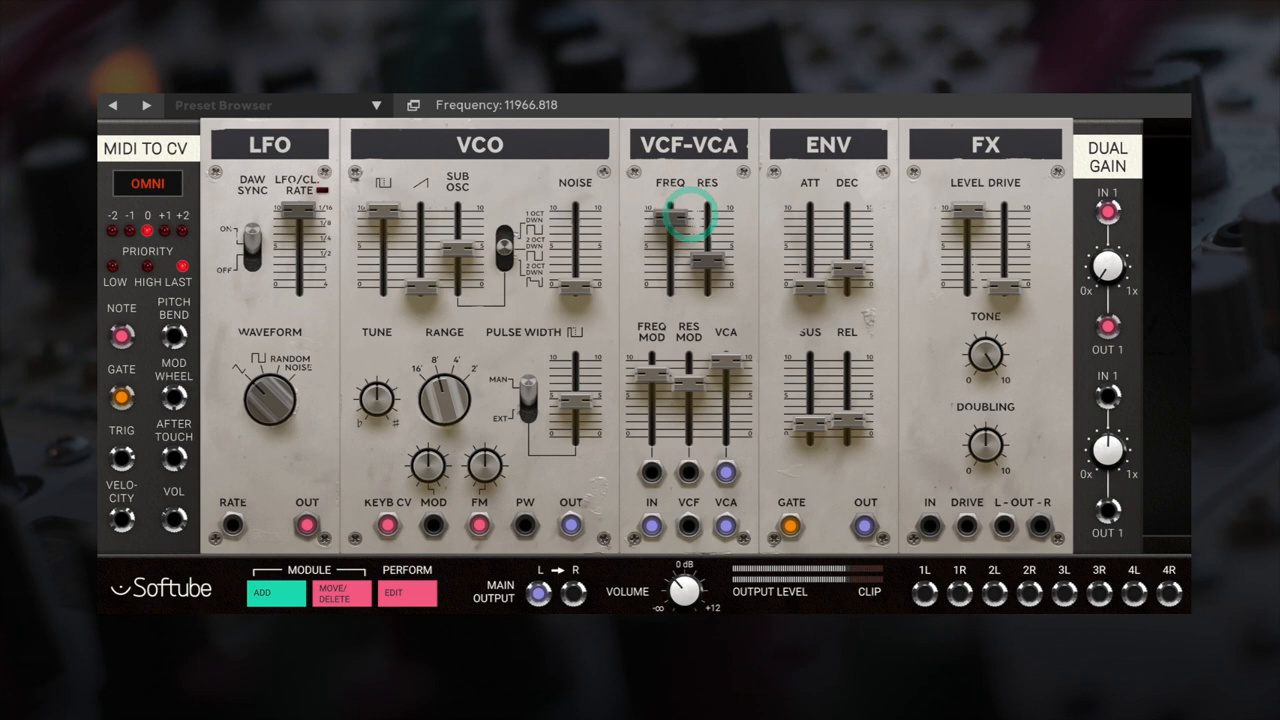
left_click_drag(708, 216, 724, 258)
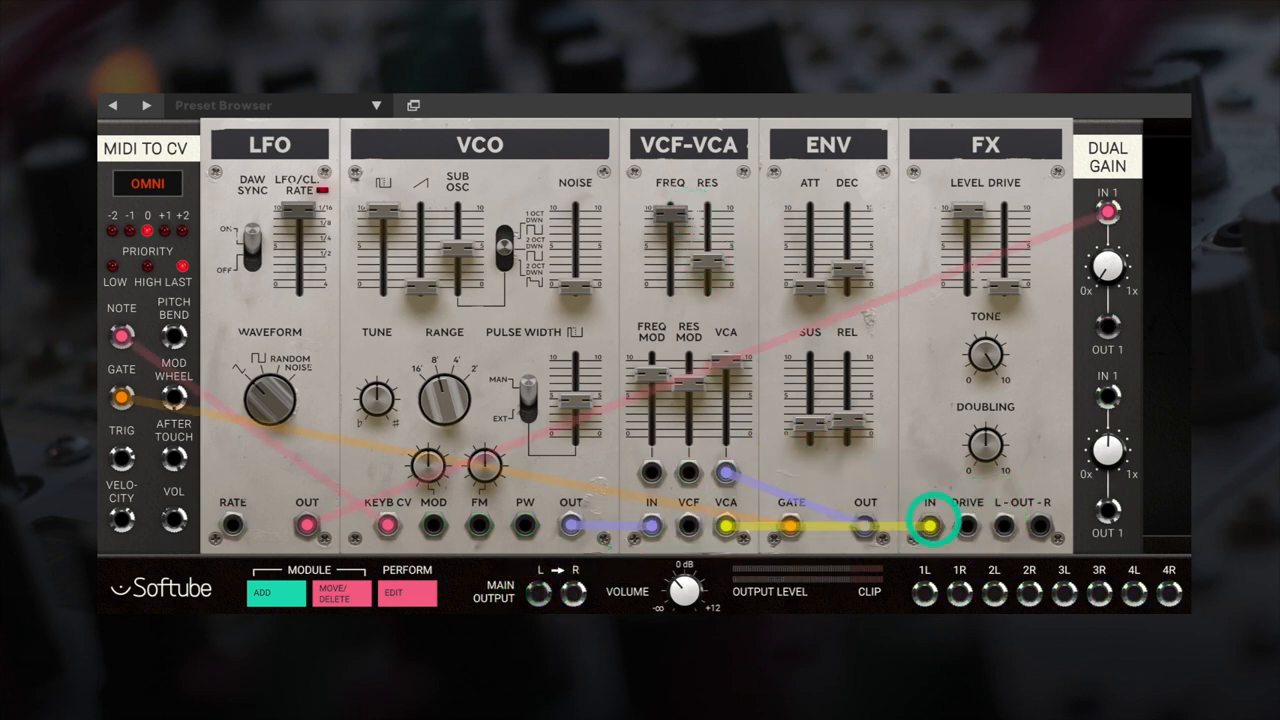
- Patch VCA OUT into the FX input and set the FX doubling to around 6.3
left_click_drag(930, 524, 540, 590)
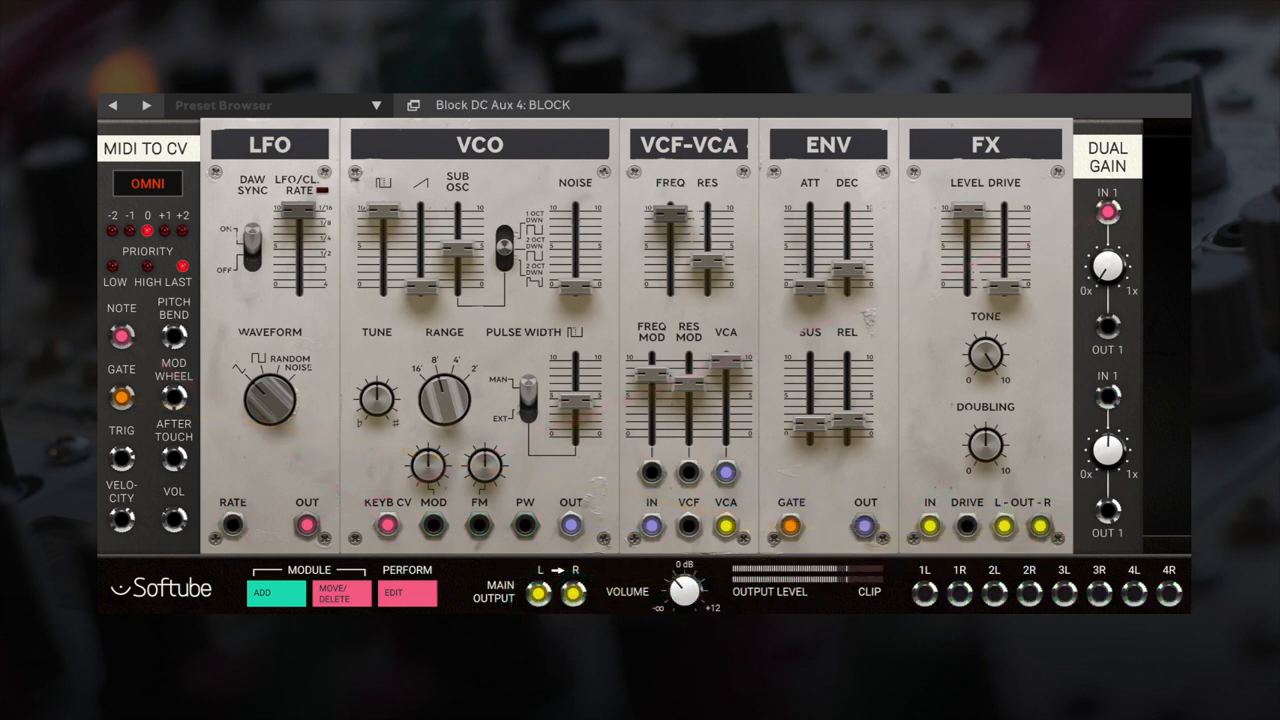
left_click_drag(984, 460, 984, 450)
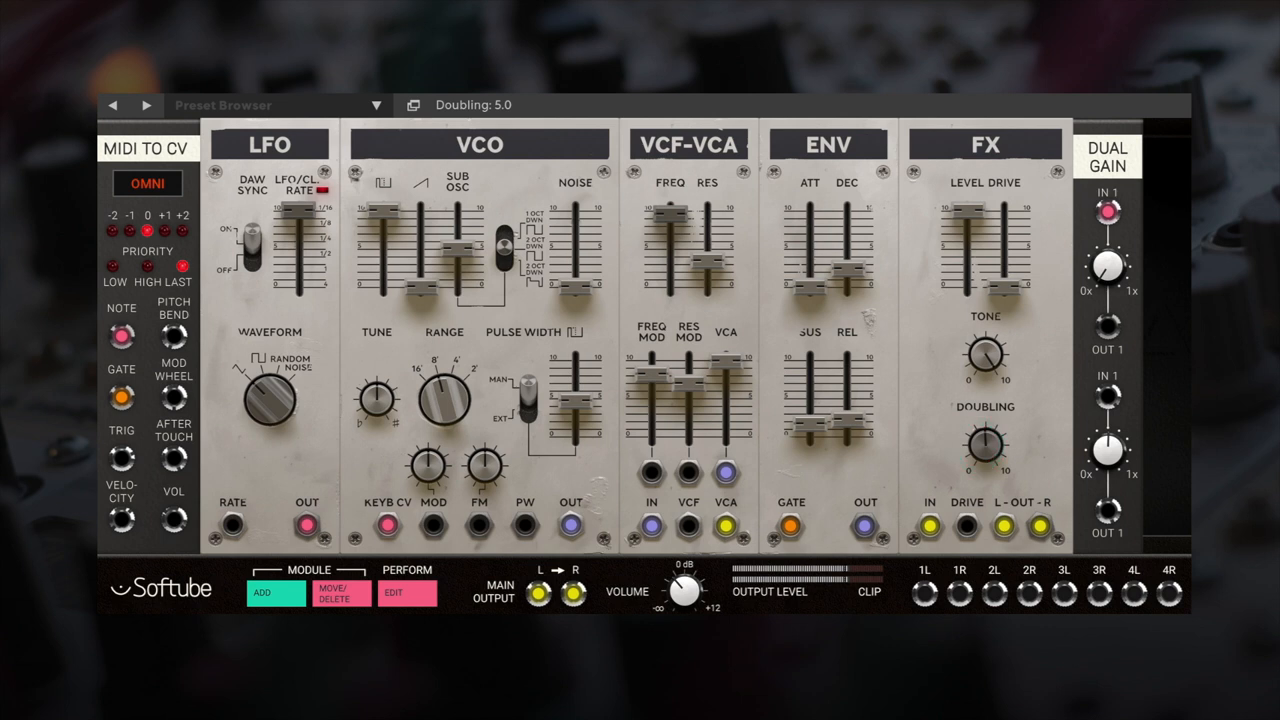
left_click_drag(984, 378, 984, 360)
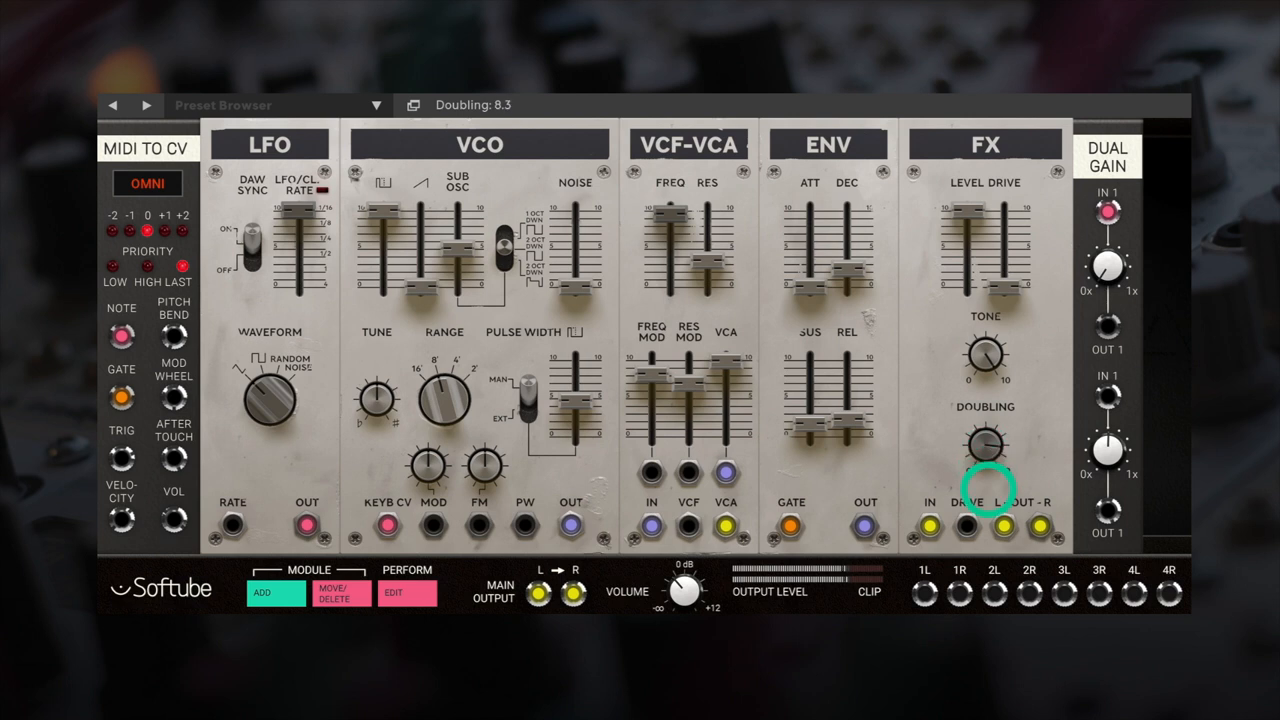
left_click_drag(984, 444, 984, 460)
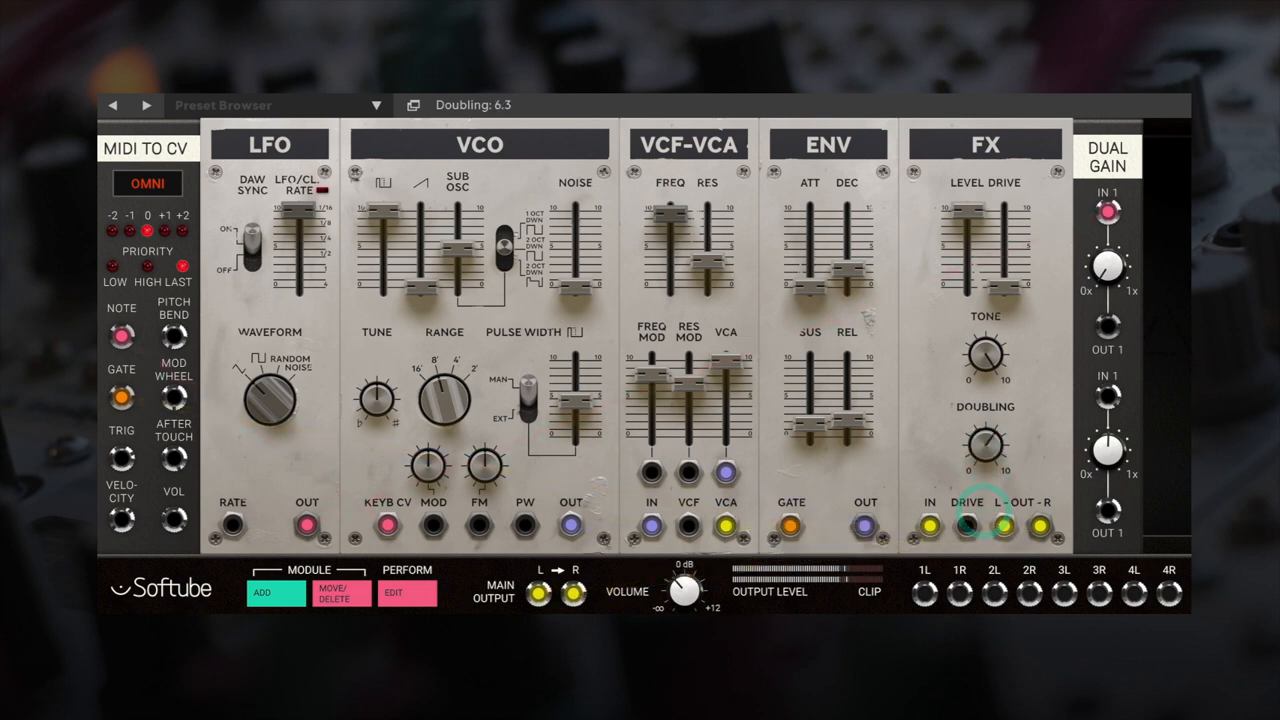
- Push the FX drive to about 8.4 and raise the first Dual Gain channel
left_click_drag(1012, 276, 1012, 250)
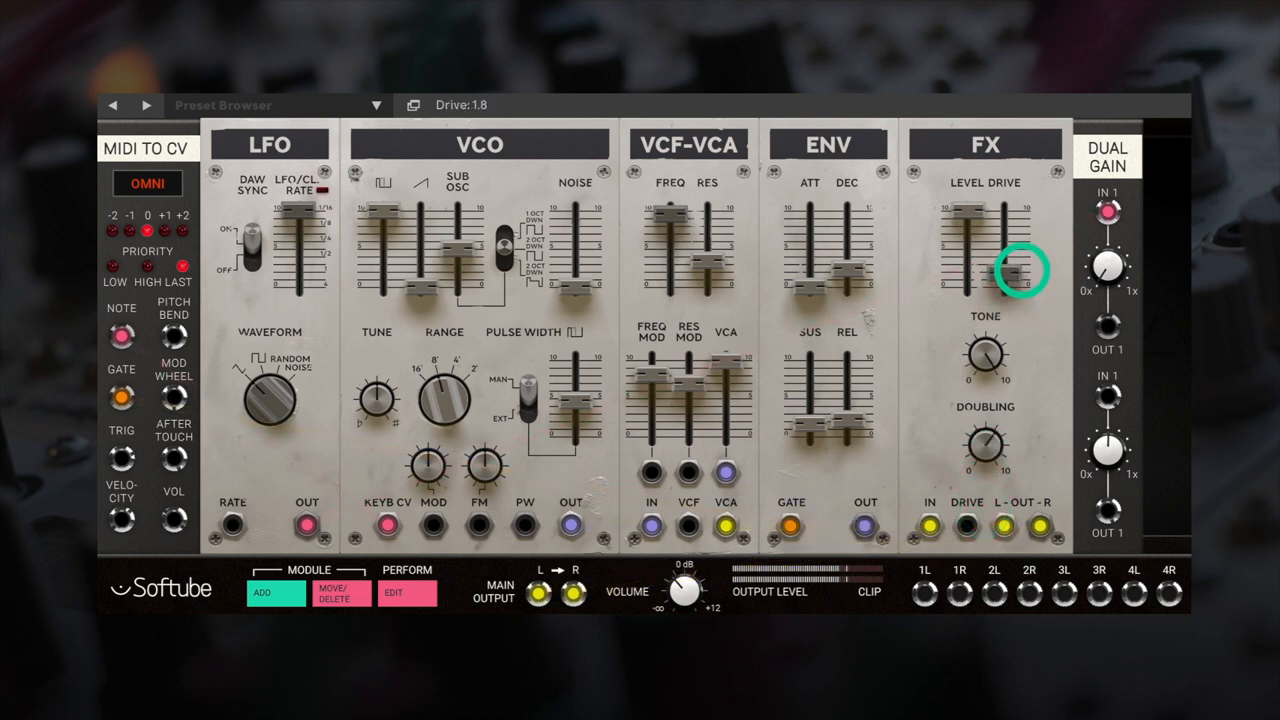
left_click_drag(1012, 276, 1012, 248)
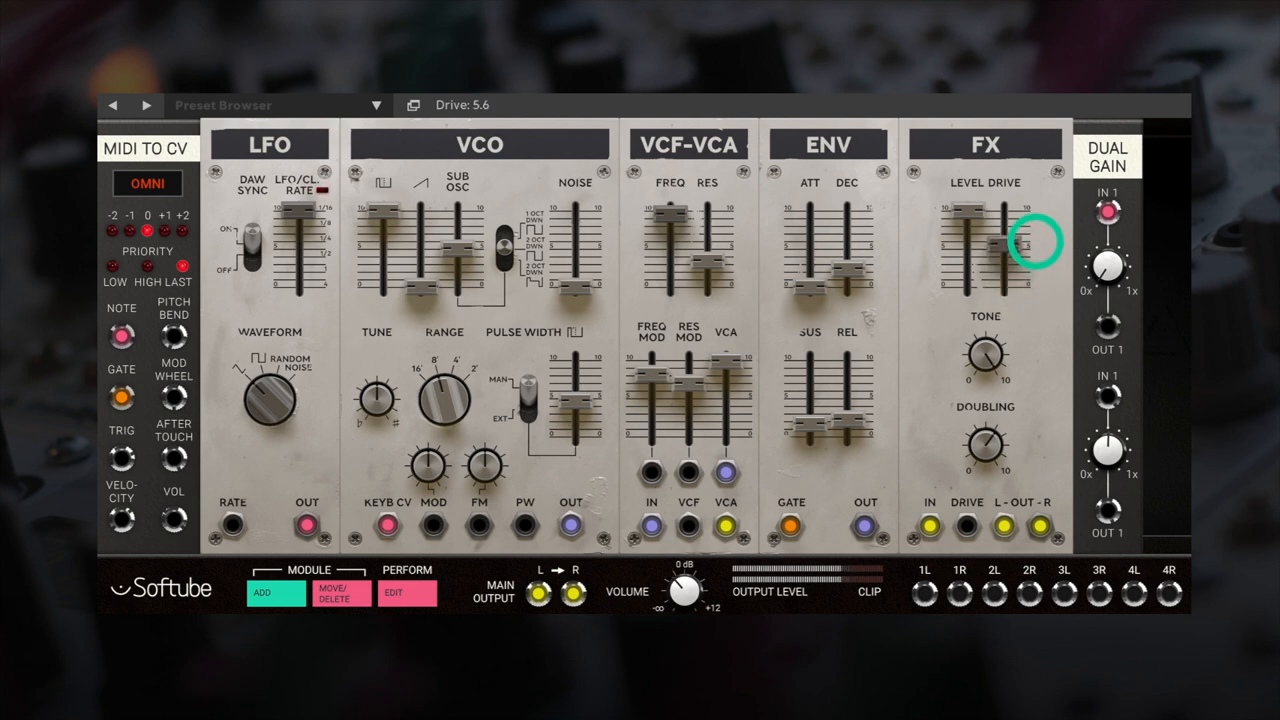
left_click_drag(1032, 248, 1032, 210)
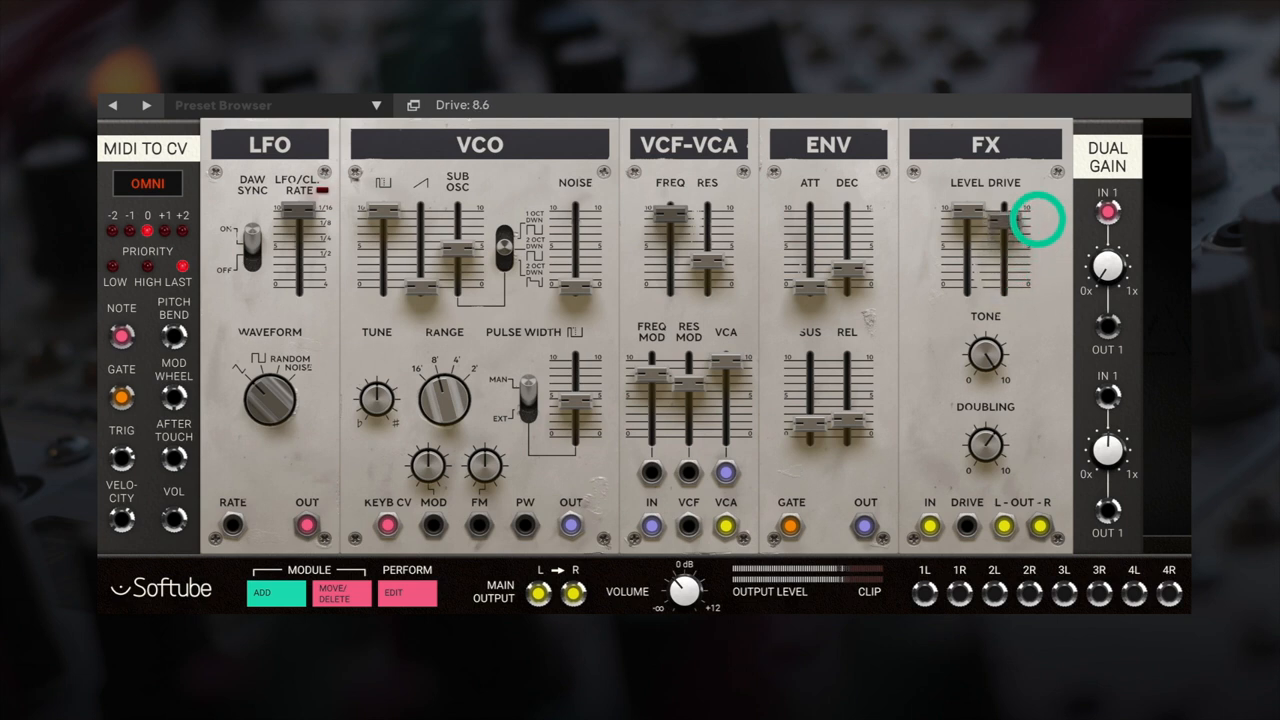
left_click_drag(1012, 216, 1012, 244)
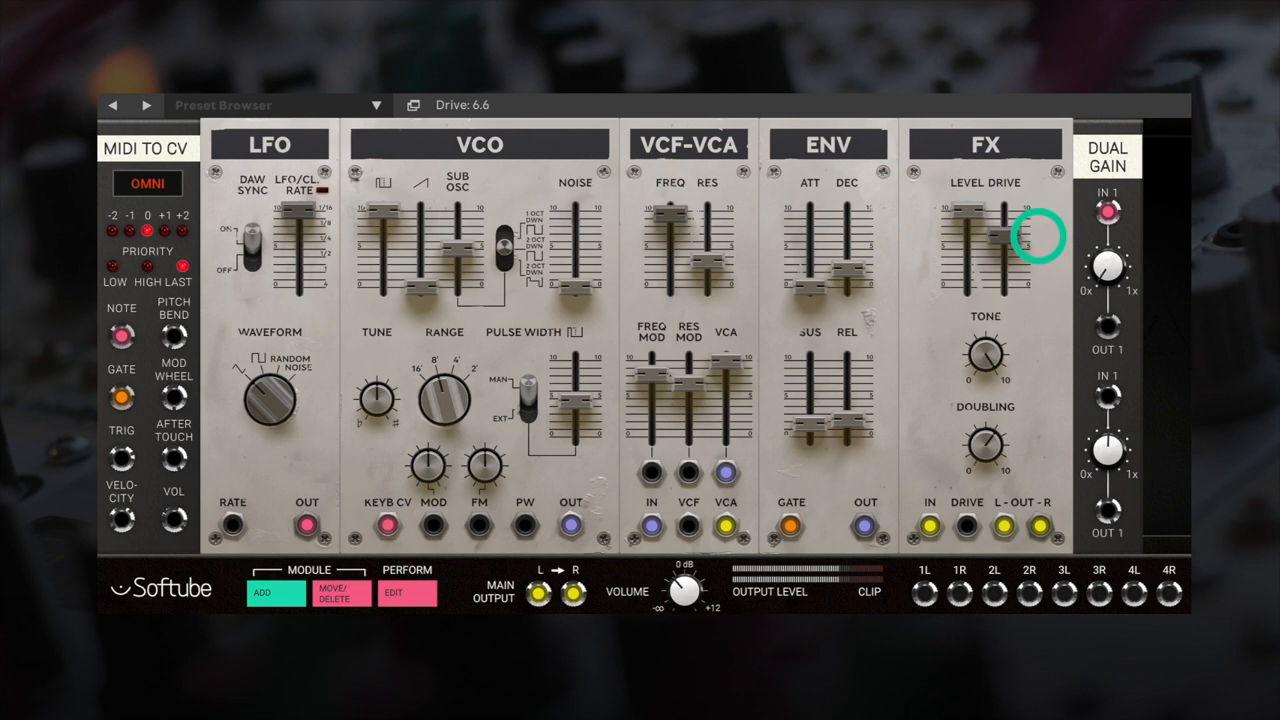
left_click_drag(1024, 224, 1024, 244)
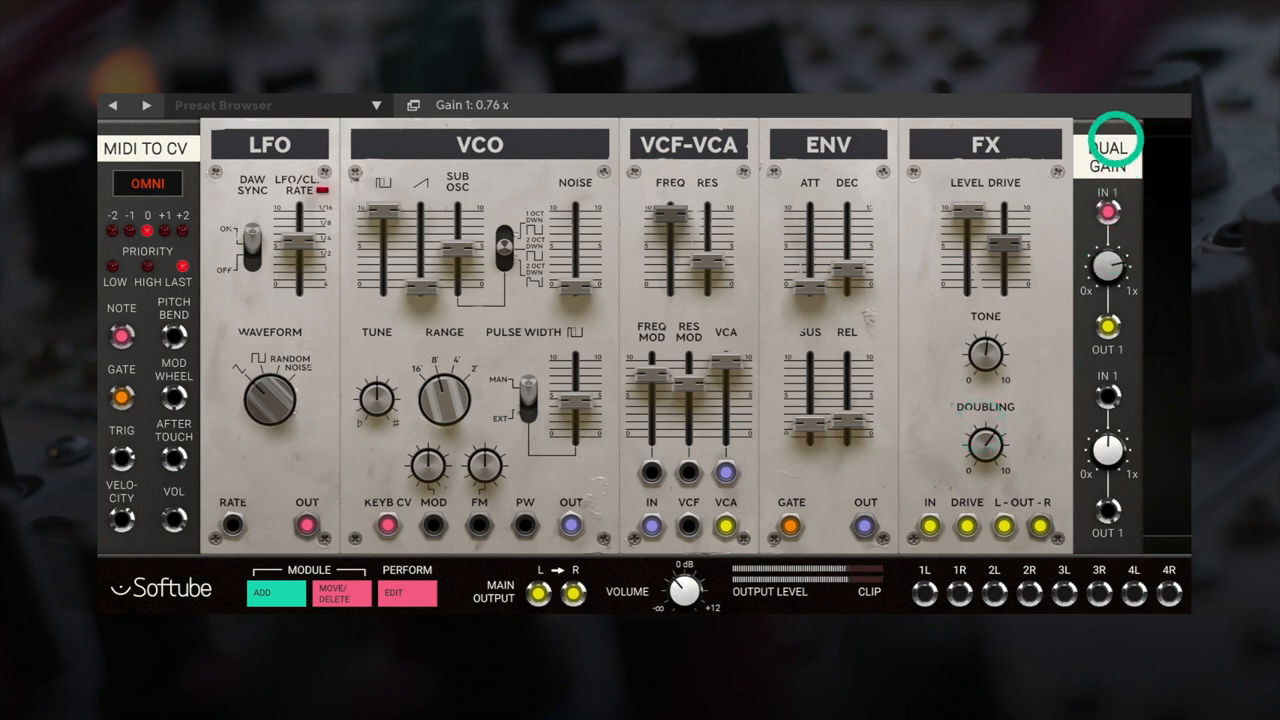
left_click_drag(1108, 268, 1116, 250)
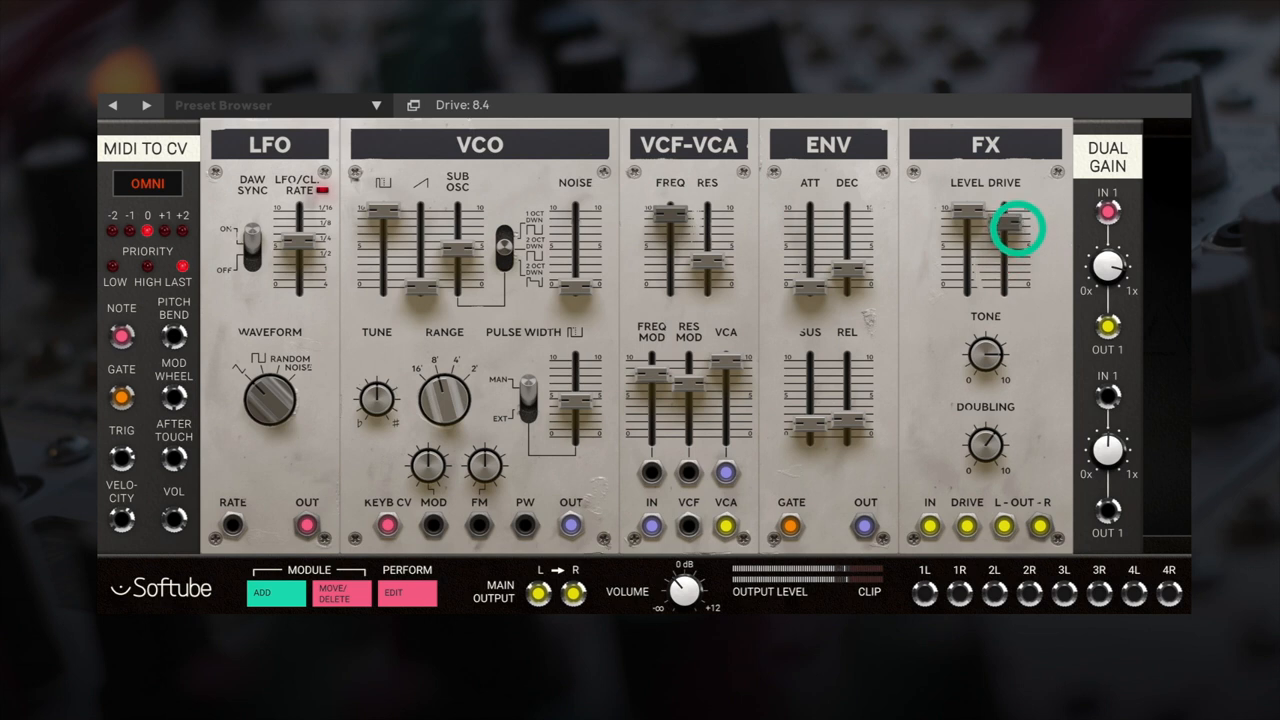
left_click_drag(1012, 218, 1012, 278)
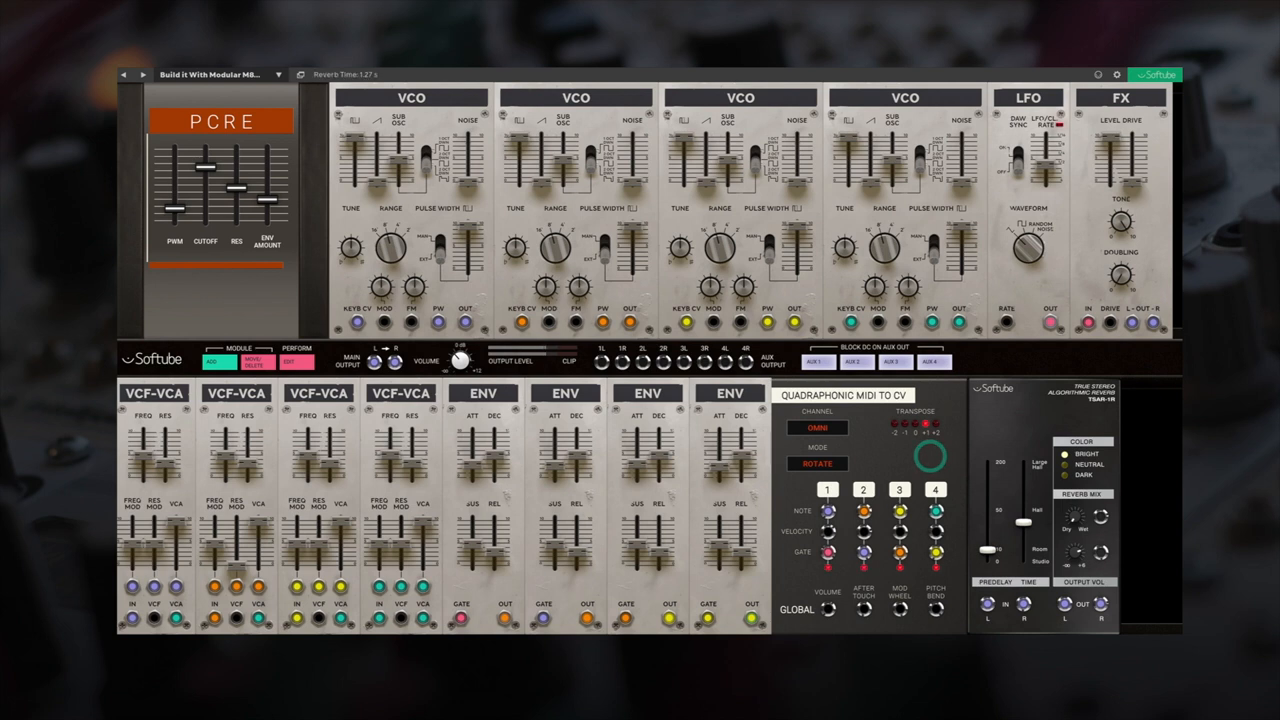
- Scroll through the four-voice rack and review the Quadraphonic MIDI to CV settings
scroll("down", 3)
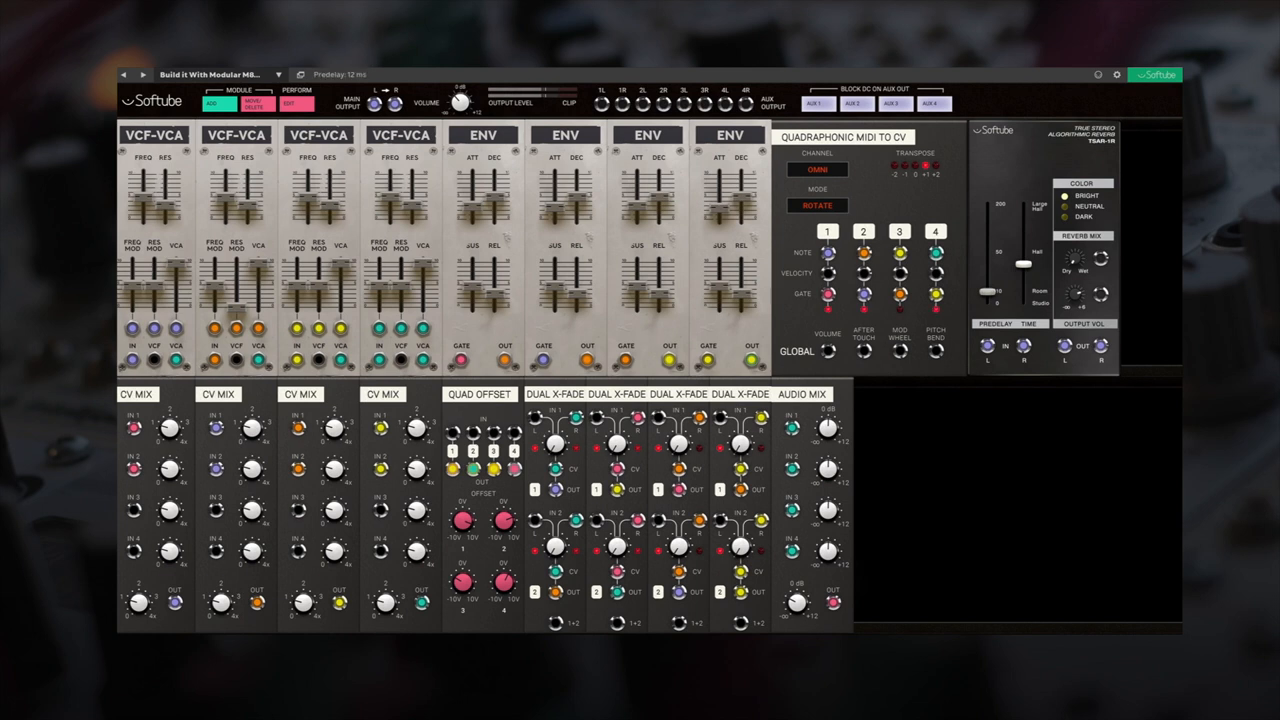
left_click(932, 166)
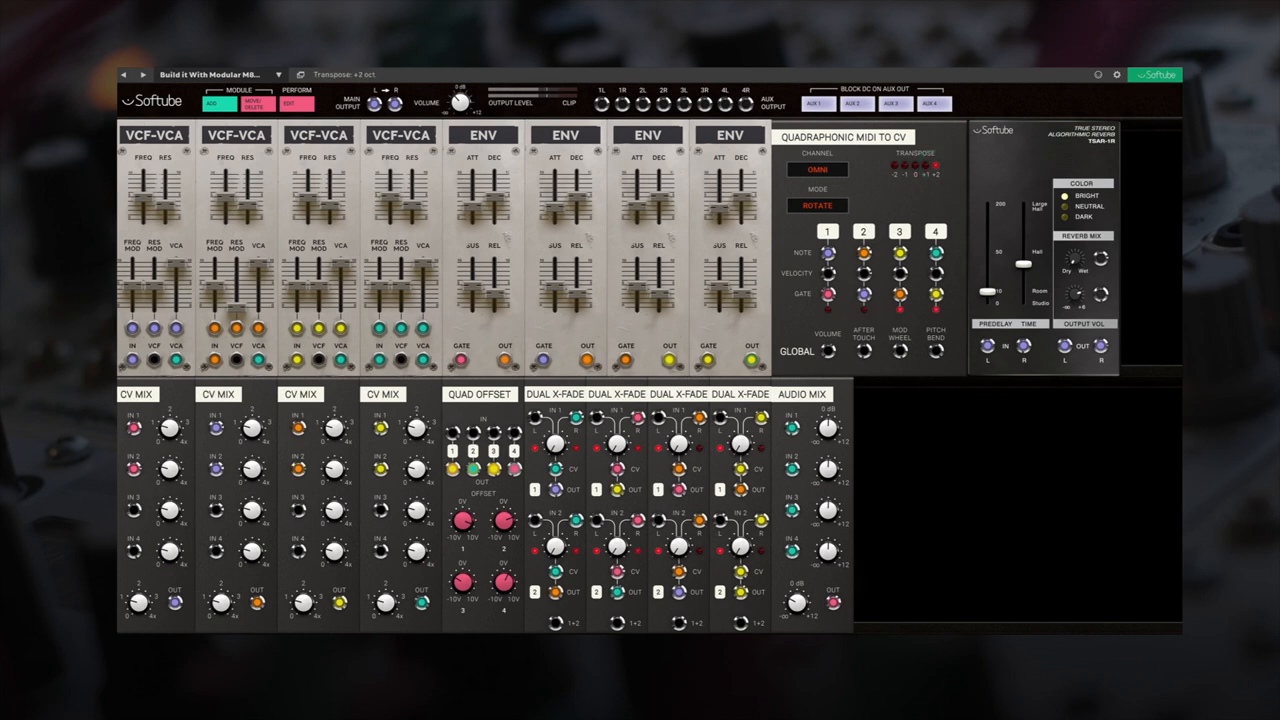
left_click(916, 164)
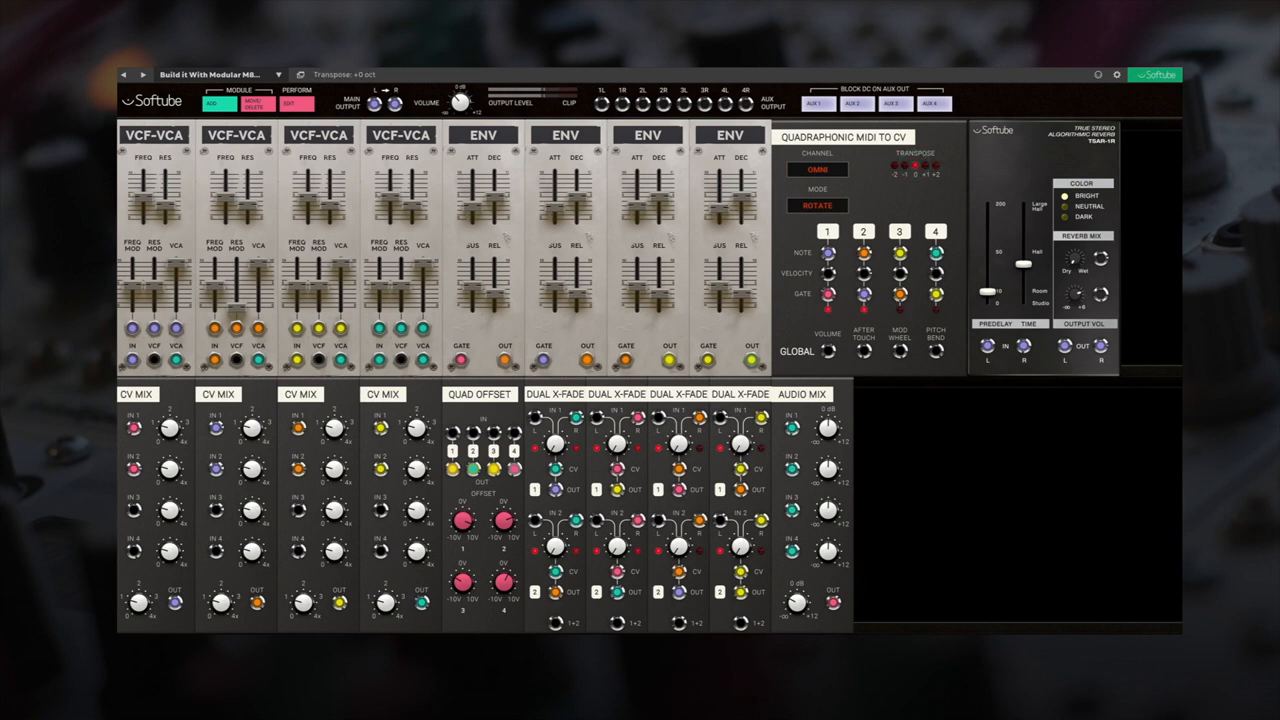
left_click(922, 166)
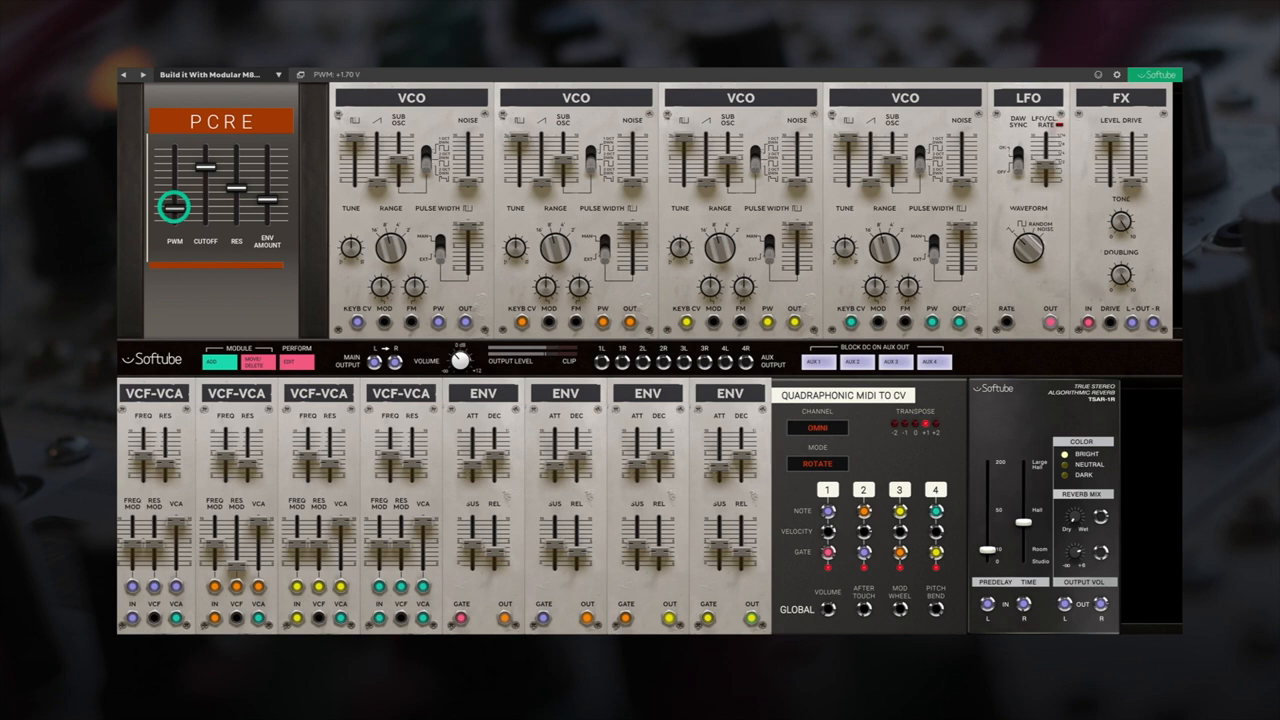
- Sweep the PWM macro fader and settle it at a new level
left_click_drag(174, 200, 174, 222)
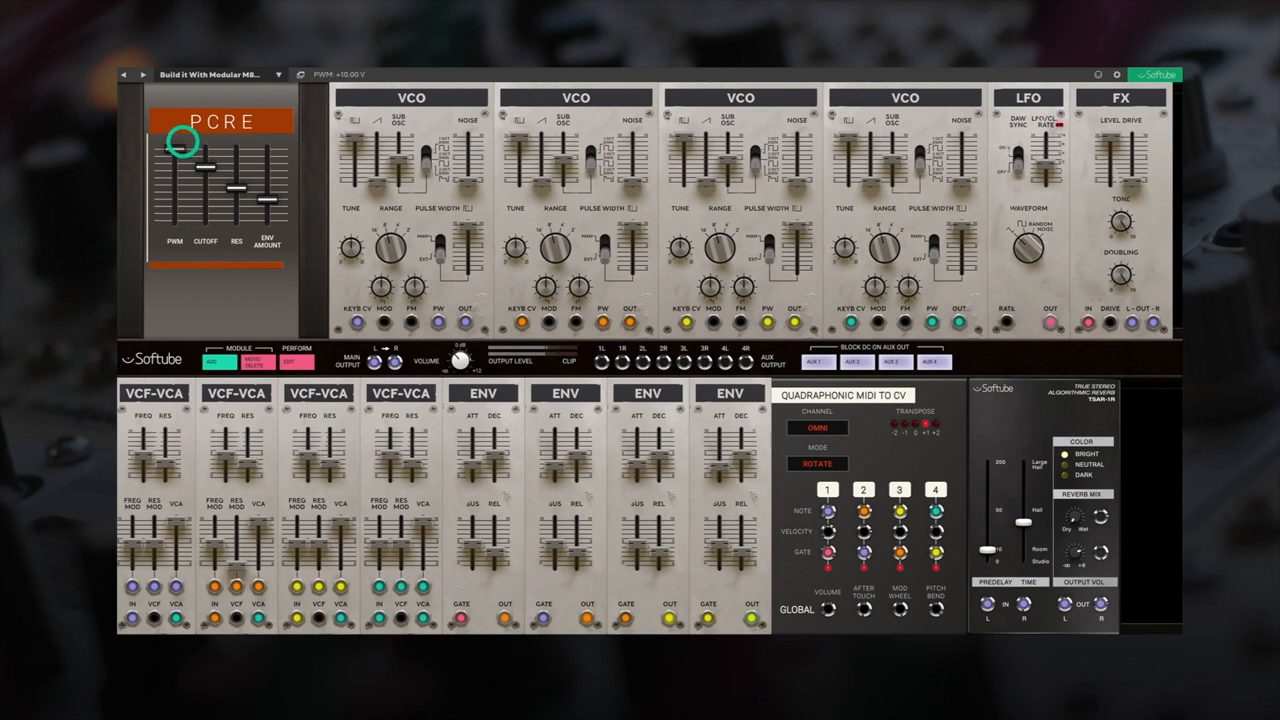
left_click_drag(184, 140, 172, 216)
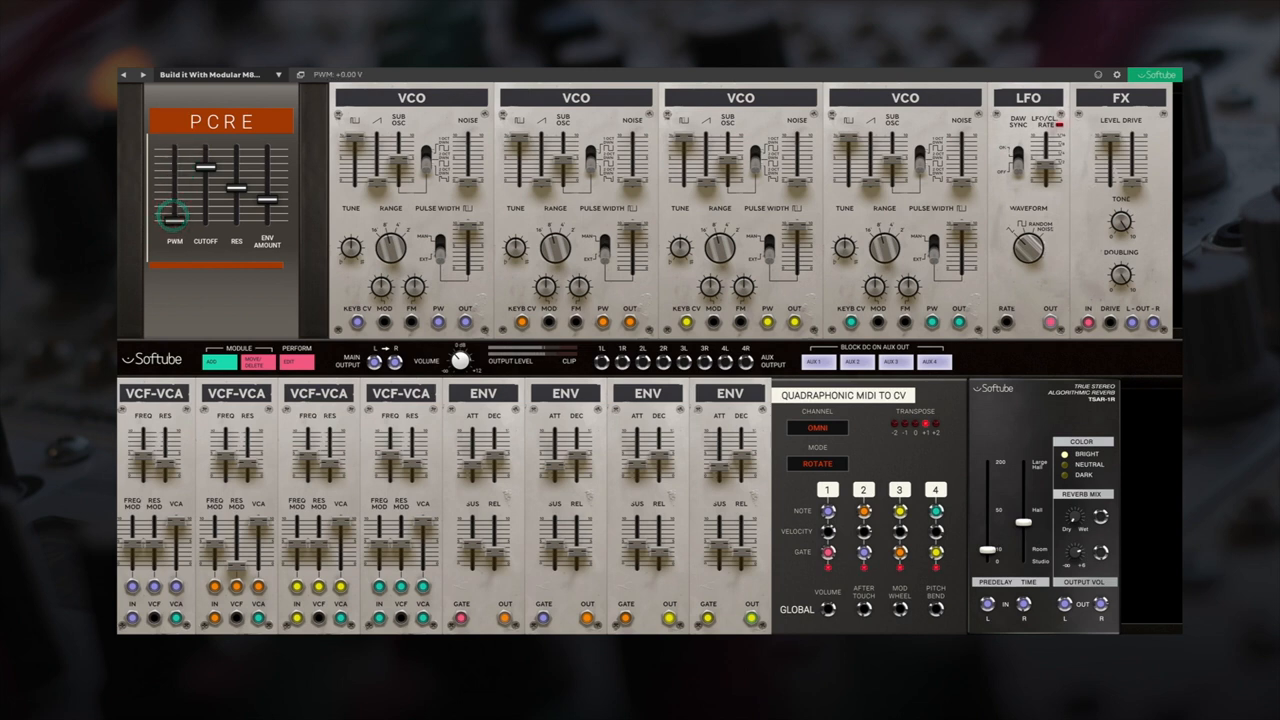
left_click_drag(172, 216, 172, 150)
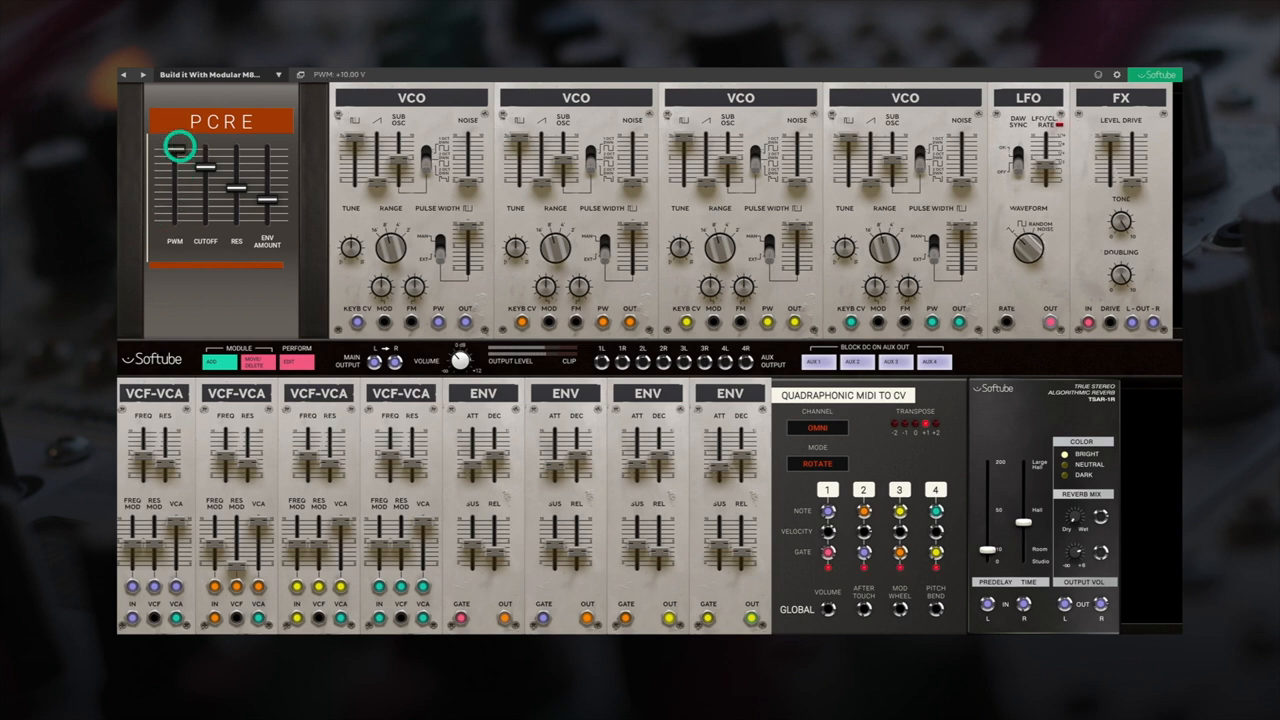
left_click_drag(174, 150, 174, 222)
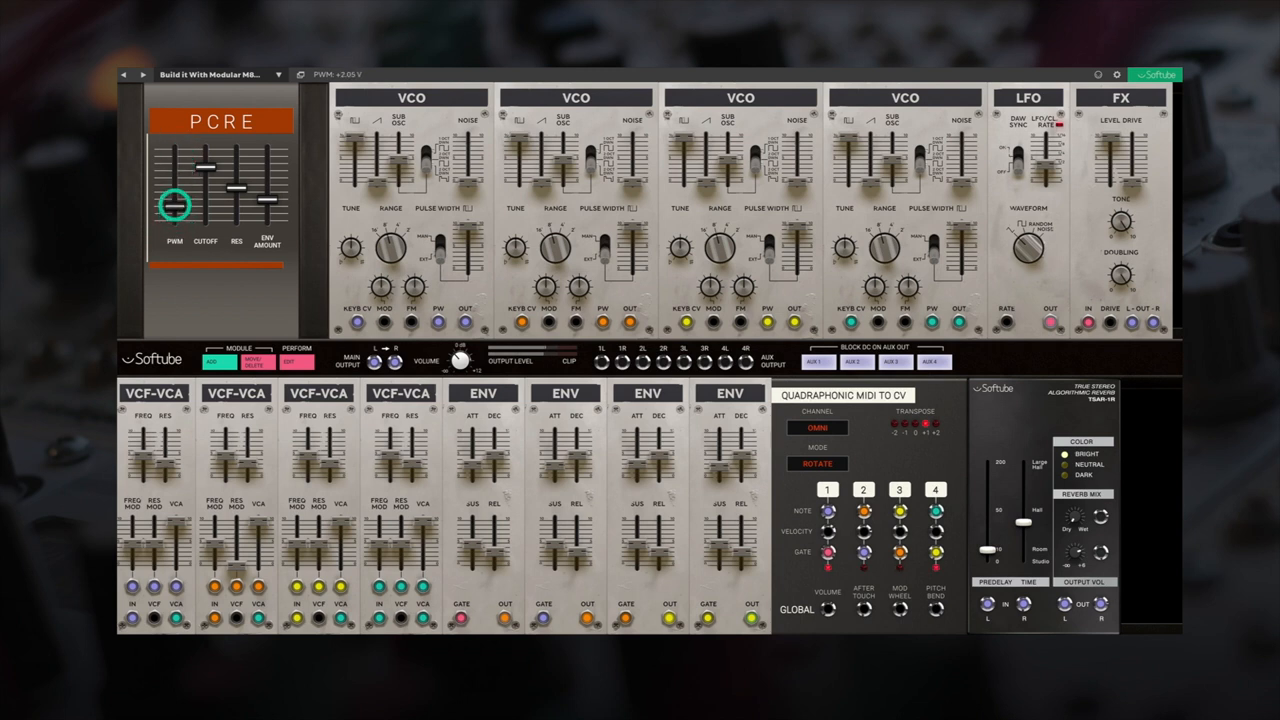
left_click_drag(174, 204, 174, 164)
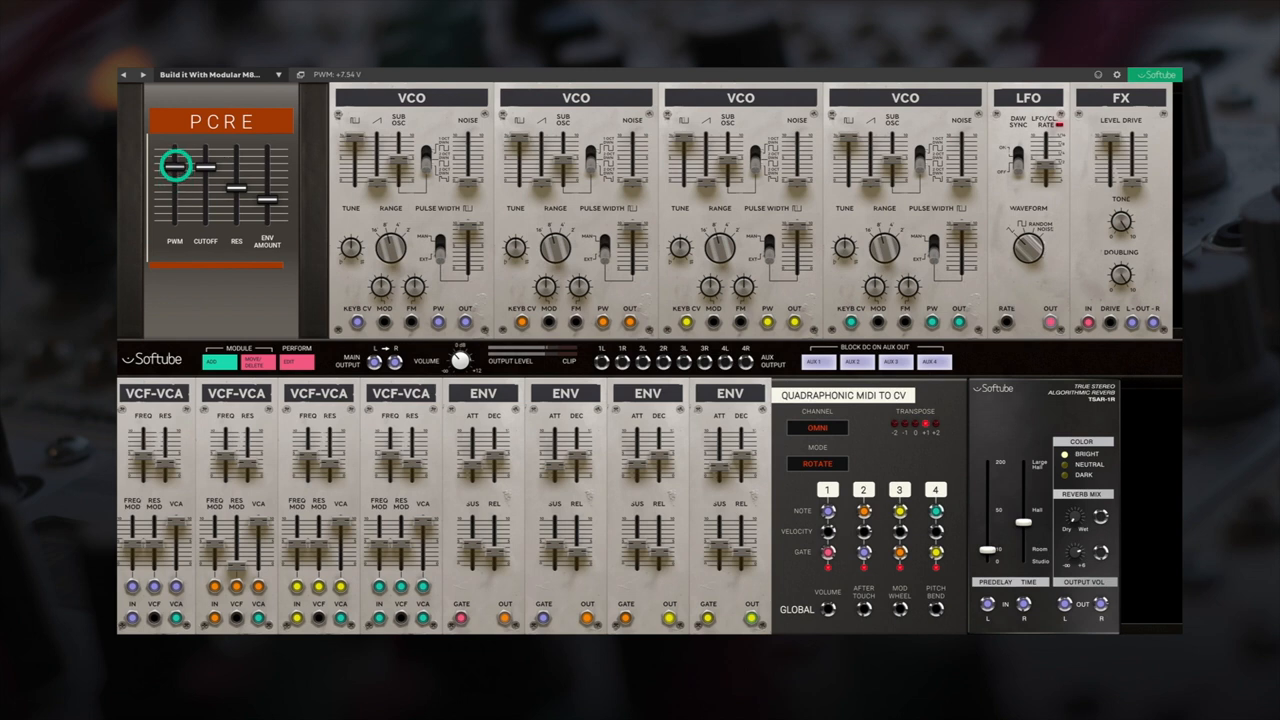
left_click_drag(176, 164, 176, 200)
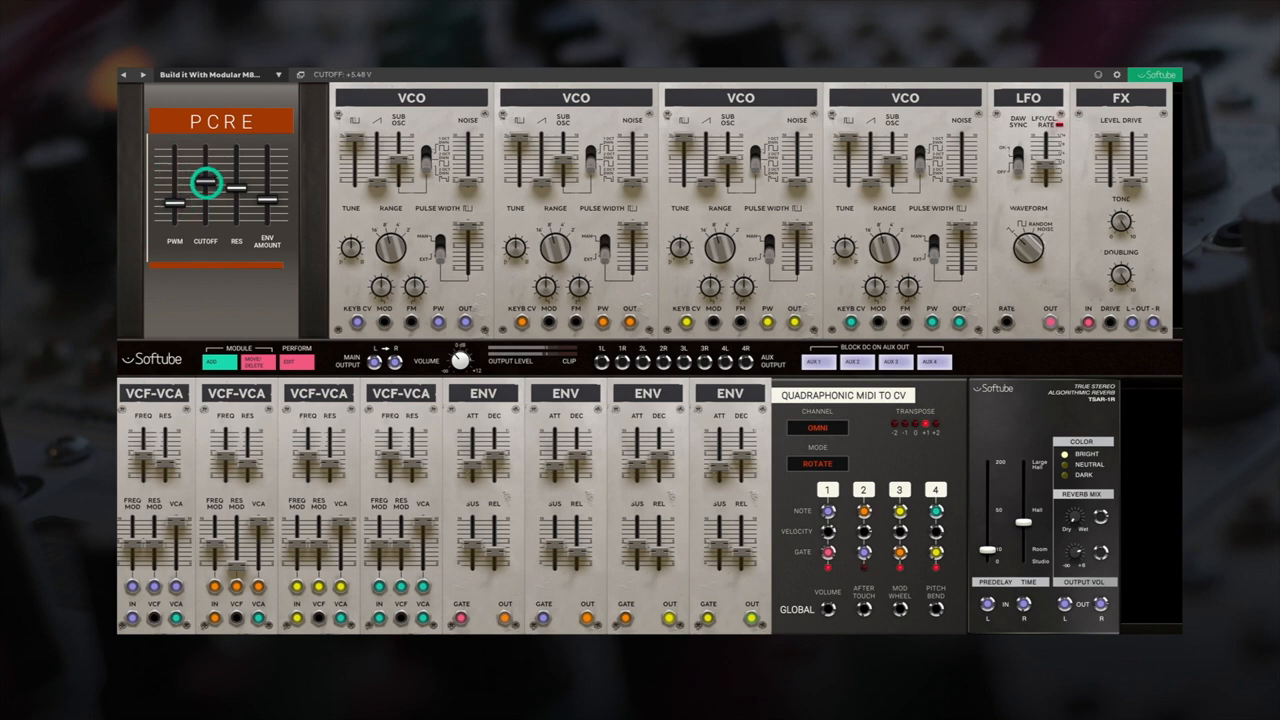
- Adjust the cutoff macro, raise the resonance macro and raise the envelope amount macro
left_click_drag(204, 184, 204, 206)
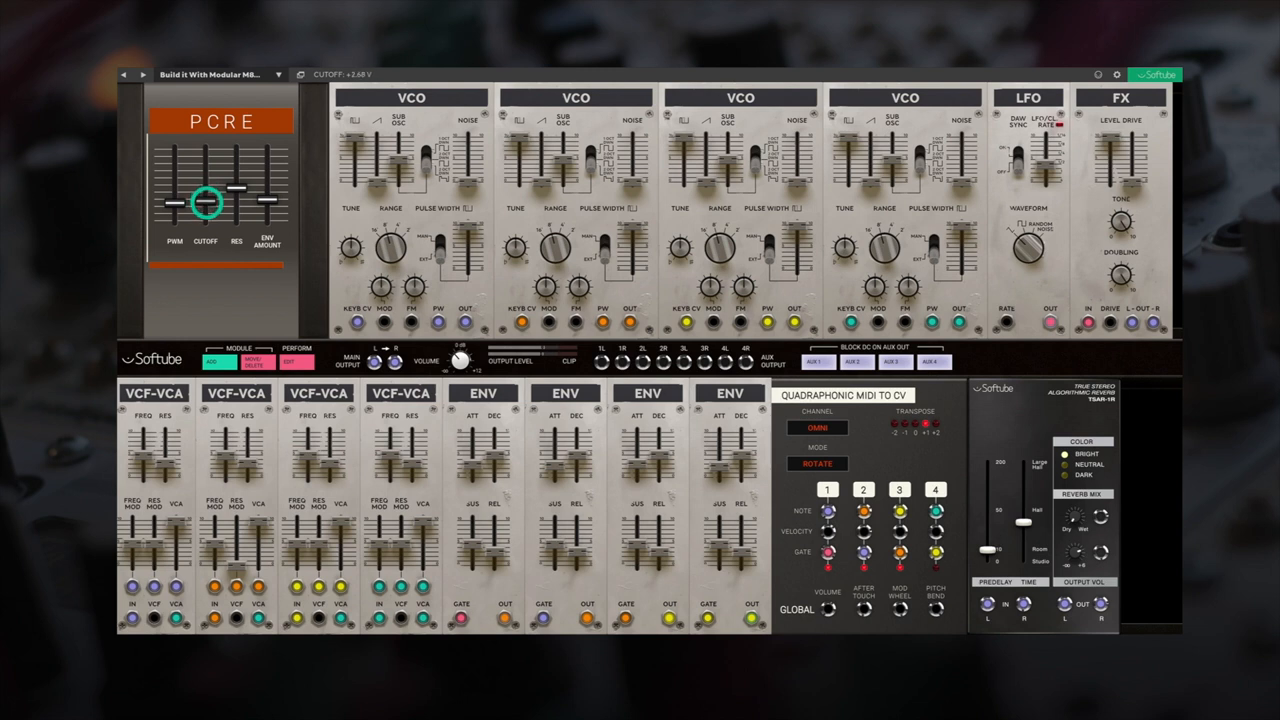
left_click_drag(204, 204, 208, 196)
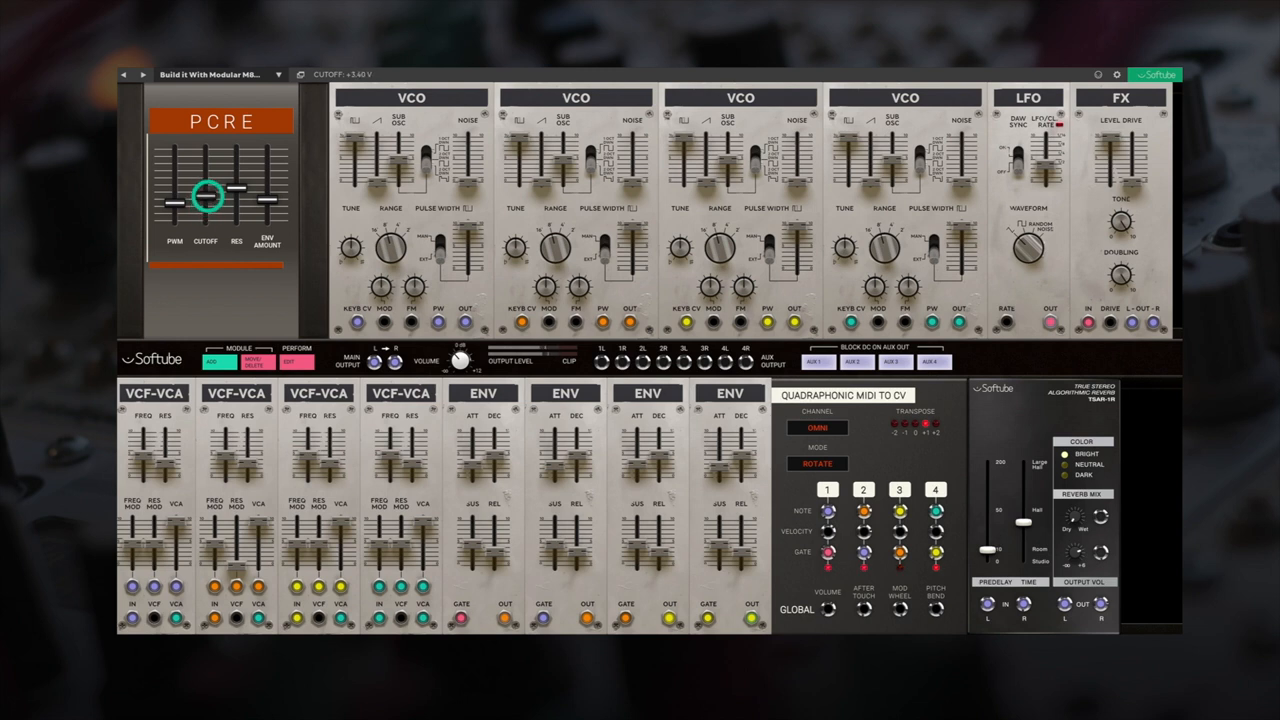
left_click_drag(204, 198, 204, 176)
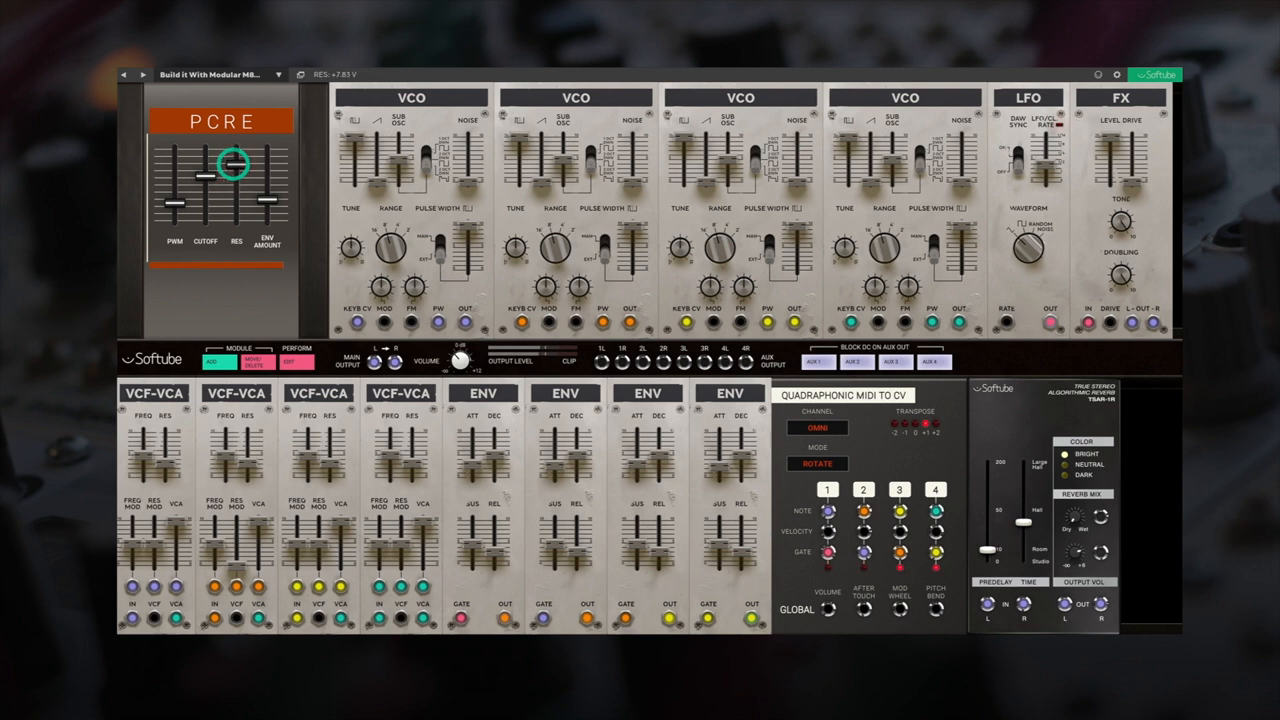
left_click_drag(234, 162, 208, 198)
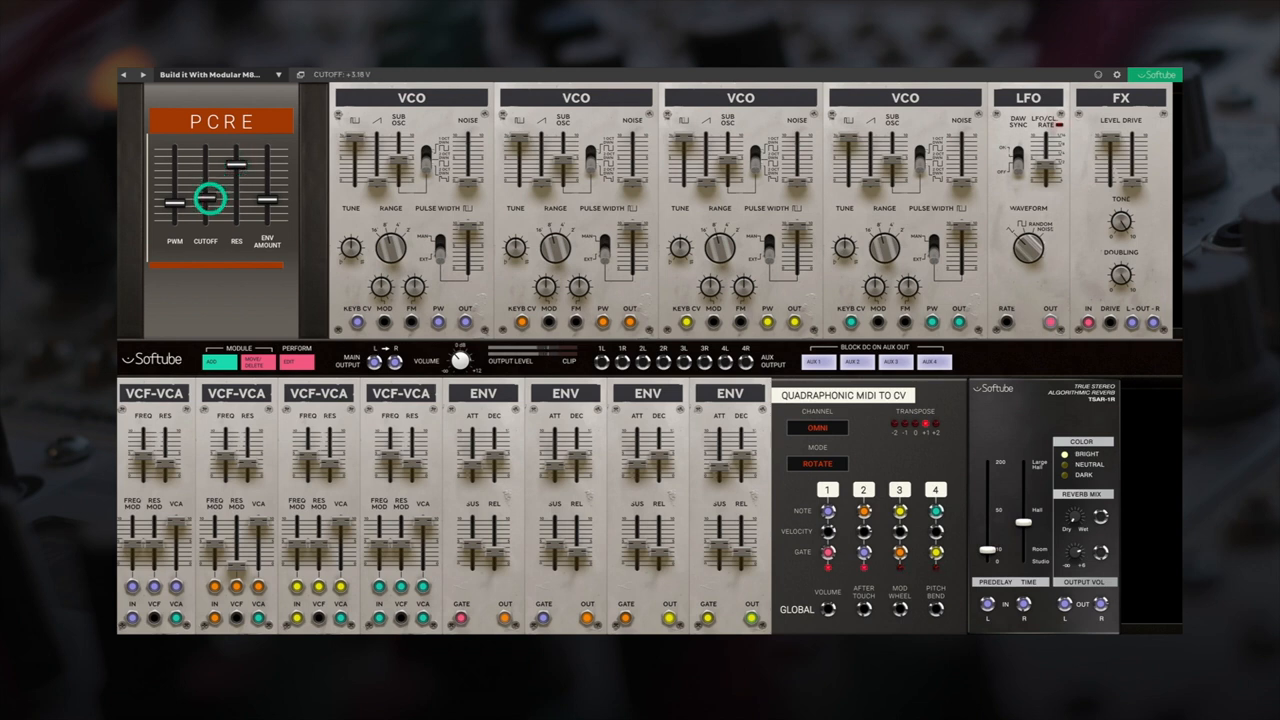
left_click_drag(212, 198, 212, 188)
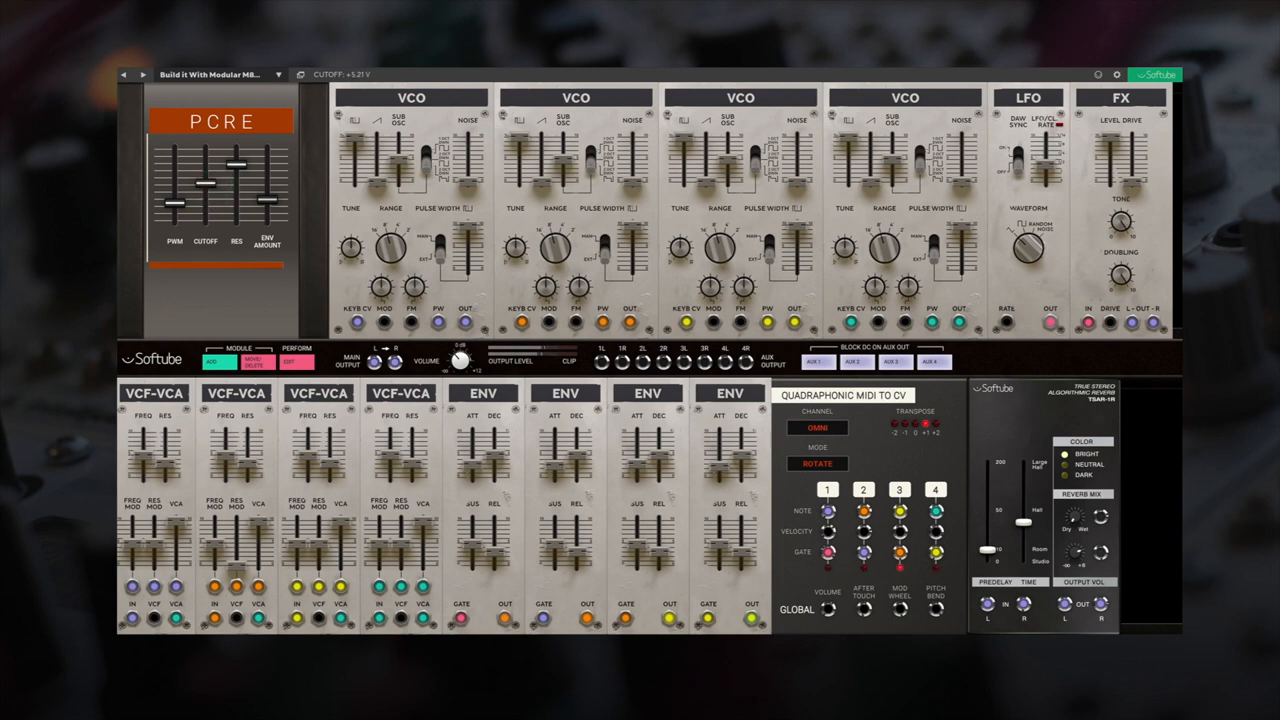
left_click_drag(268, 200, 268, 160)
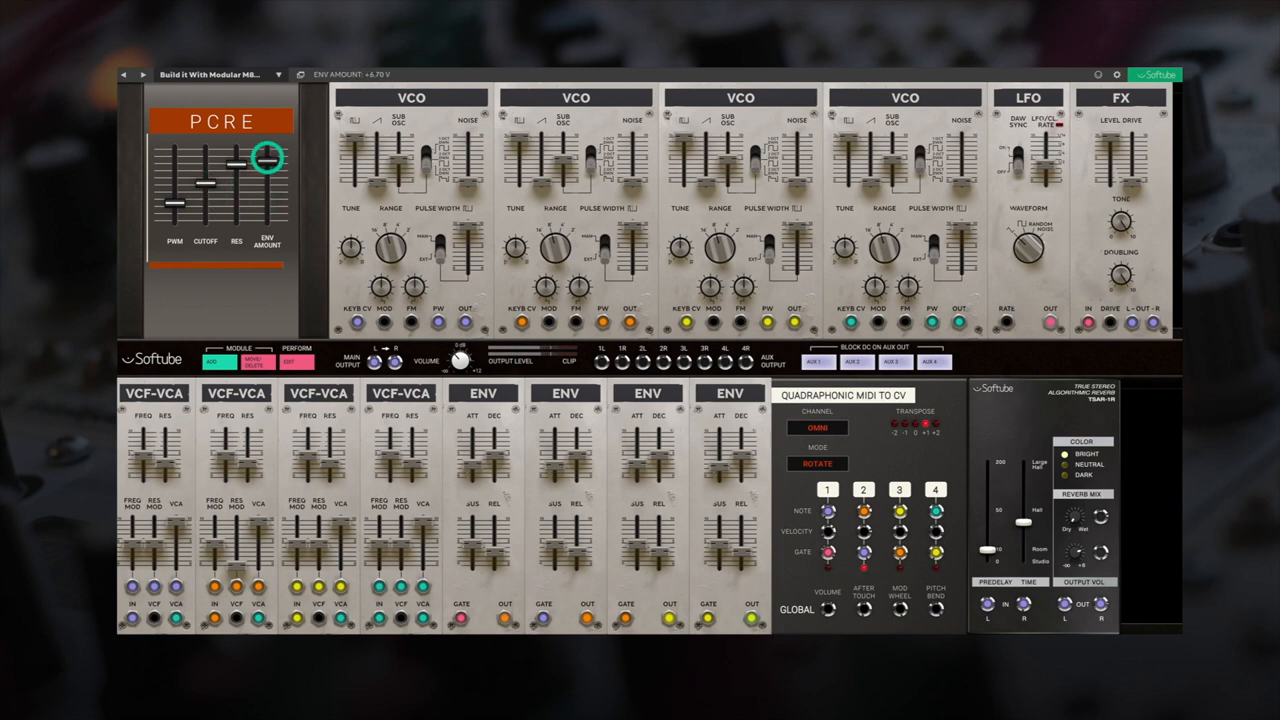
left_click_drag(268, 160, 268, 148)
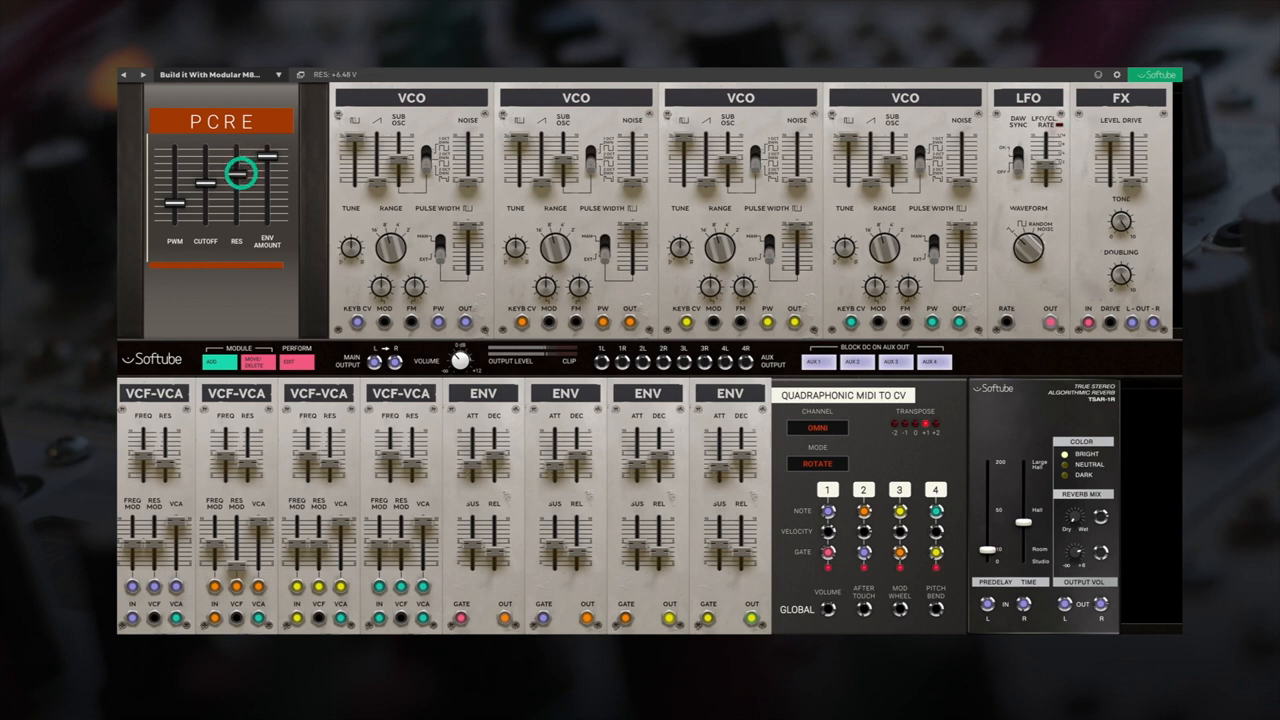
left_click_drag(204, 184, 204, 184)
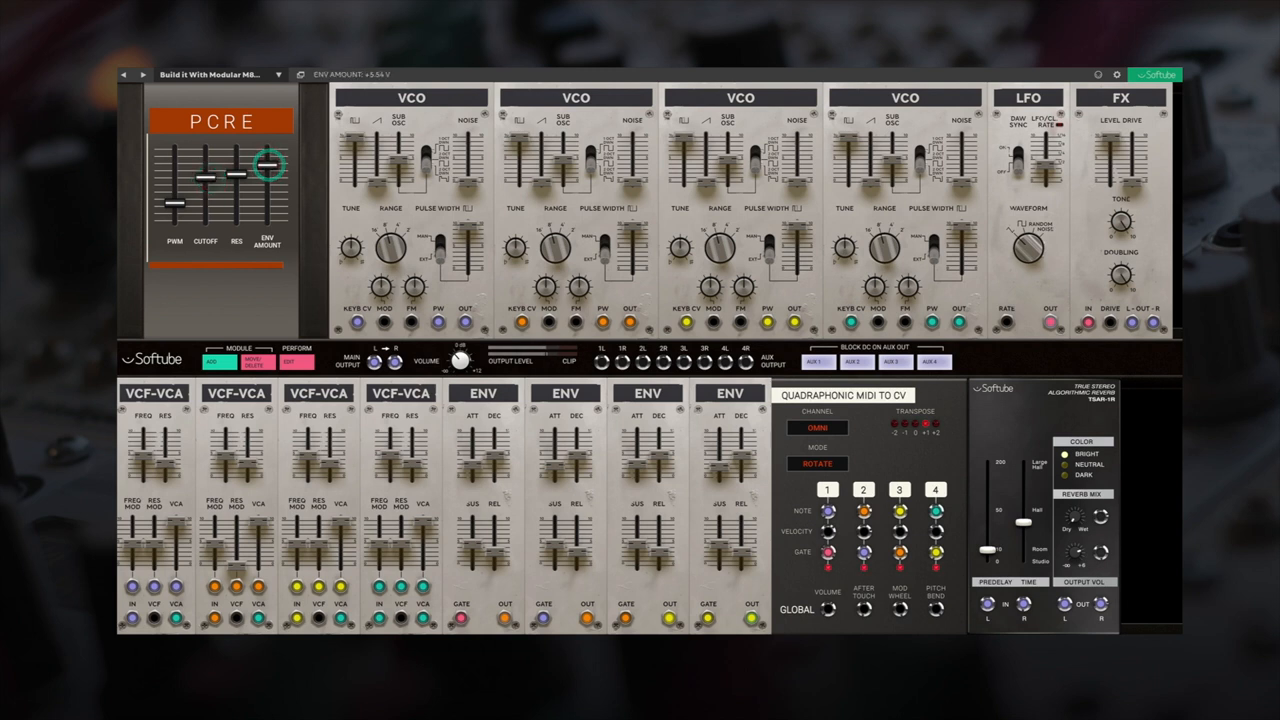
- Tweak the True Stereo reverb mix and sweep the PWM macro fader up and down
left_click(1072, 510)
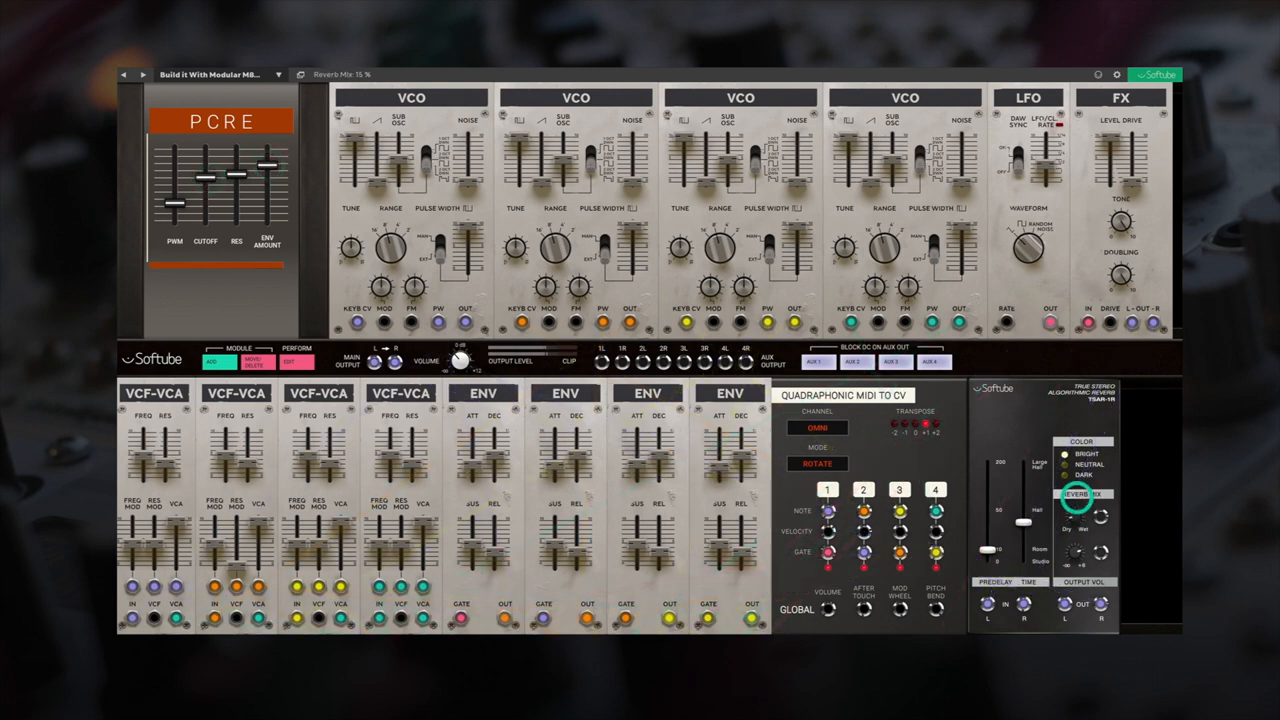
left_click_drag(1076, 504, 1084, 490)
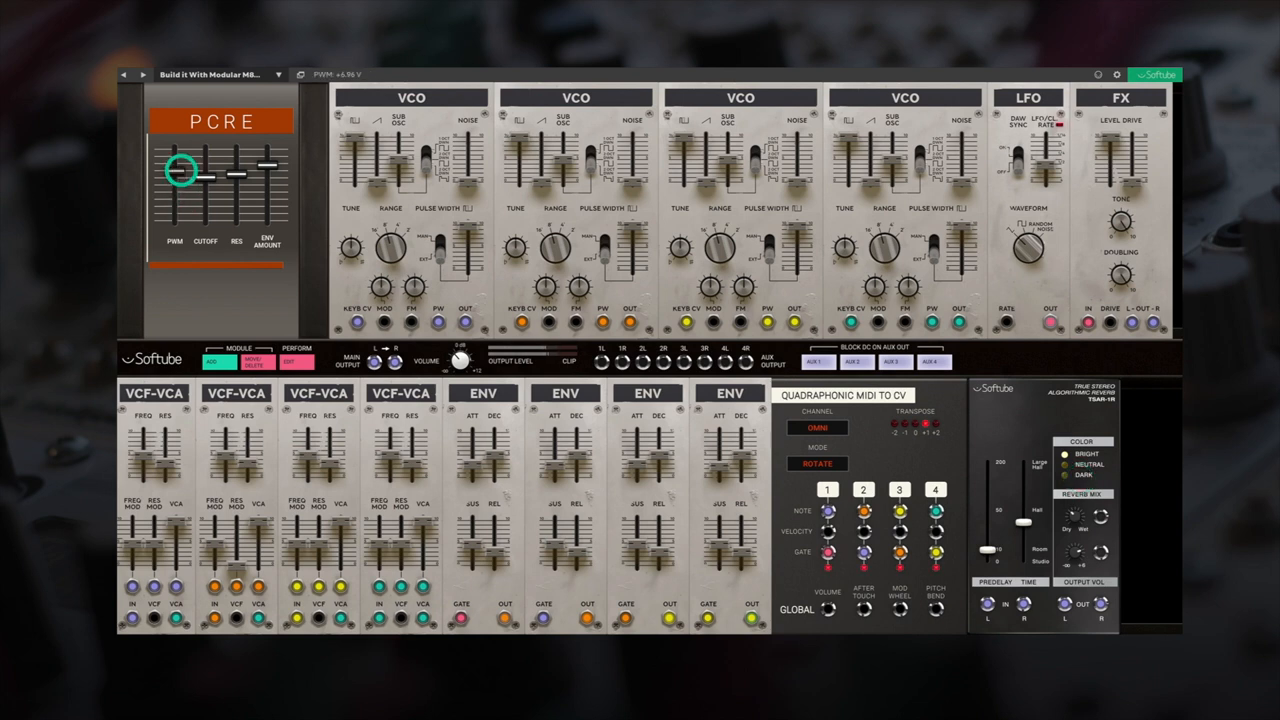
left_click_drag(176, 170, 176, 210)
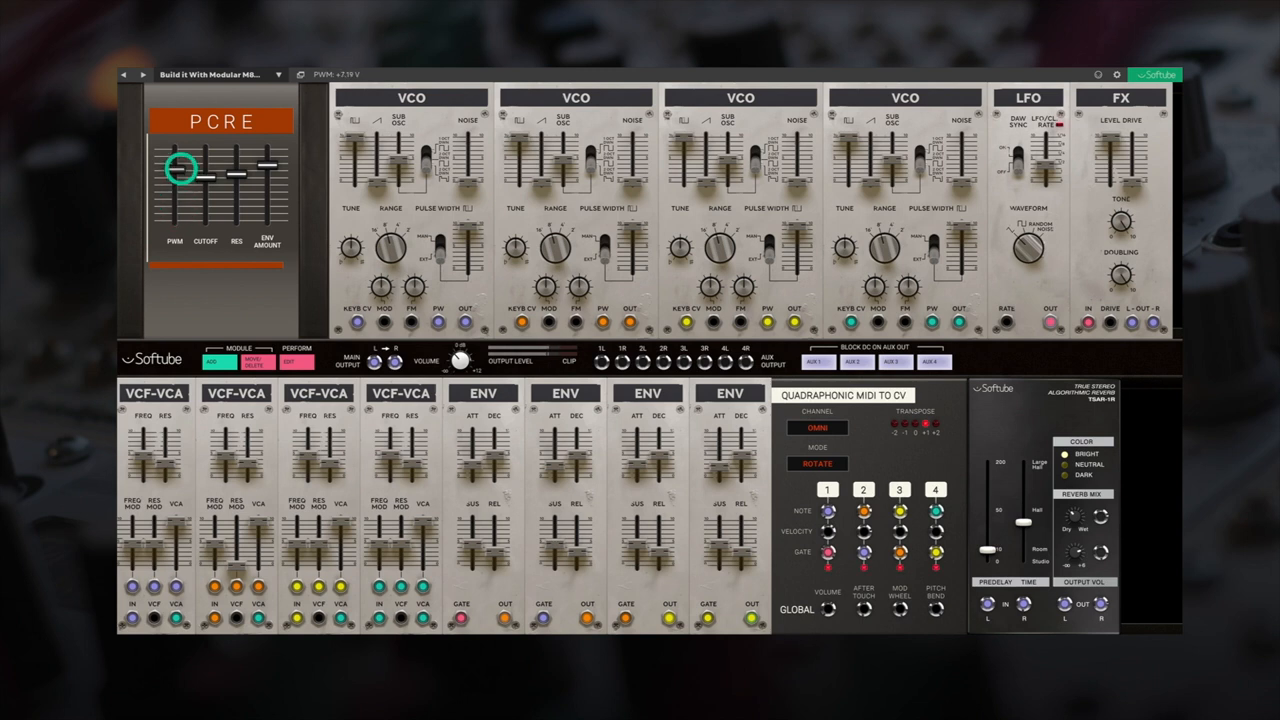
left_click_drag(176, 164, 176, 220)
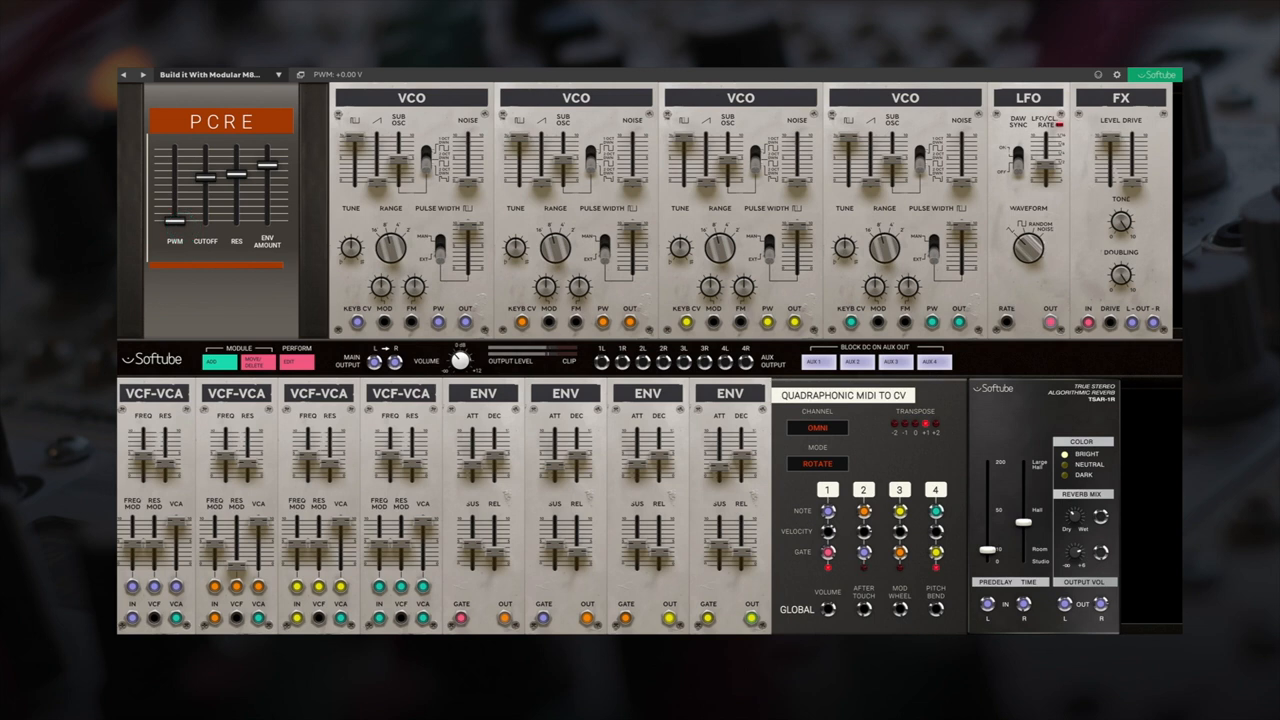
left_click_drag(180, 210, 180, 204)
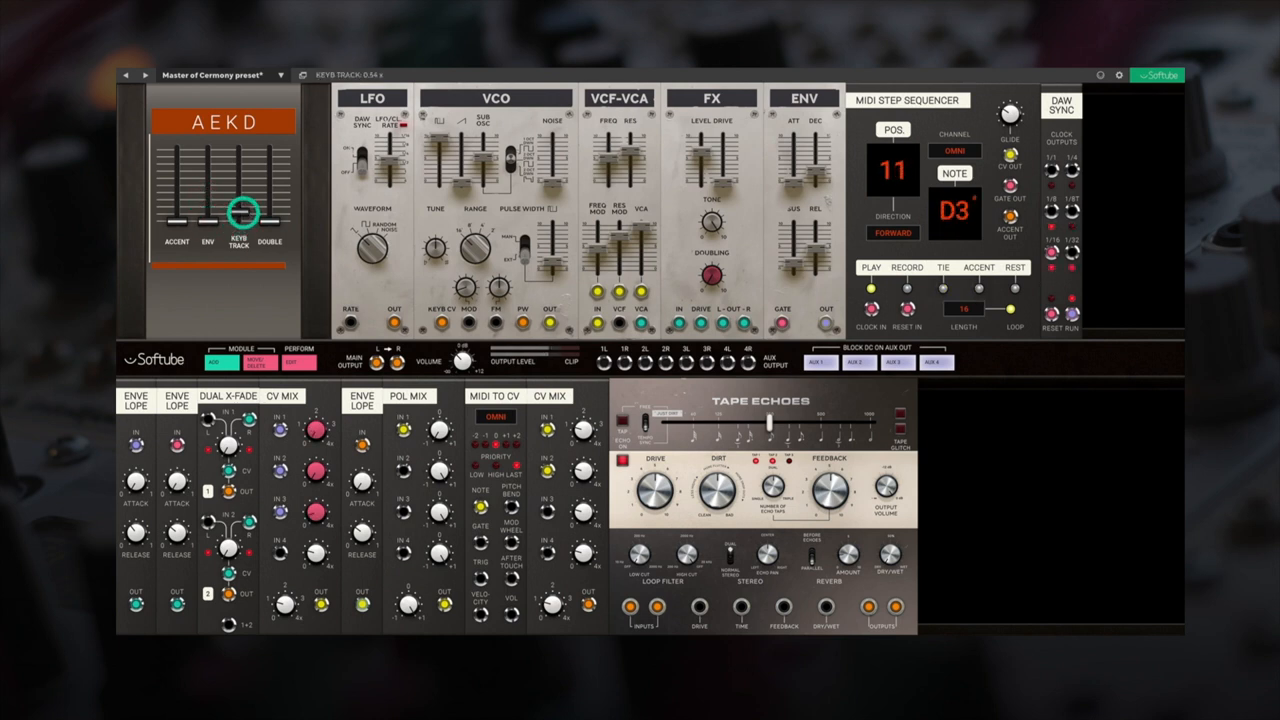
- Set the NOTE TRACK and ACCENT macro faders on the step-sequencer patch's Perform panel
left_click_drag(246, 216, 252, 184)
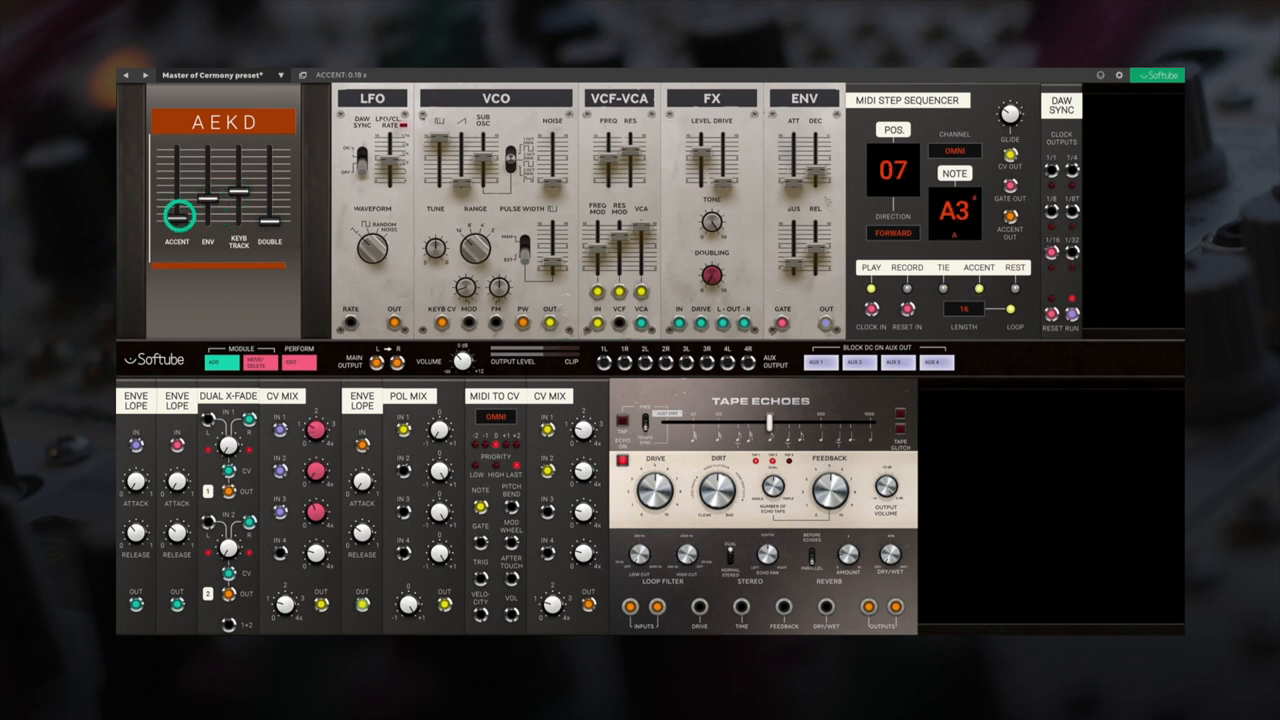
left_click_drag(178, 212, 178, 188)
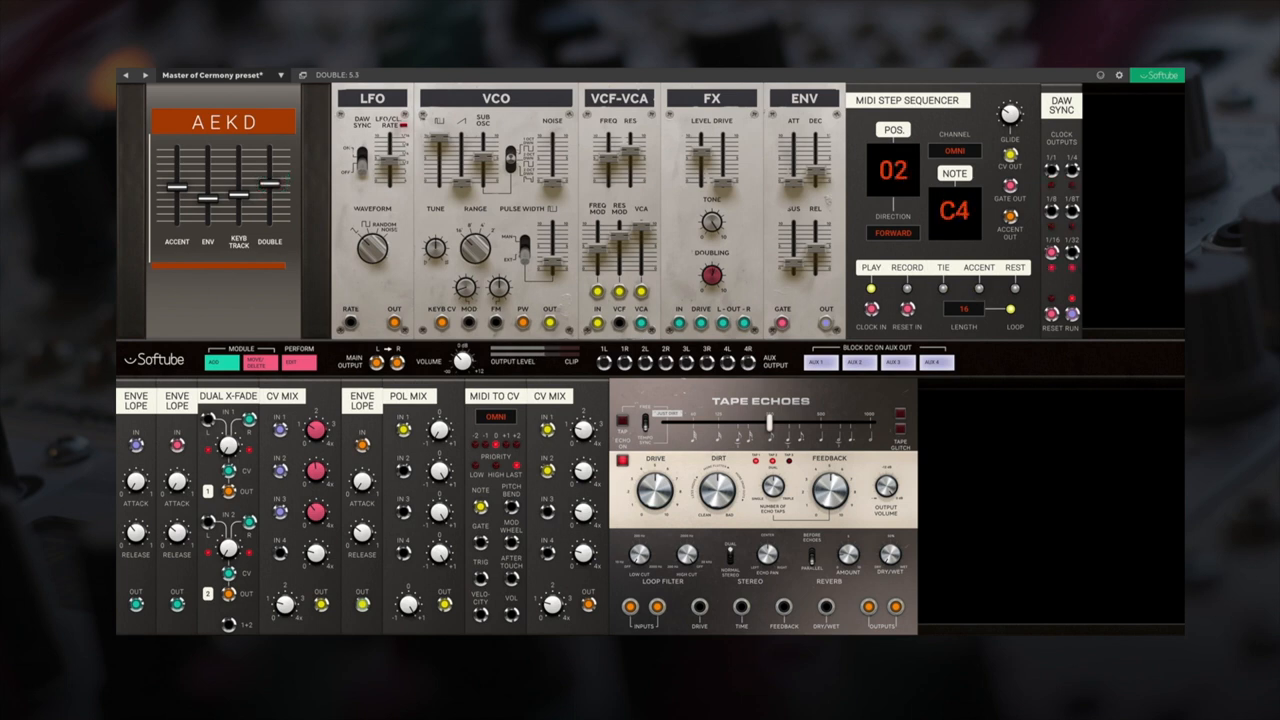
- Cycle the MIDI Step Sequencer direction through Backward, Pingpong and Random
left_click(892, 232)
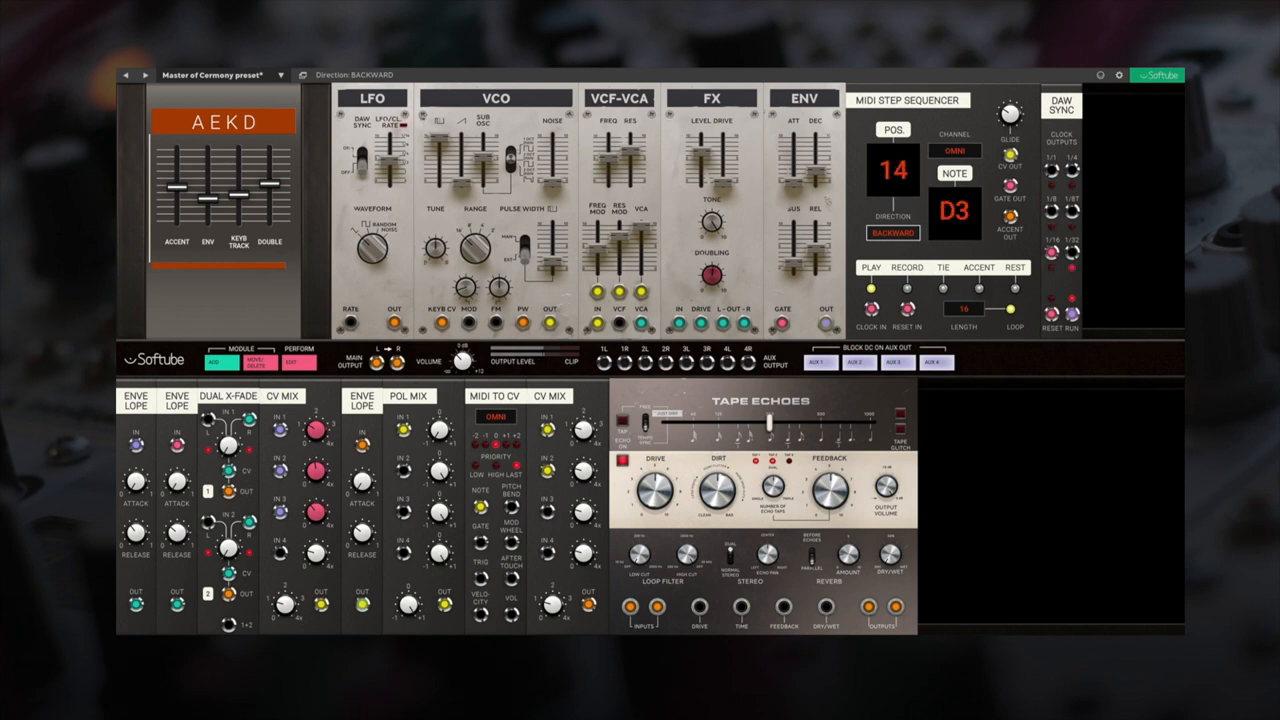
left_click(892, 232)
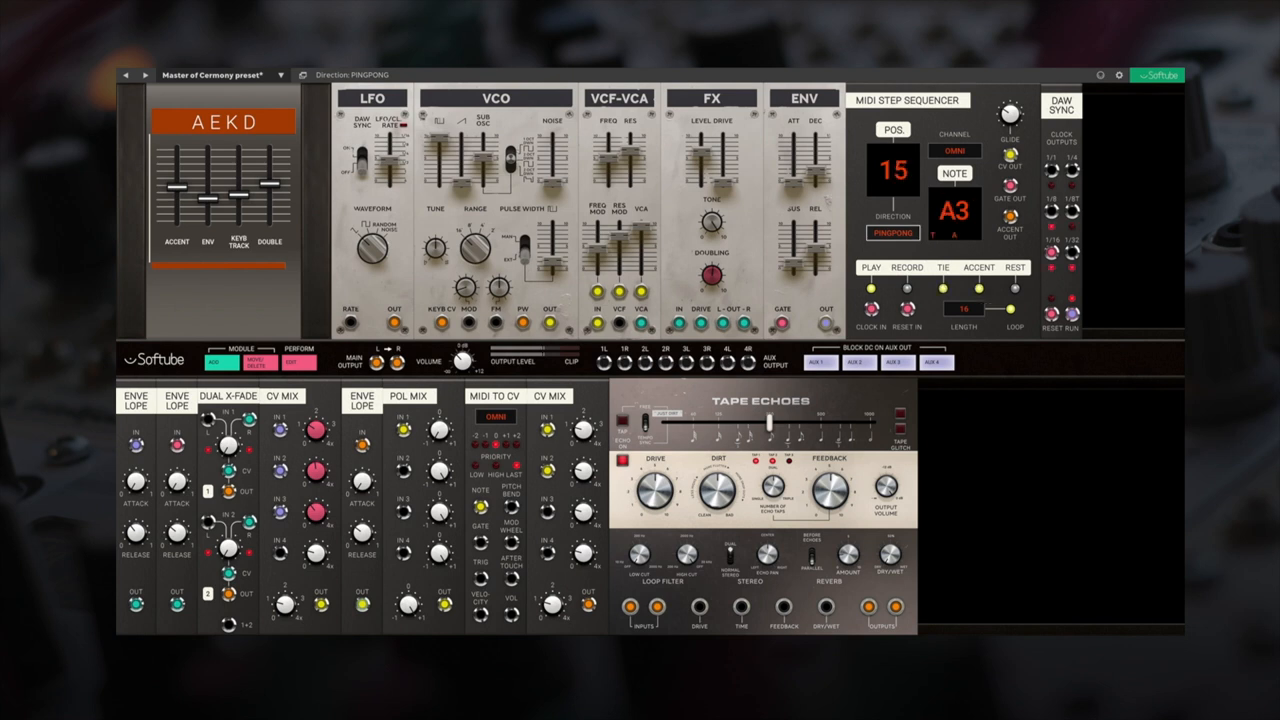
left_click(892, 232)
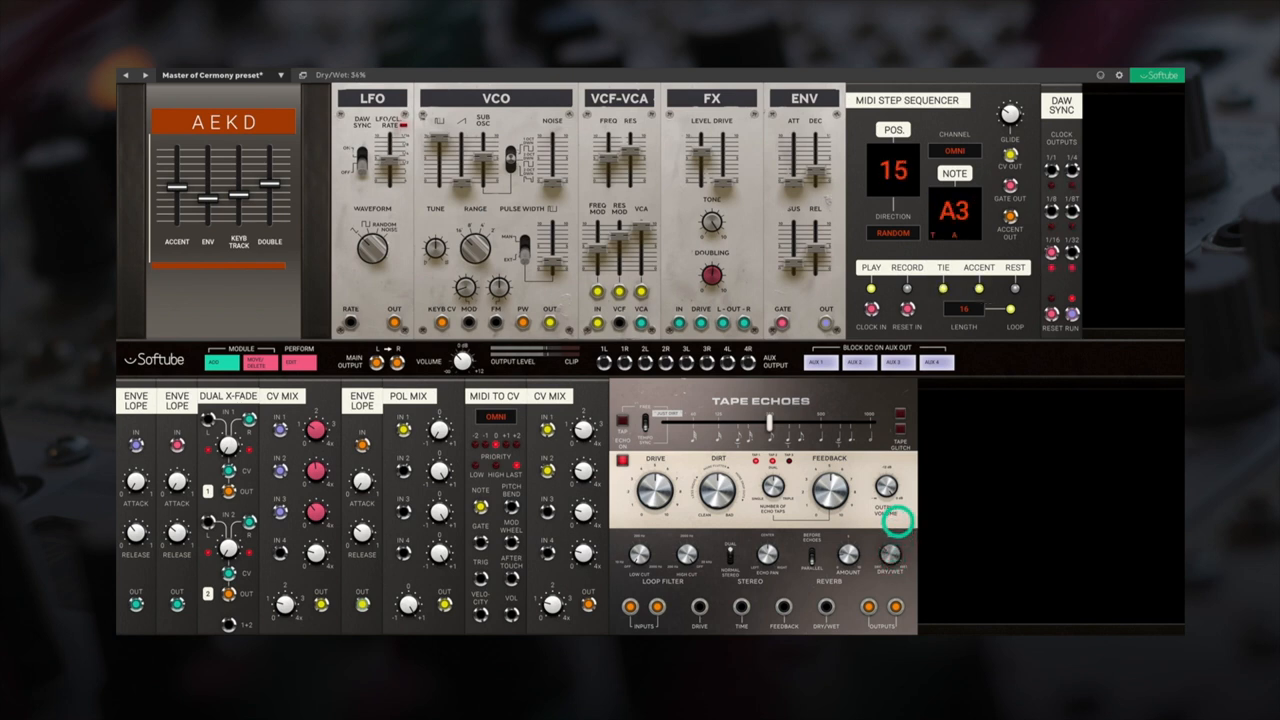
- Turn the Tape Echoes Dry/Wet knob down to roughly 21%
left_click_drag(890, 510, 890, 540)
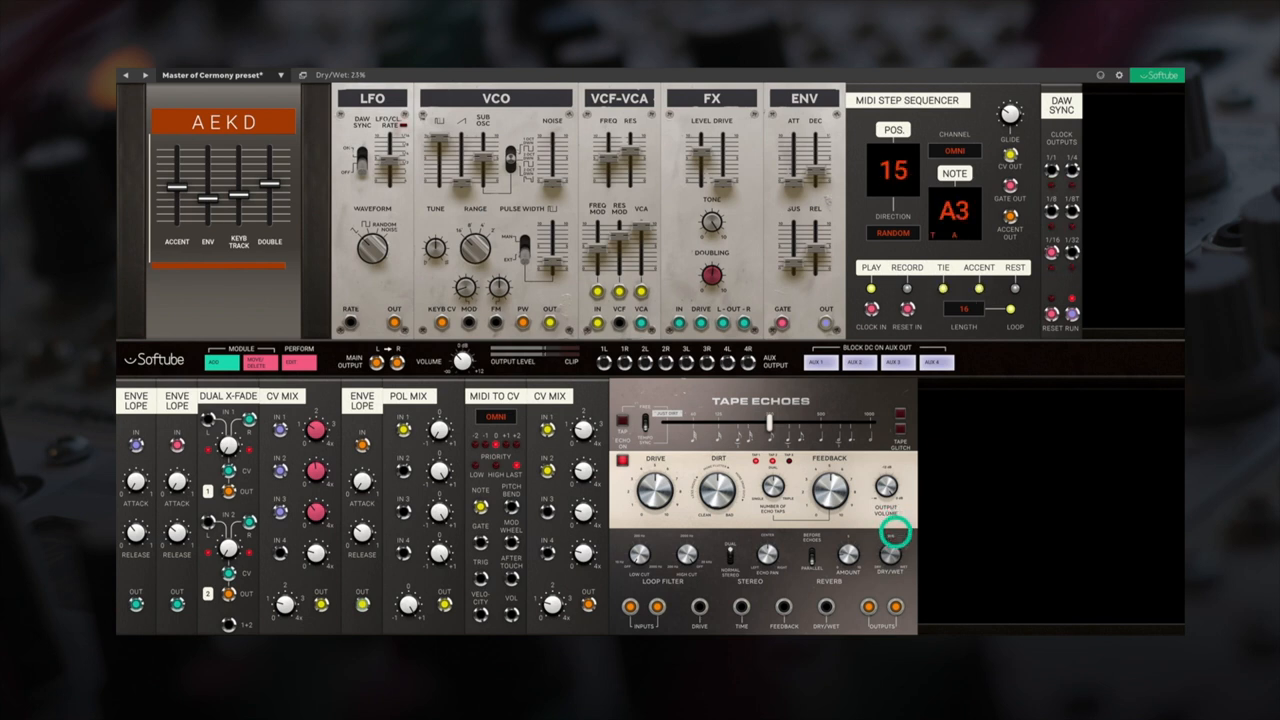
left_click_drag(896, 530, 896, 524)
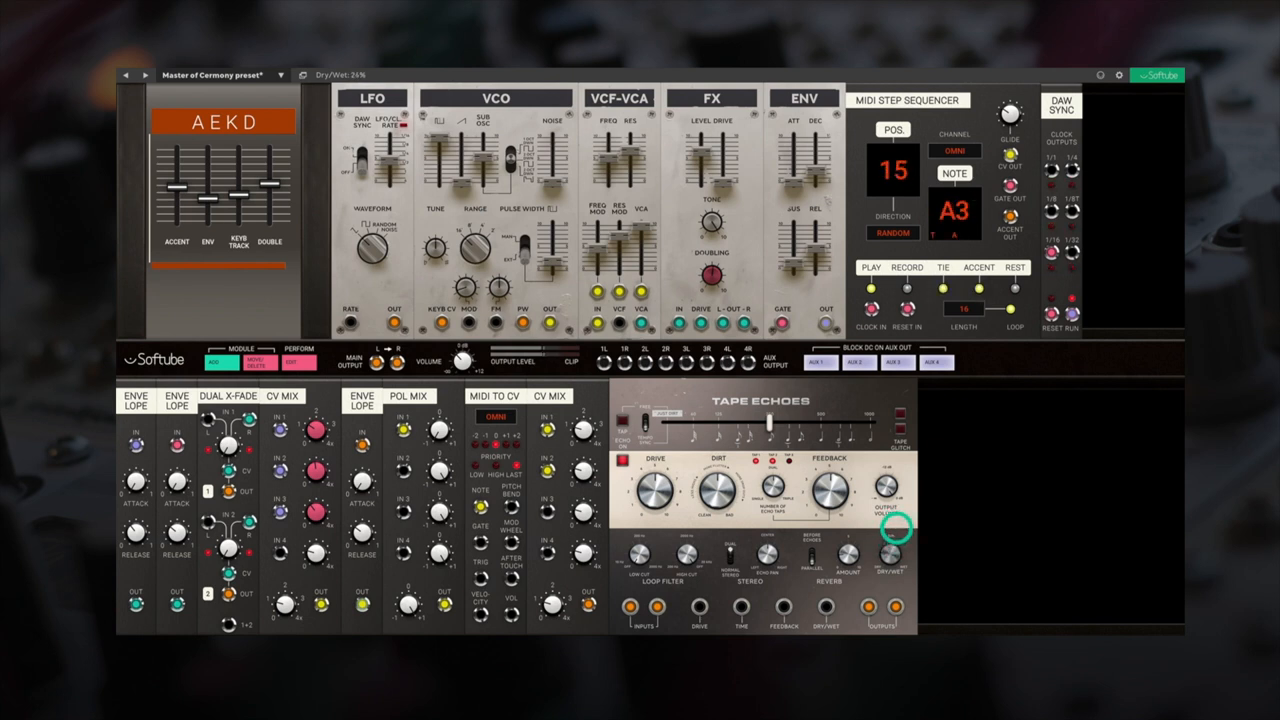